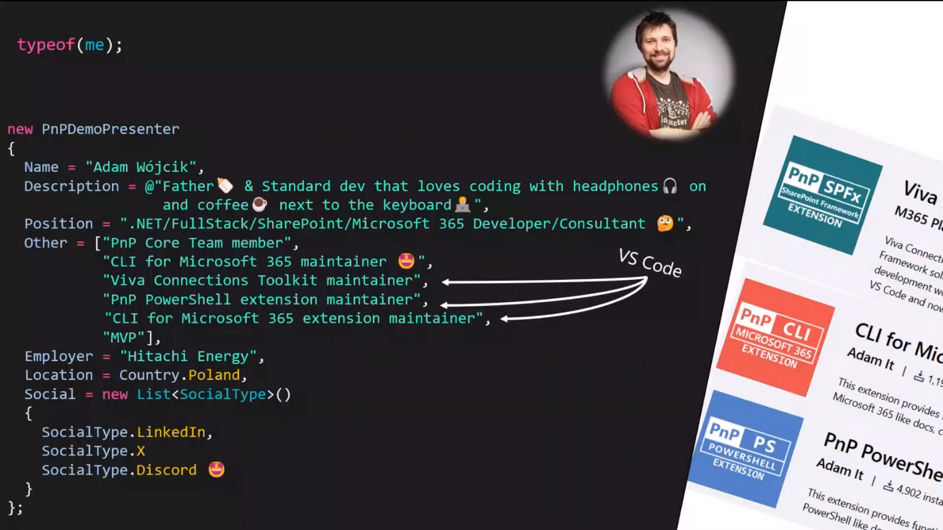
Switch from the Explorer to the Viva Connections Toolkit panel in the activity bar
{"action": "scroll", "scroll_direction": "down", "scroll_amount": 3}
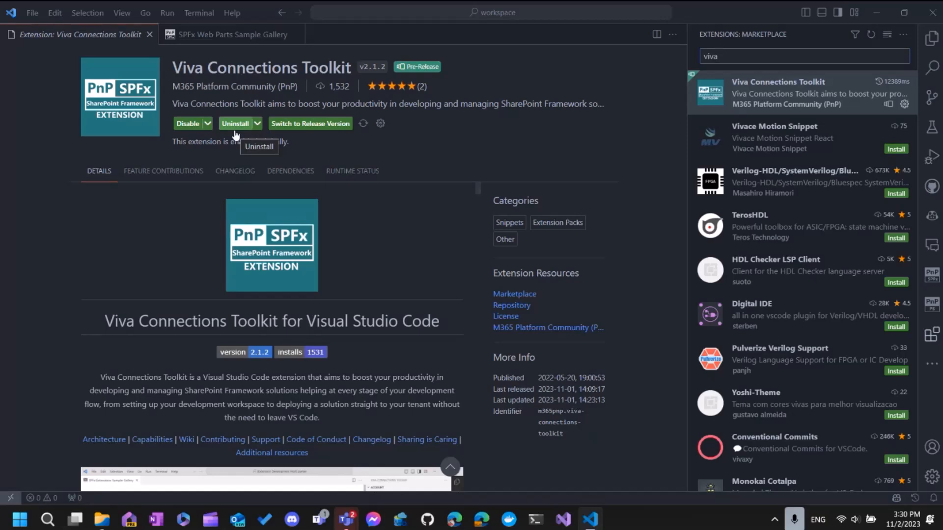
{"action": "mouse_move", "coordinate": [278, 138]}
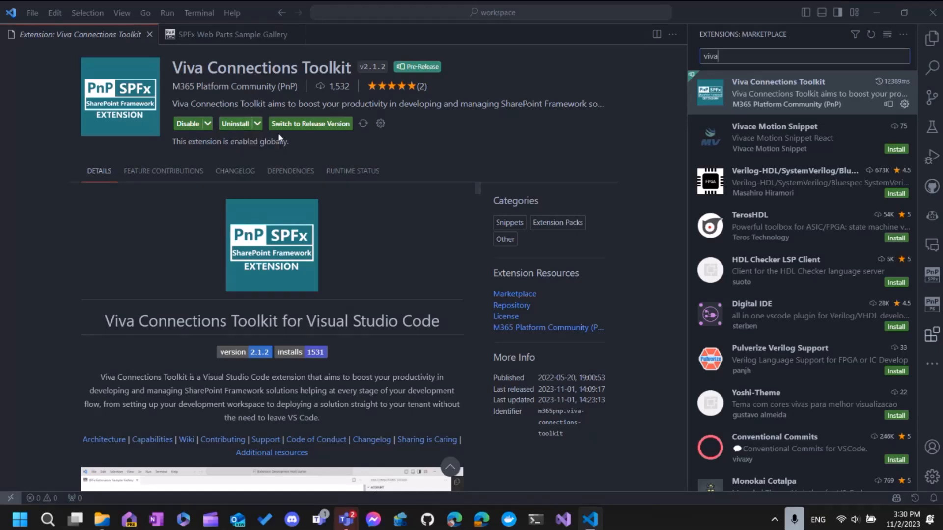
{"action": "mouse_move", "coordinate": [322, 133]}
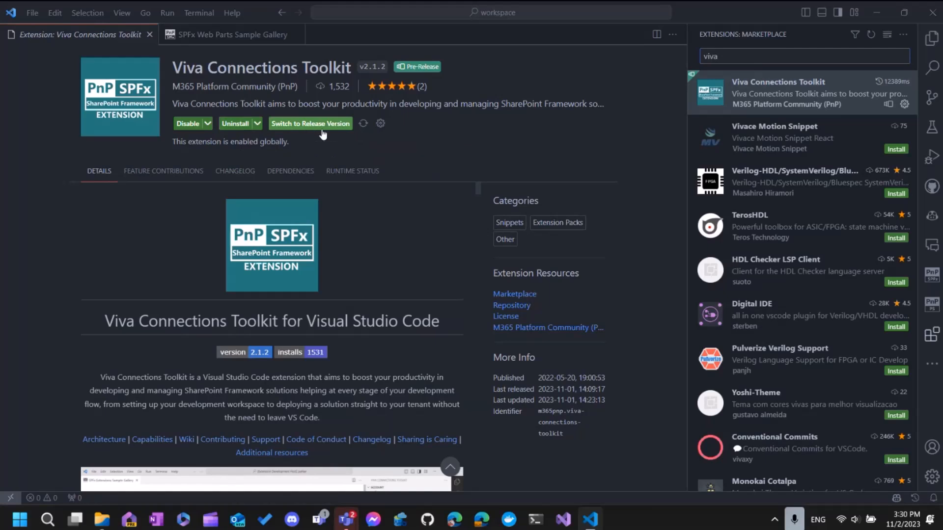
{"action": "mouse_move", "coordinate": [353, 171]}
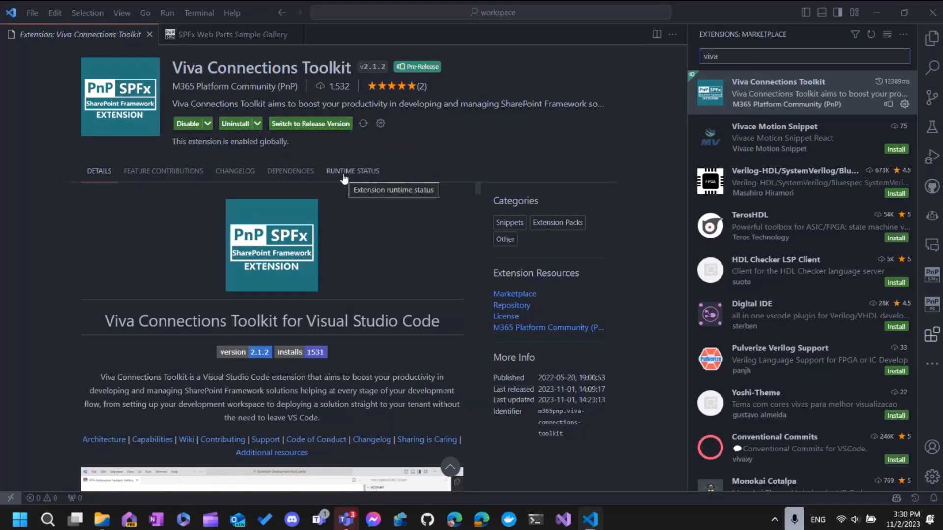
{"action": "mouse_move", "coordinate": [352, 171]}
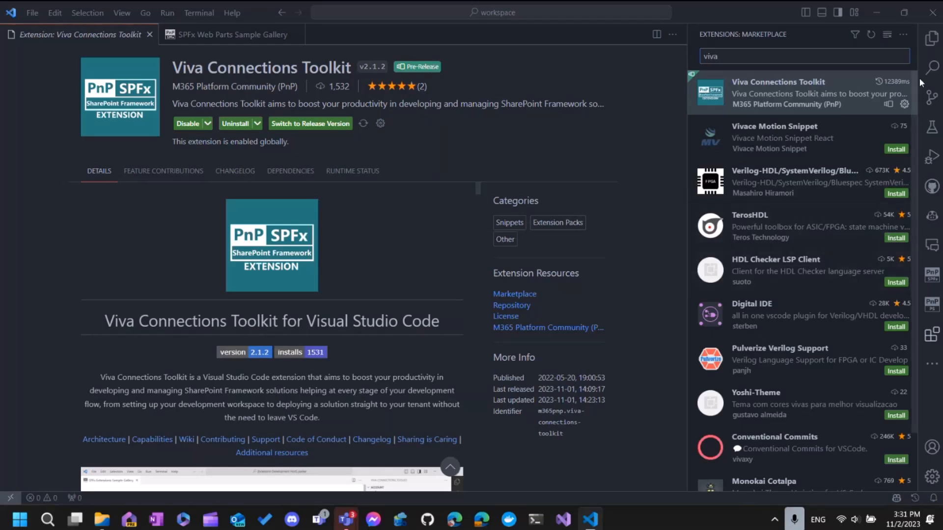
{"action": "left_click", "coordinate": [931, 38]}
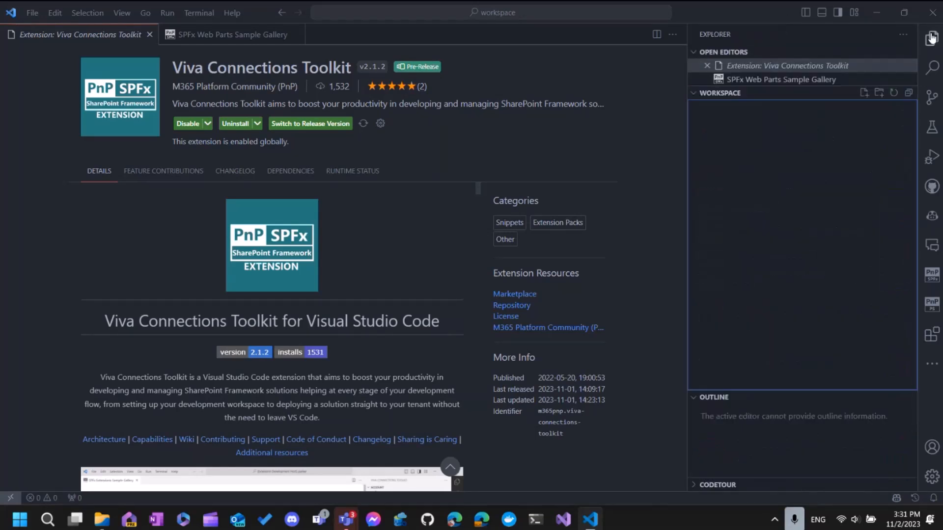
{"action": "mouse_move", "coordinate": [745, 143]}
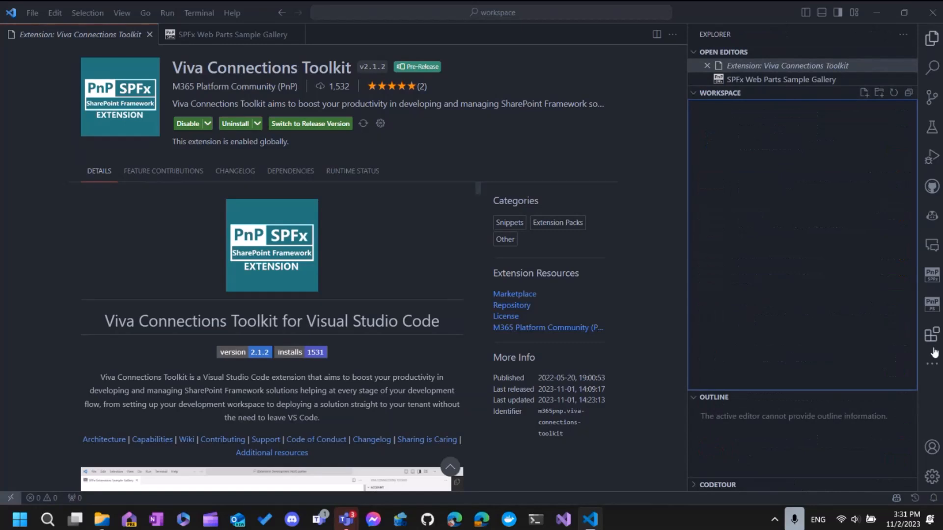
{"action": "left_click", "coordinate": [933, 245]}
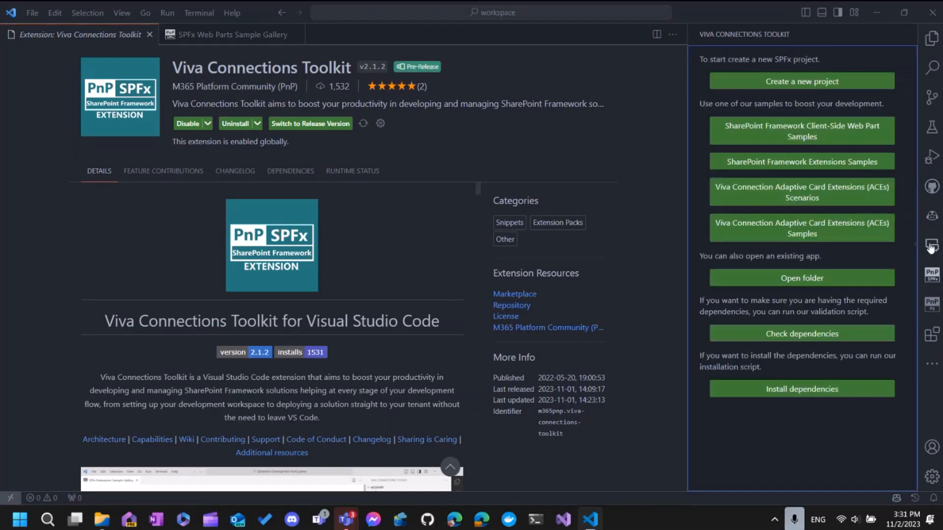
{"action": "mouse_move", "coordinate": [930, 292]}
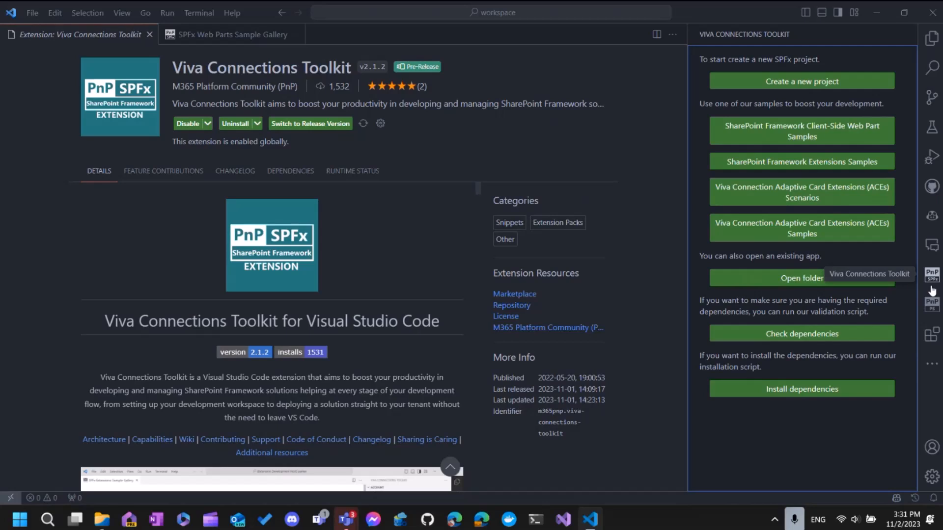
{"action": "mouse_move", "coordinate": [782, 154]}
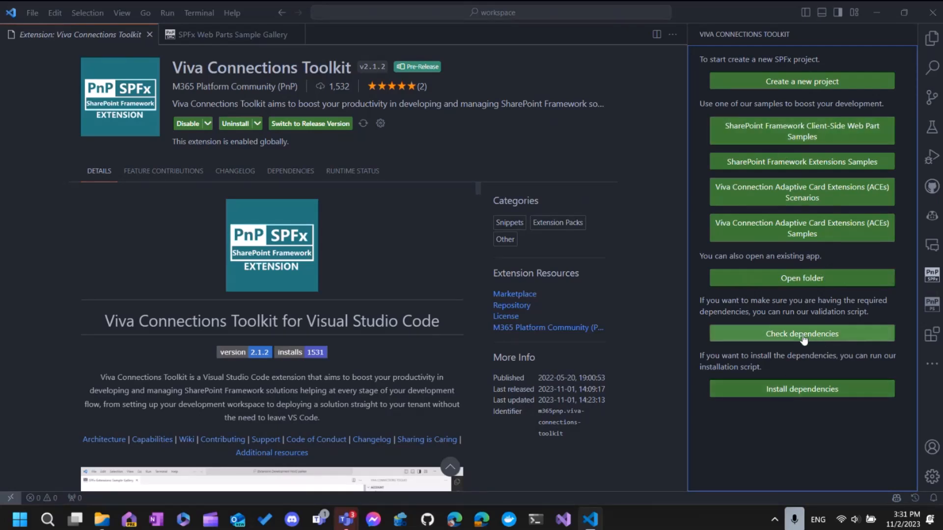
Run the toolkit's dependency check and confirm all SPFx dependencies are installed
{"action": "left_click", "coordinate": [801, 333]}
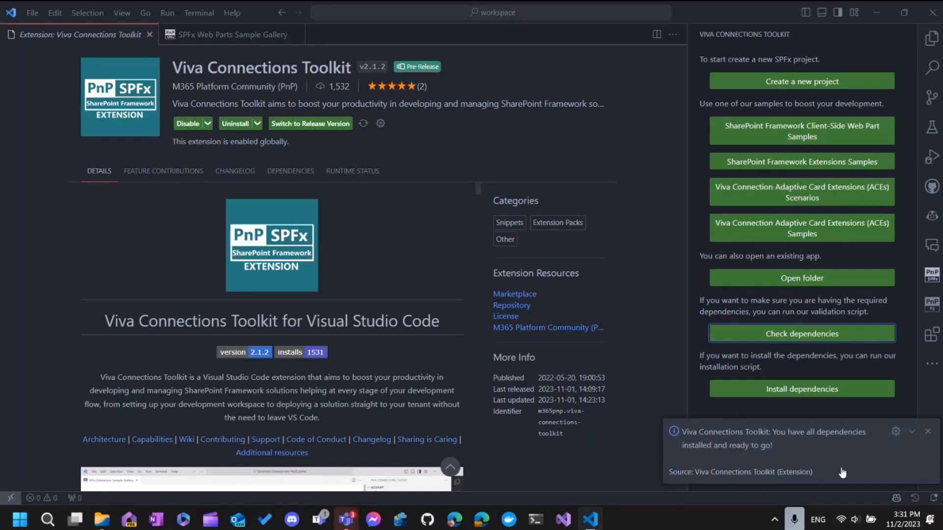
{"action": "mouse_move", "coordinate": [834, 471]}
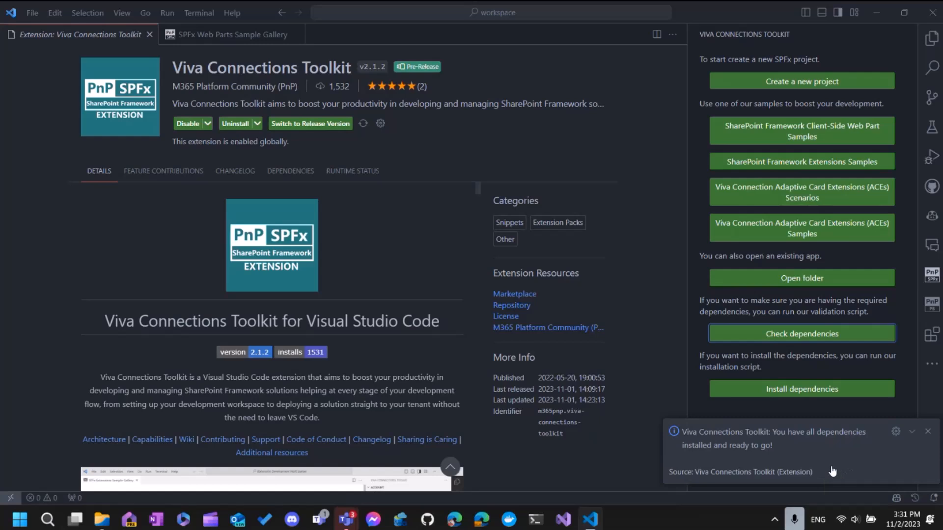
{"action": "mouse_move", "coordinate": [705, 444]}
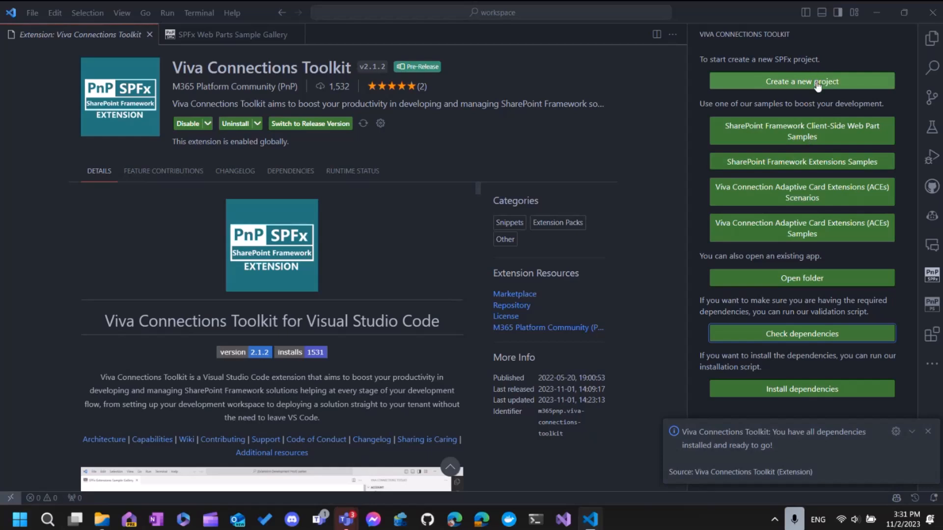
{"action": "left_click", "coordinate": [801, 81]}
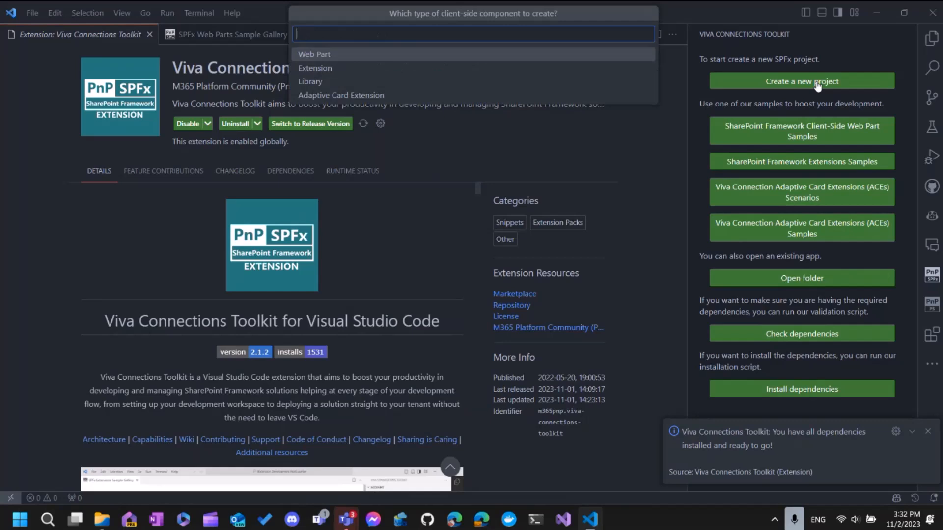
{"action": "mouse_move", "coordinate": [340, 95]}
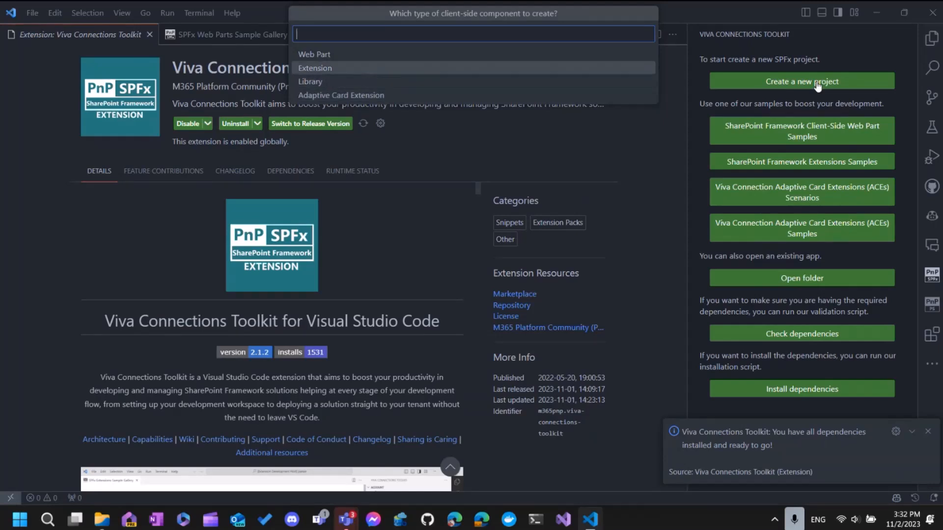
{"action": "left_click", "coordinate": [315, 68]}
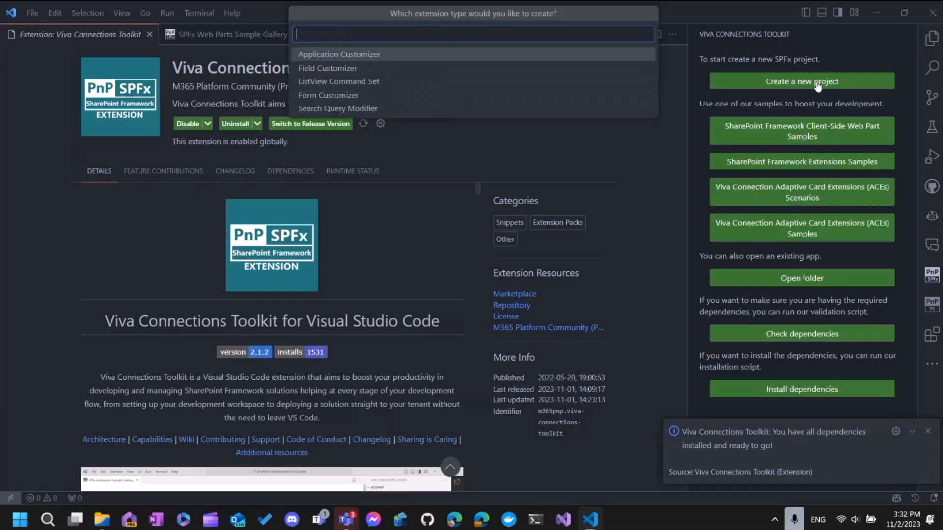
{"action": "mouse_move", "coordinate": [339, 82]}
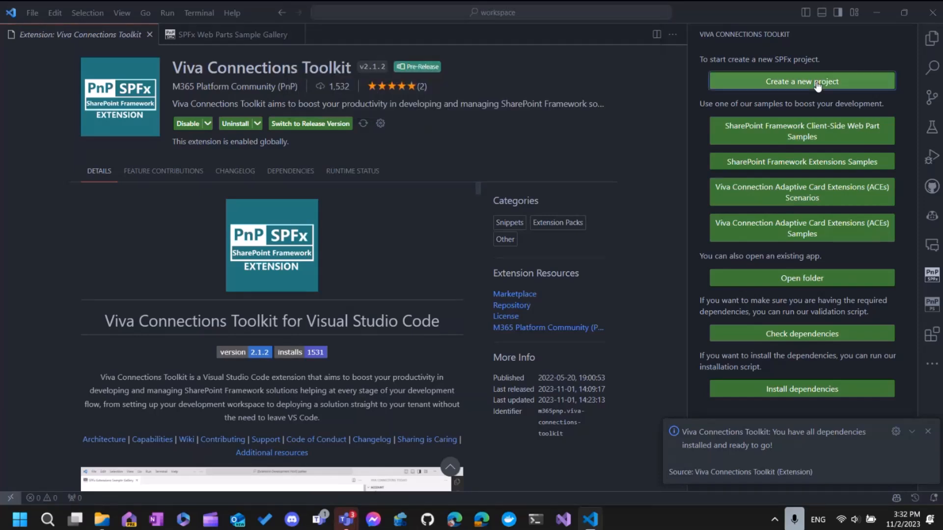
{"action": "mouse_move", "coordinate": [830, 235]}
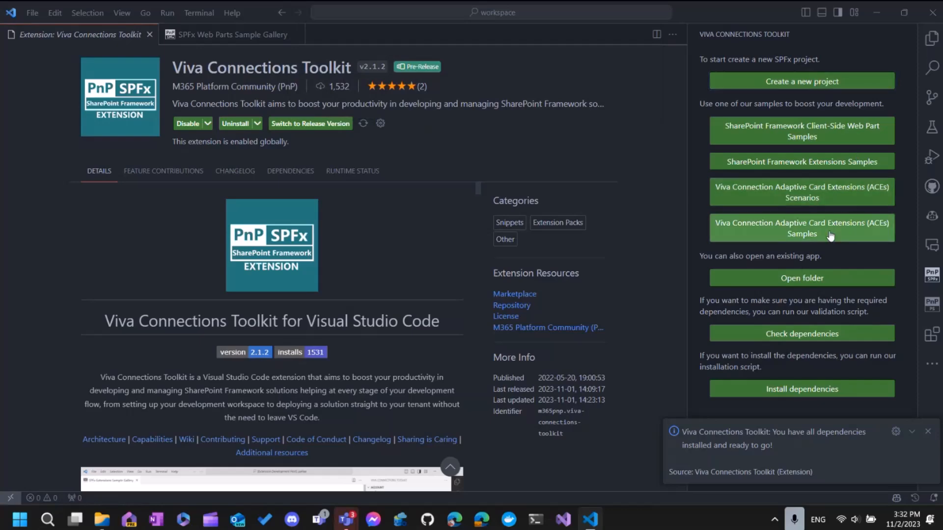
Browse the ACE samples and scenarios, the Dependencies list, SPFx extension samples and web part samples
{"action": "left_click", "coordinate": [800, 228]}
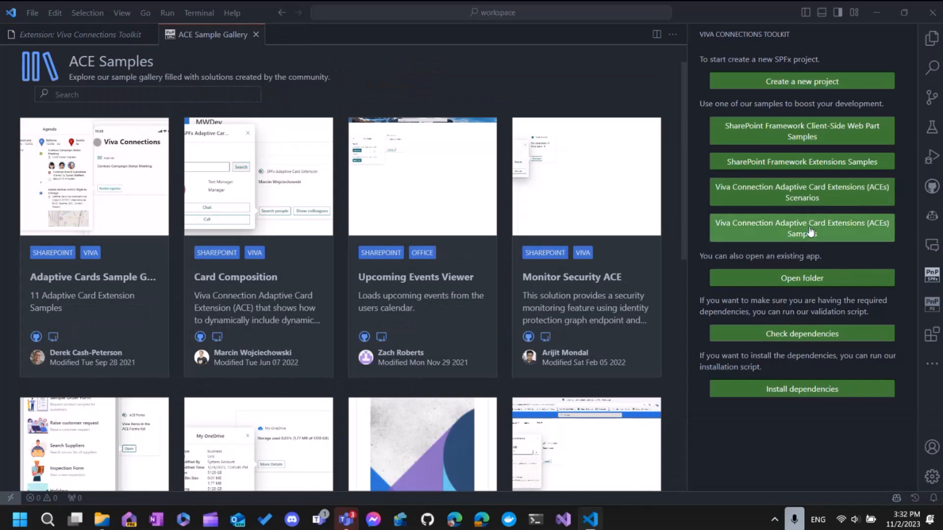
{"action": "left_click", "coordinate": [801, 193]}
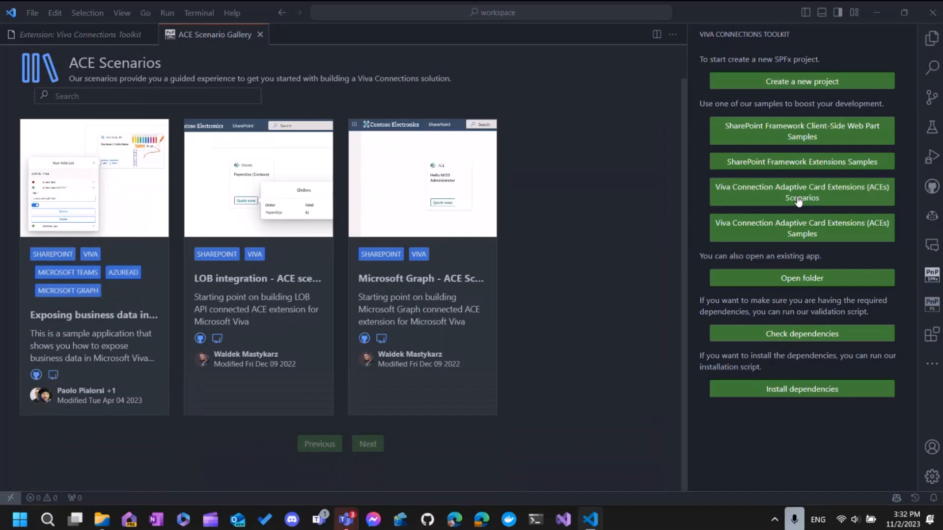
{"action": "mouse_move", "coordinate": [390, 69]}
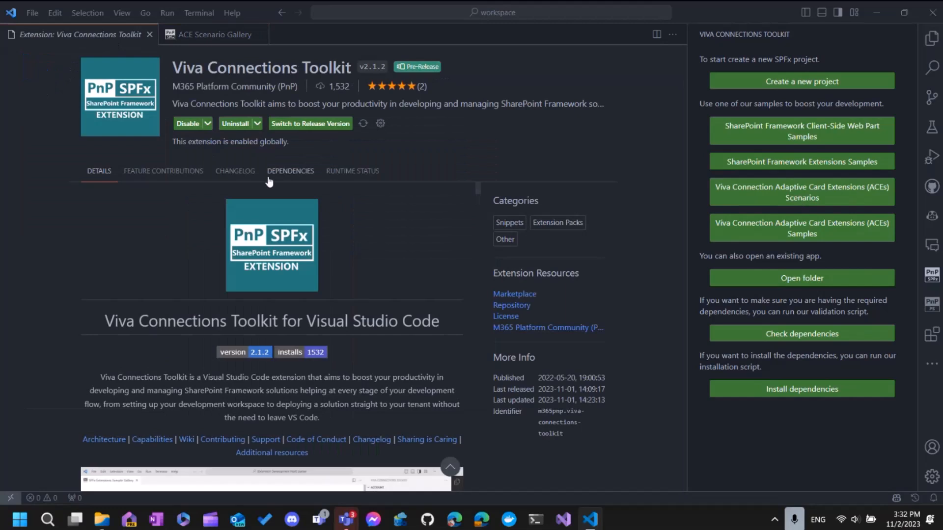
{"action": "left_click", "coordinate": [289, 171]}
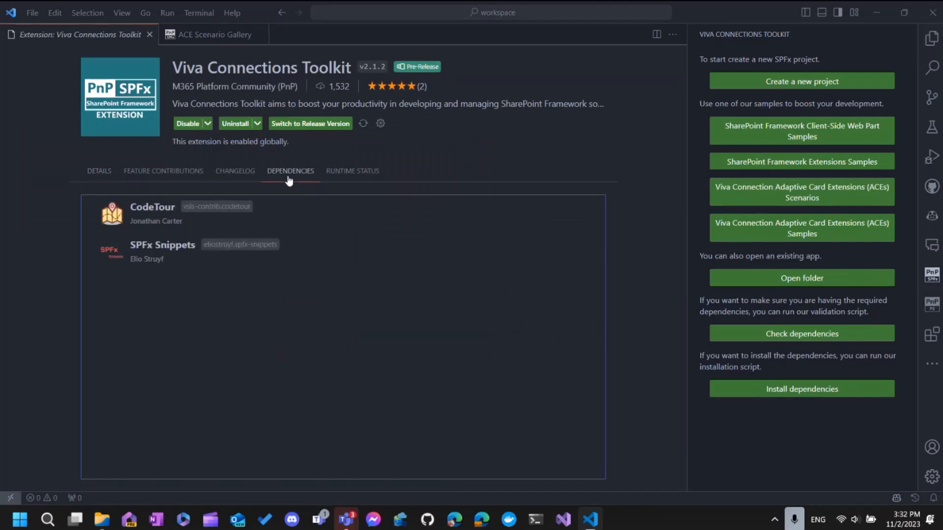
{"action": "mouse_move", "coordinate": [228, 271]}
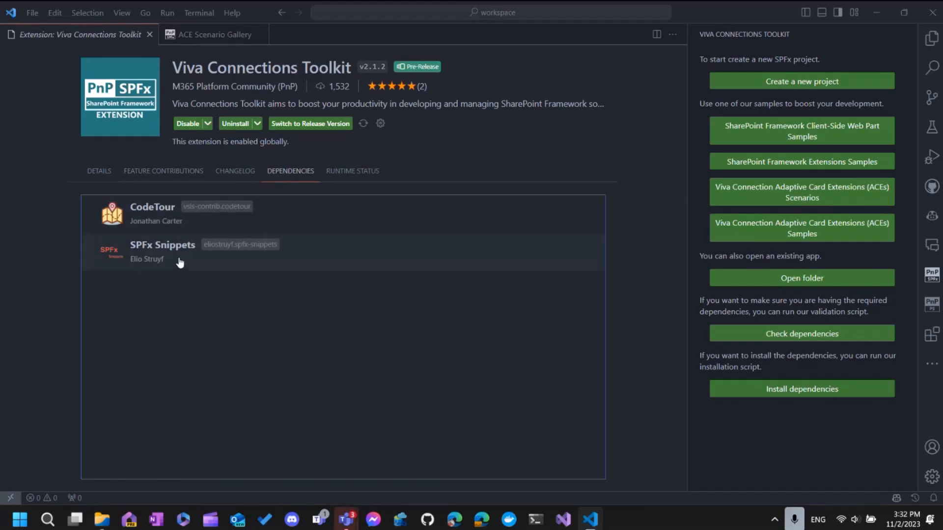
{"action": "mouse_move", "coordinate": [801, 161]}
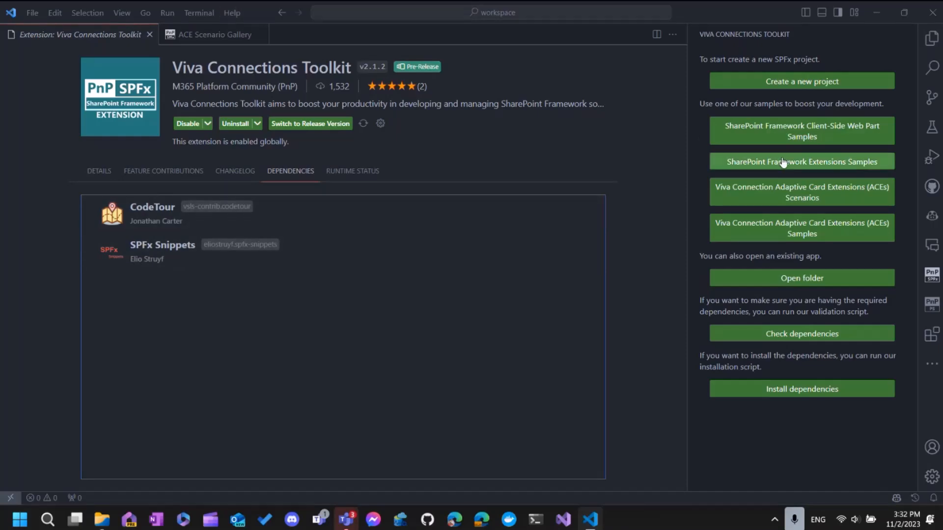
{"action": "left_click", "coordinate": [800, 161]}
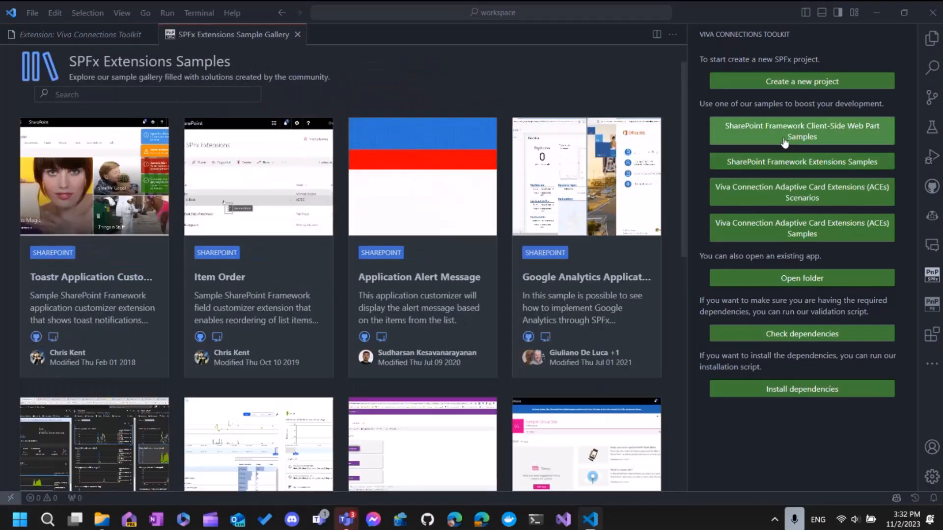
{"action": "left_click", "coordinate": [801, 131]}
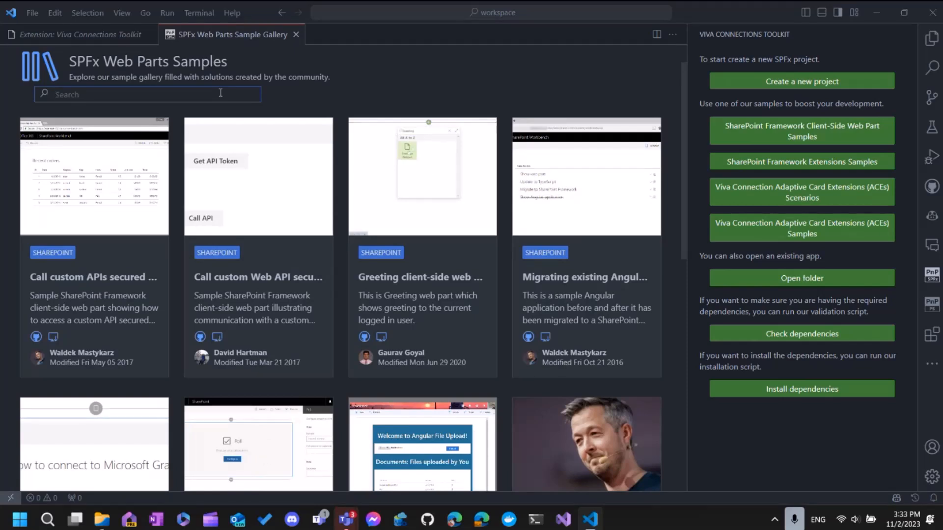
Pick the Holiday calendar sample, the workspace as parent folder, and name the solution
{"action": "type", "text": "hol"}
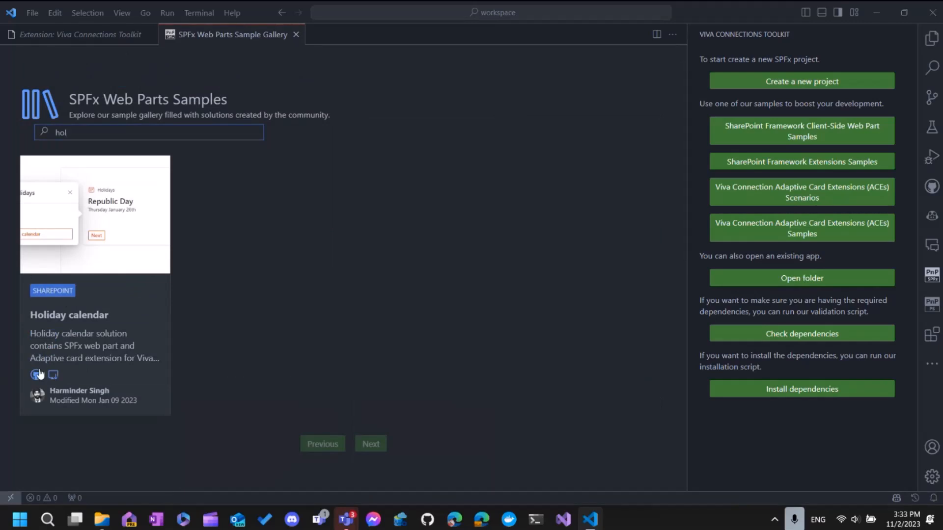
{"action": "mouse_move", "coordinate": [53, 383]}
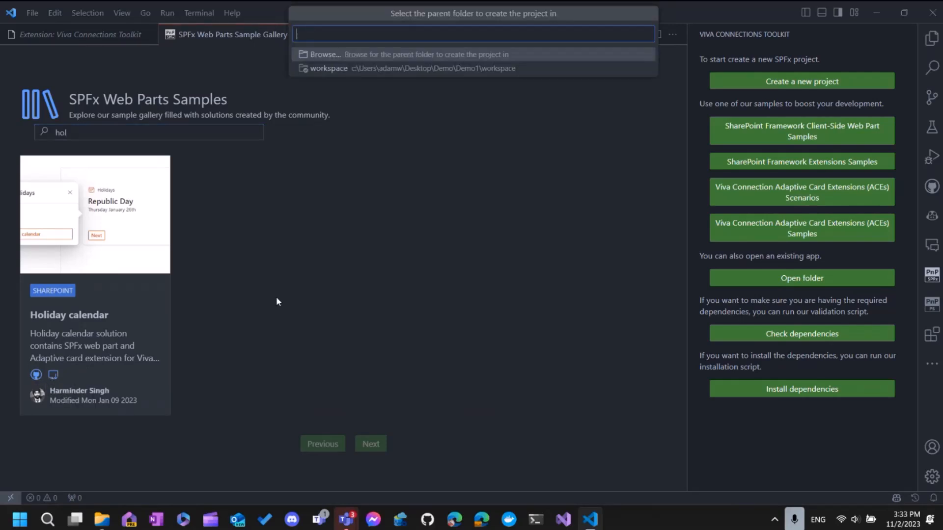
{"action": "left_click", "coordinate": [432, 68]}
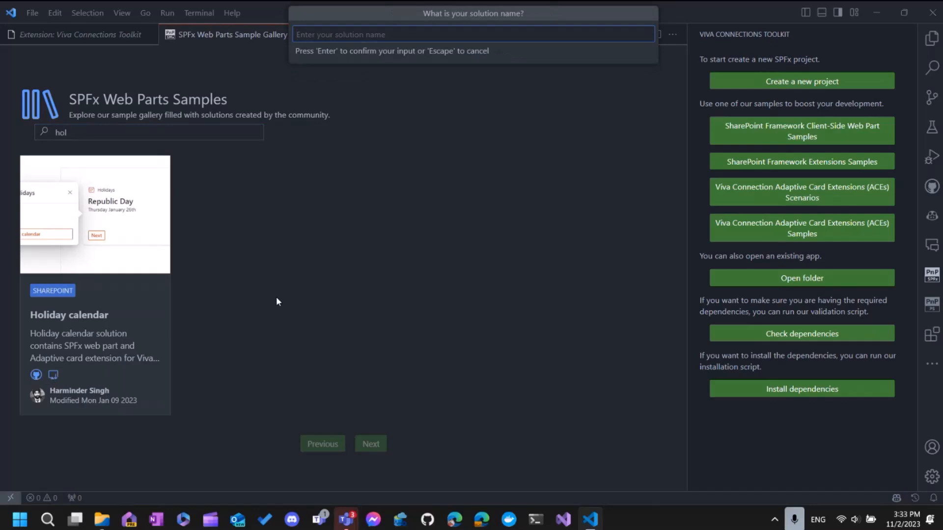
{"action": "type", "text": "Holi"}
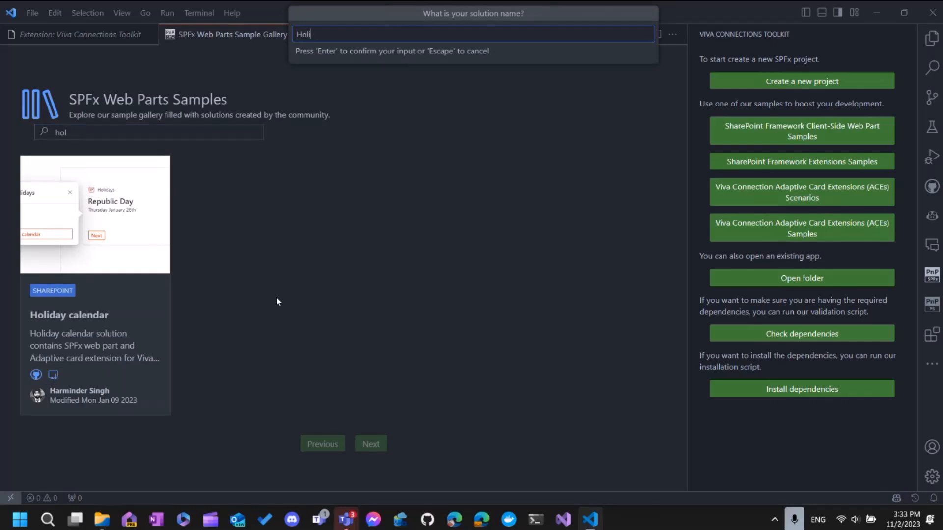
{"action": "type", "text": "d"}
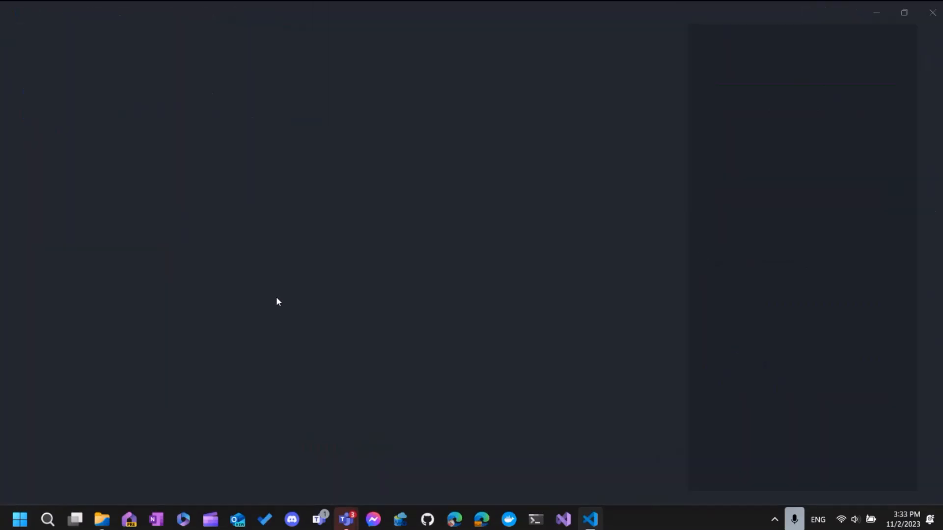
Review .yo-rc.json in the new HolidayApp project, noting SPFx version 1.16.1
{"action": "left_click", "coordinate": [590, 519]}
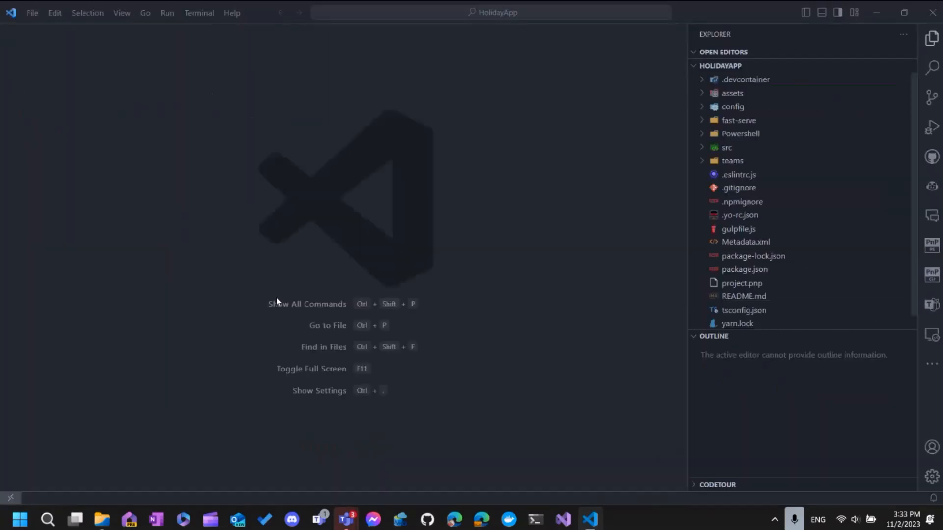
{"action": "left_click", "coordinate": [714, 336]}
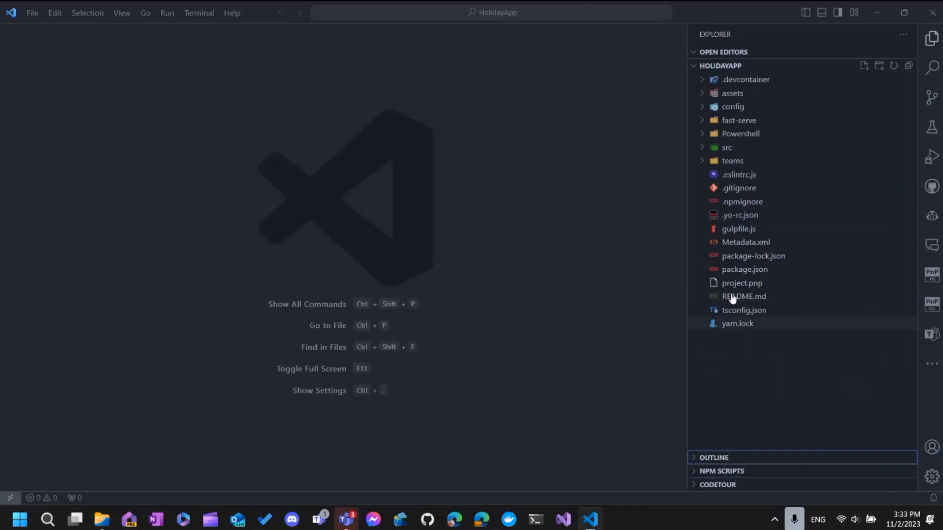
{"action": "mouse_move", "coordinate": [762, 215]}
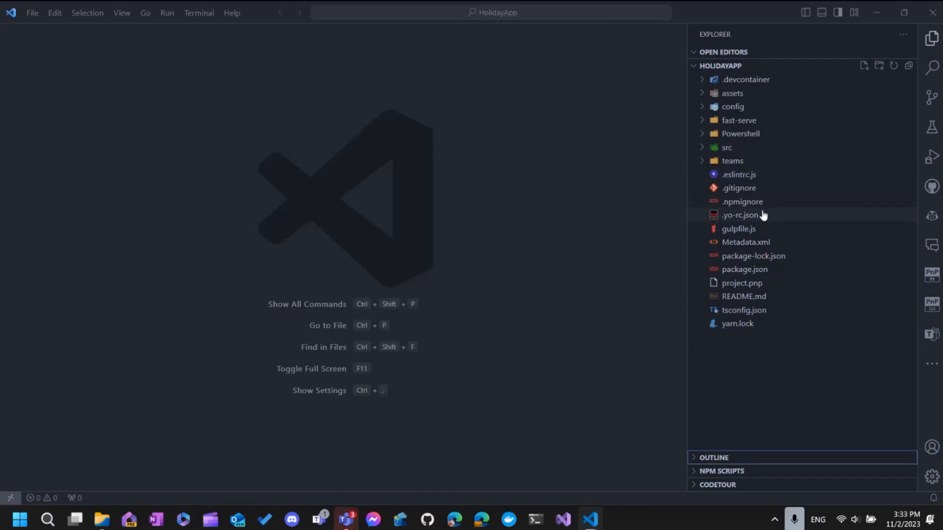
{"action": "mouse_move", "coordinate": [743, 215]}
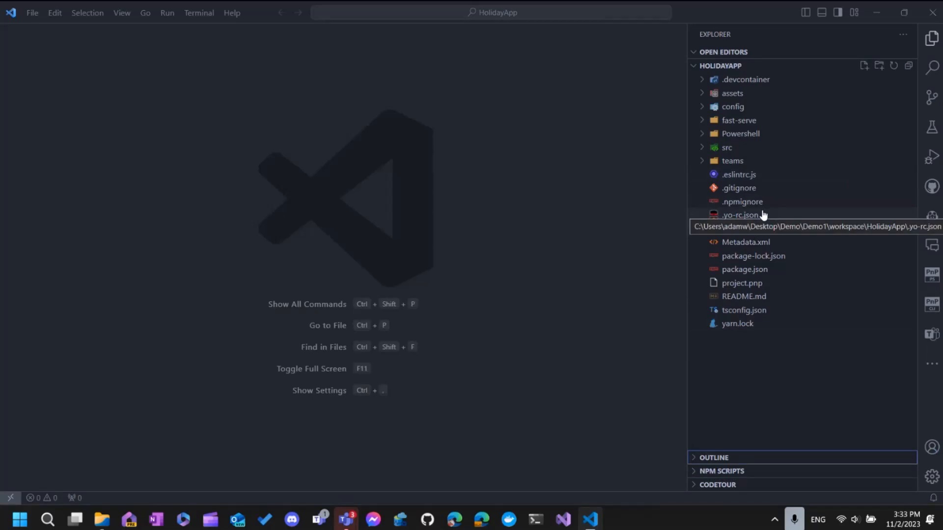
{"action": "left_click", "coordinate": [741, 215]}
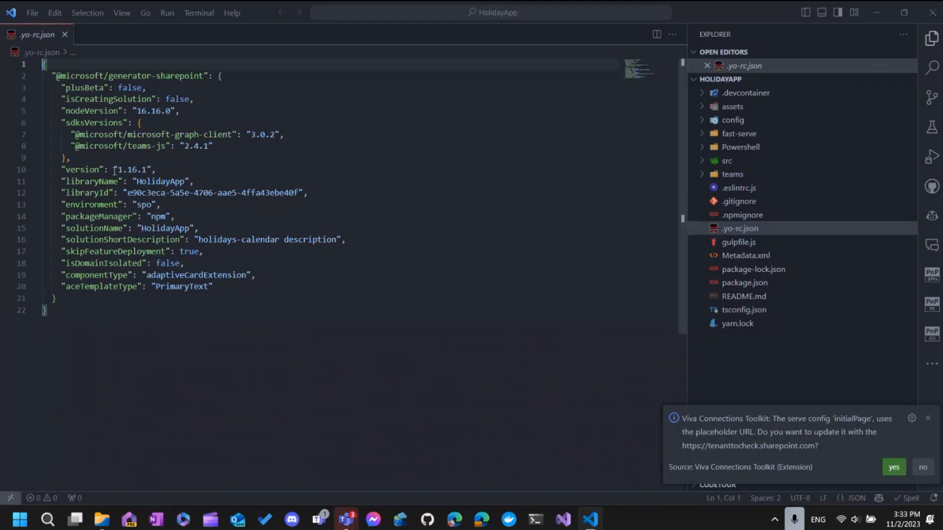
{"action": "mouse_move", "coordinate": [815, 422]}
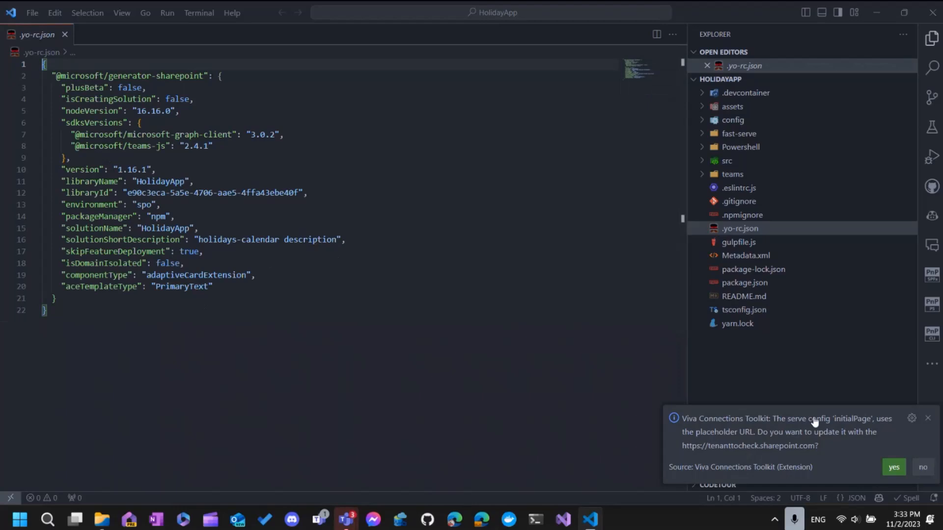
{"action": "mouse_move", "coordinate": [619, 400]}
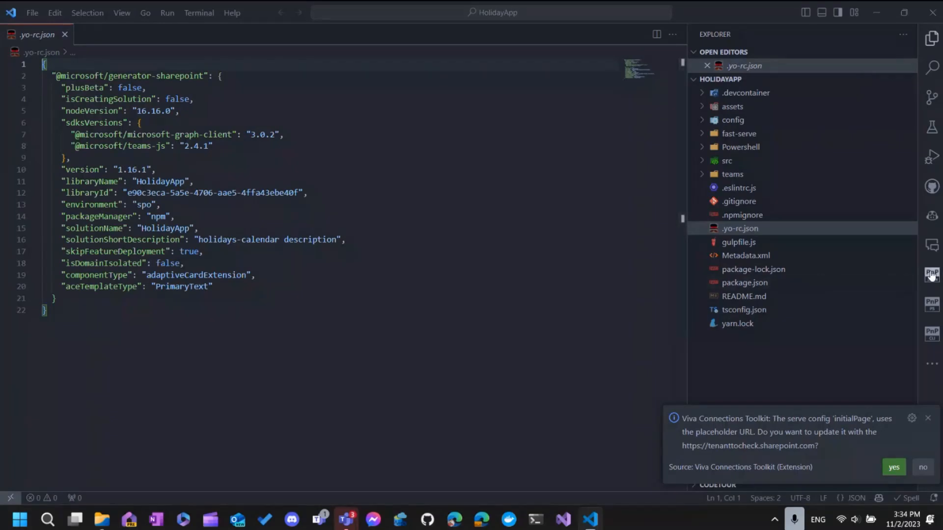
{"action": "mouse_move", "coordinate": [930, 274]}
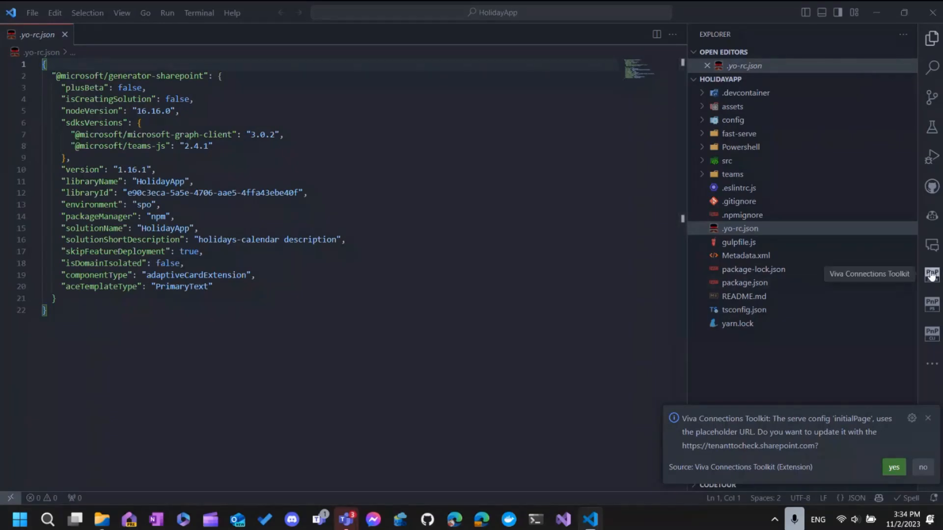
{"action": "left_click", "coordinate": [928, 418]}
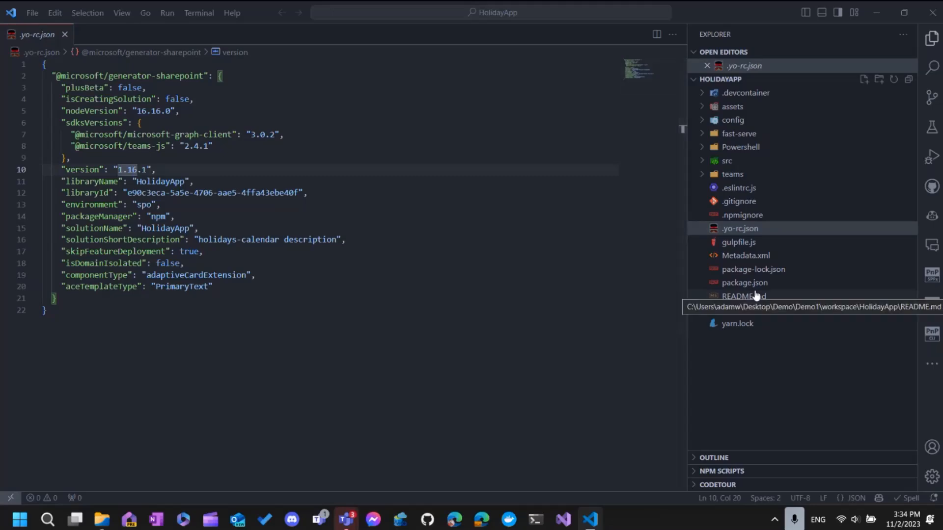
Look through the project's README.md and package.json
{"action": "left_click", "coordinate": [743, 295]}
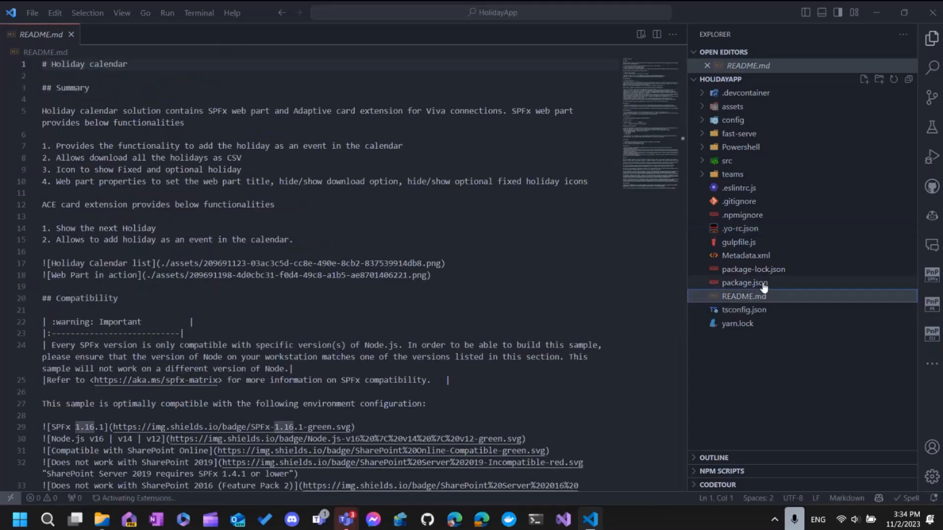
{"action": "left_click", "coordinate": [743, 283]}
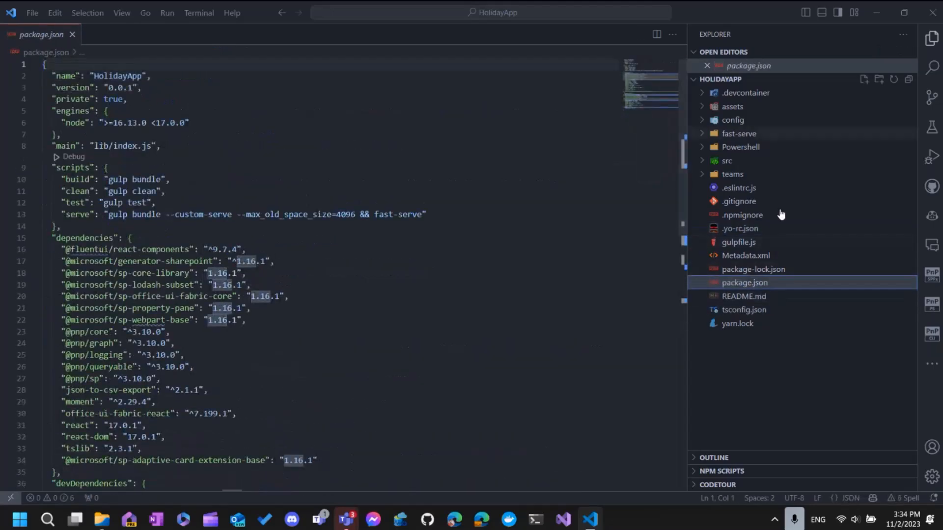
{"action": "mouse_move", "coordinate": [932, 277]}
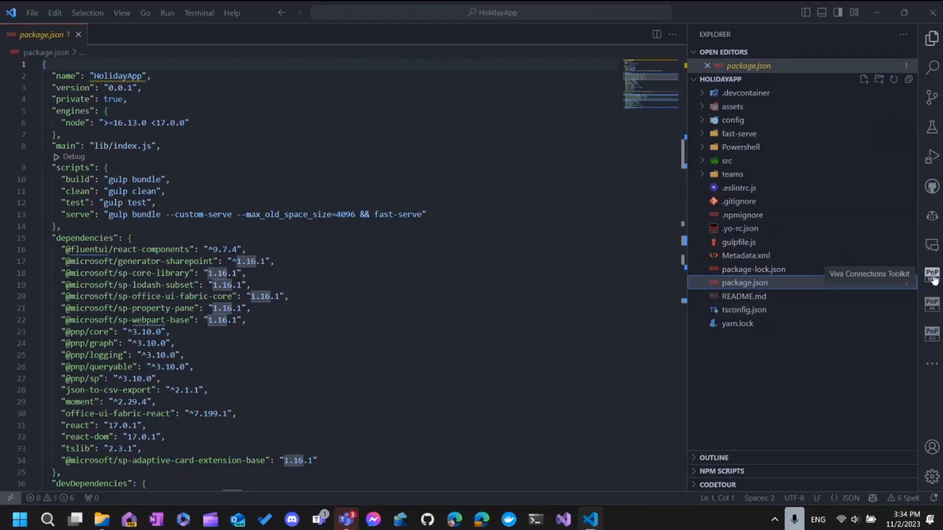
Show the Viva Connections Toolkit overview with account, environment, tasks and actions
{"action": "left_click", "coordinate": [931, 275]}
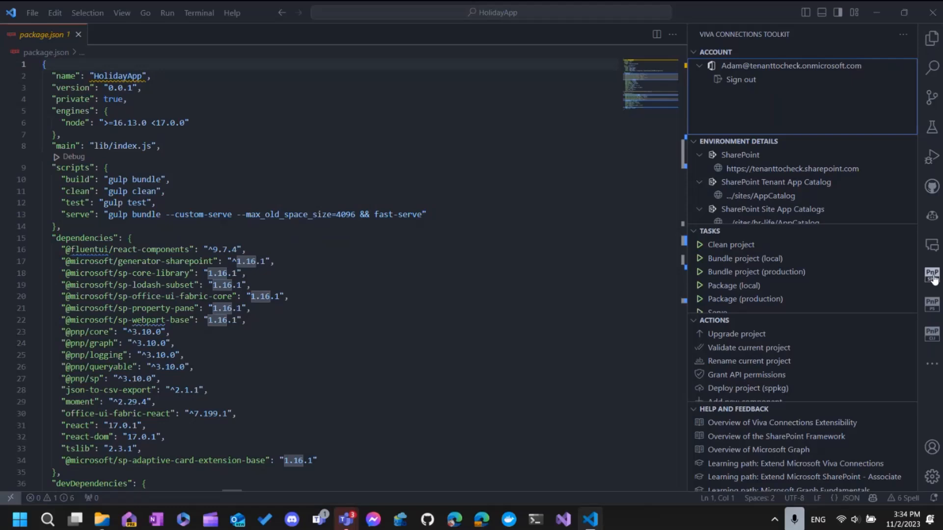
{"action": "mouse_move", "coordinate": [883, 299]}
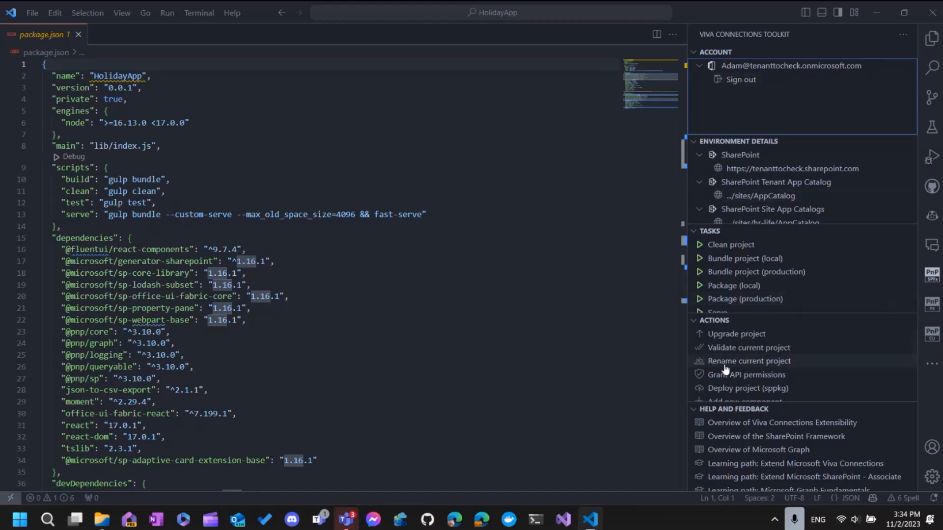
{"action": "mouse_move", "coordinate": [700, 95]}
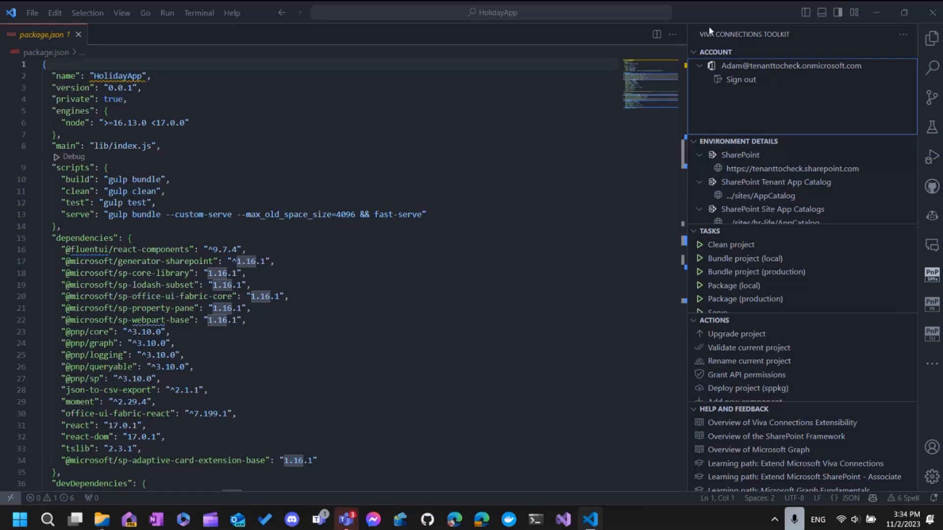
{"action": "mouse_move", "coordinate": [805, 90]}
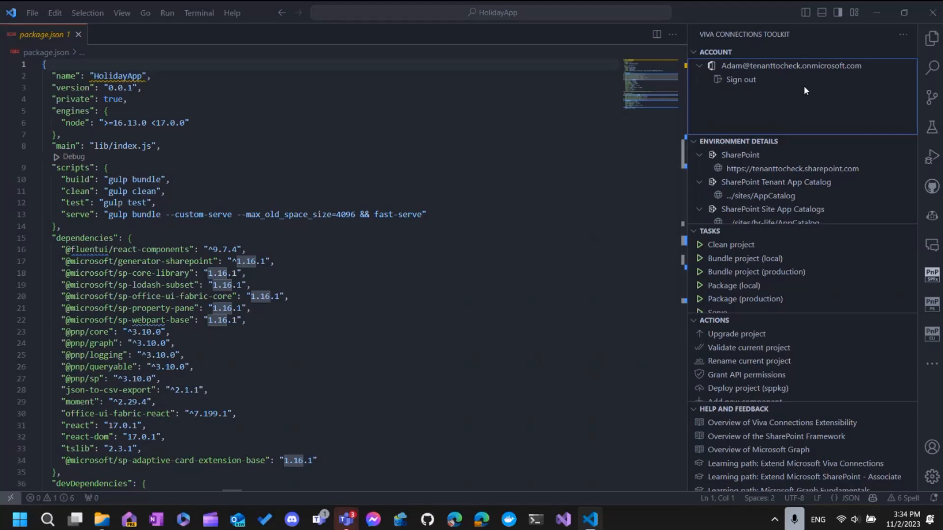
{"action": "mouse_move", "coordinate": [692, 70]}
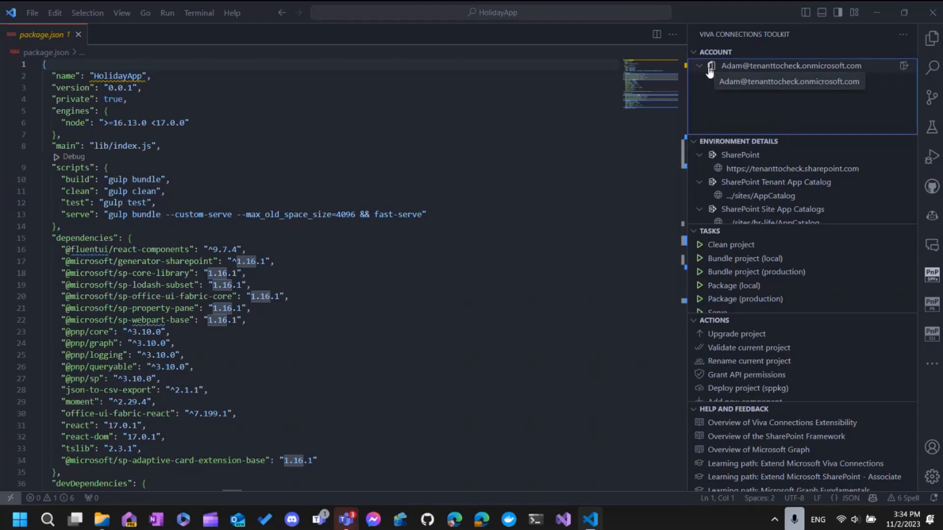
{"action": "left_click", "coordinate": [699, 66]}
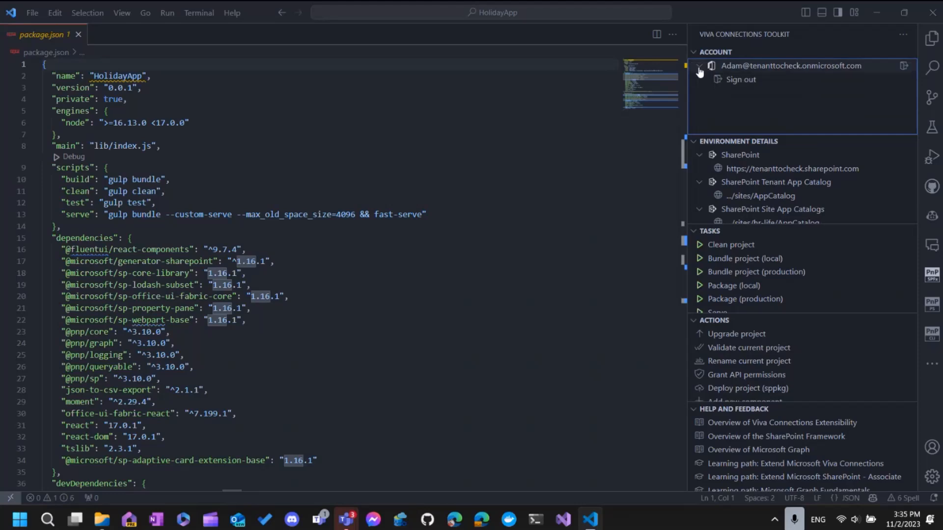
Collapse the account section and expand site app catalogs, tasks and the full actions list
{"action": "left_click", "coordinate": [698, 52]}
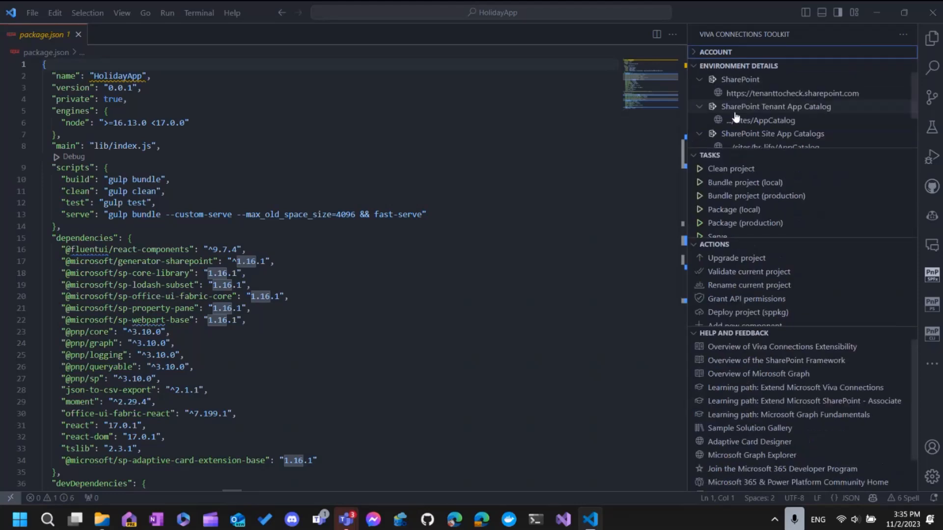
{"action": "left_click", "coordinate": [713, 134]}
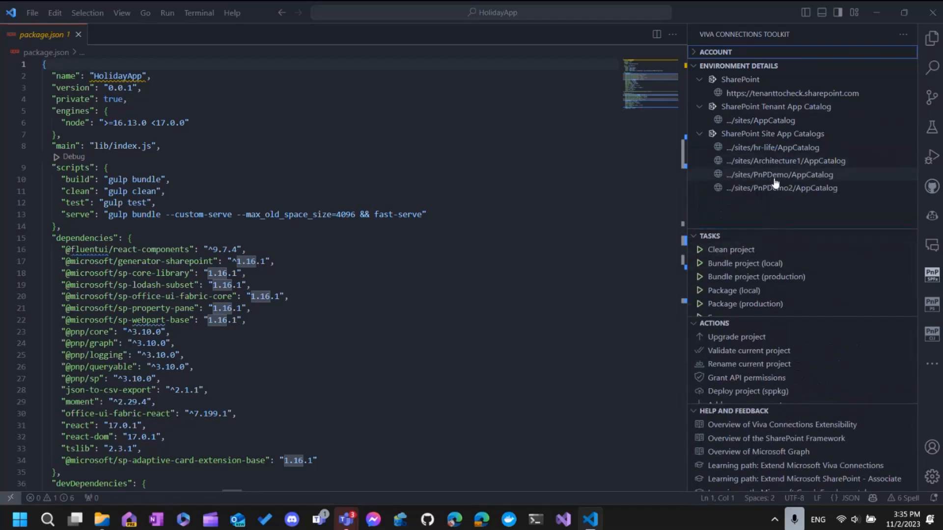
{"action": "mouse_move", "coordinate": [780, 188]}
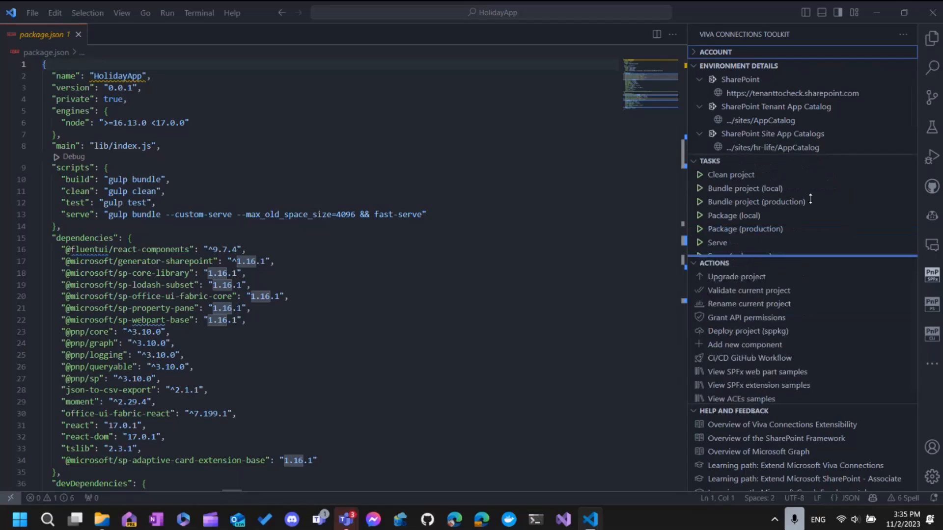
{"action": "scroll", "scroll_direction": "down", "scroll_amount": 3}
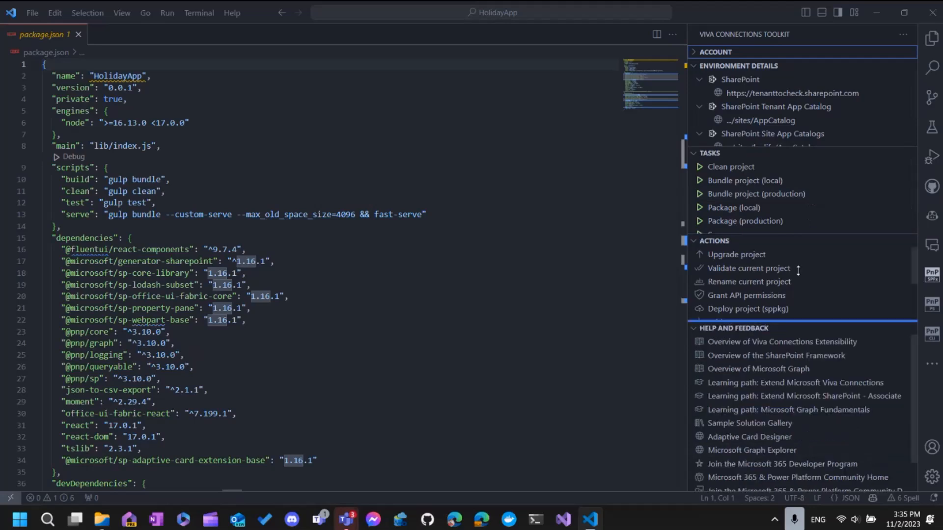
{"action": "mouse_move", "coordinate": [797, 274]}
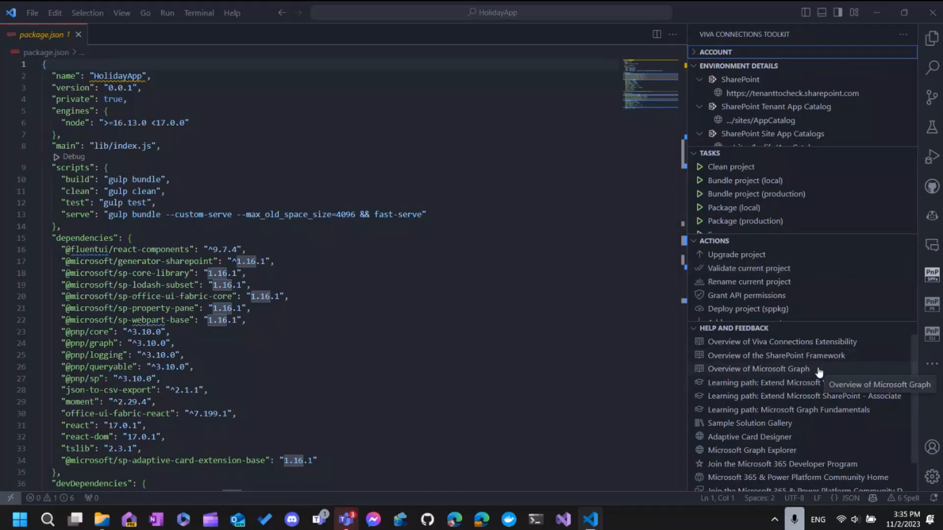
{"action": "mouse_move", "coordinate": [811, 424]}
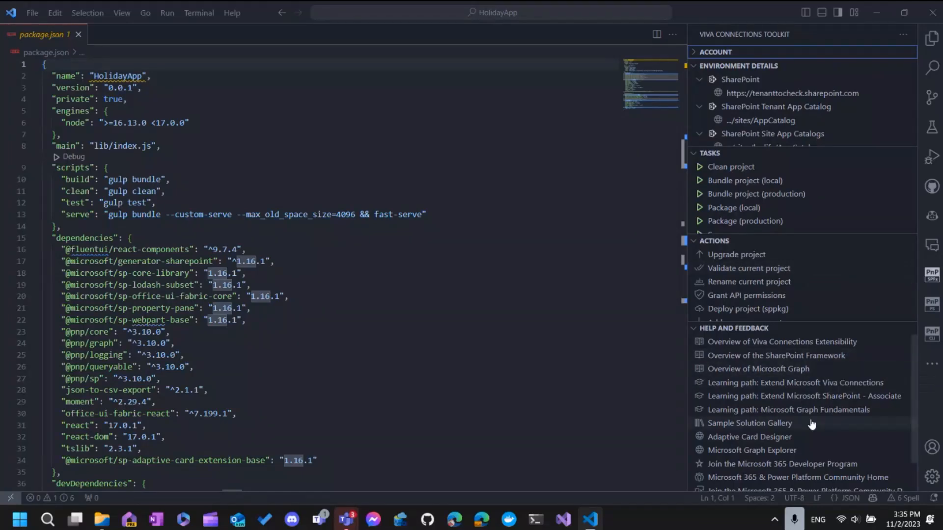
{"action": "mouse_move", "coordinate": [819, 433]}
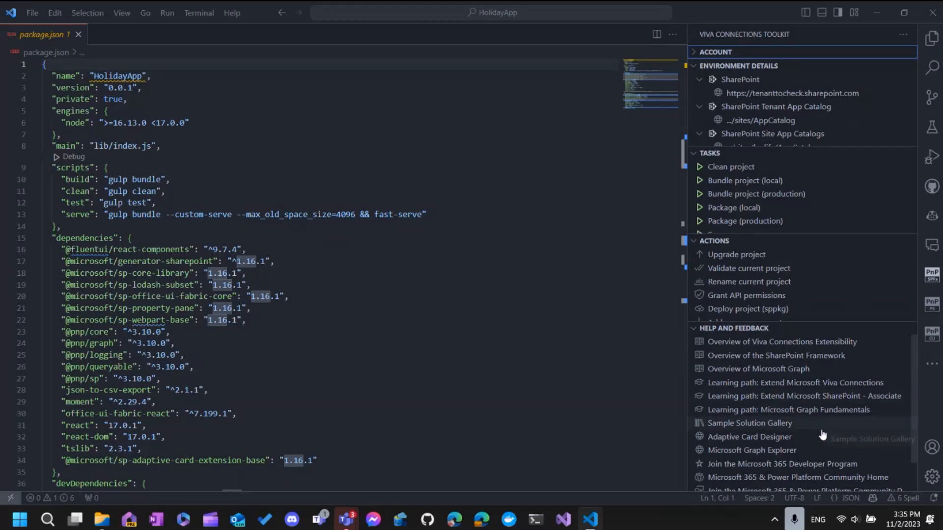
{"action": "mouse_move", "coordinate": [845, 409]}
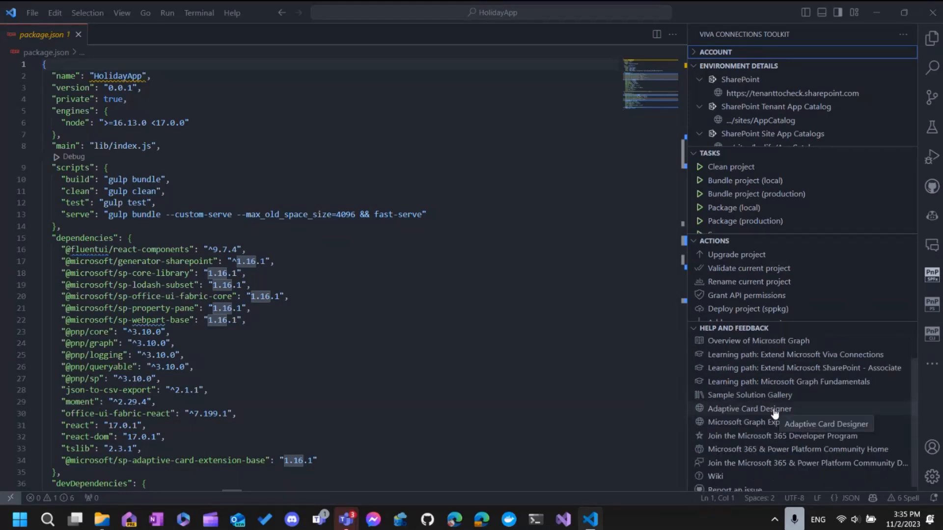
{"action": "mouse_move", "coordinate": [787, 463]}
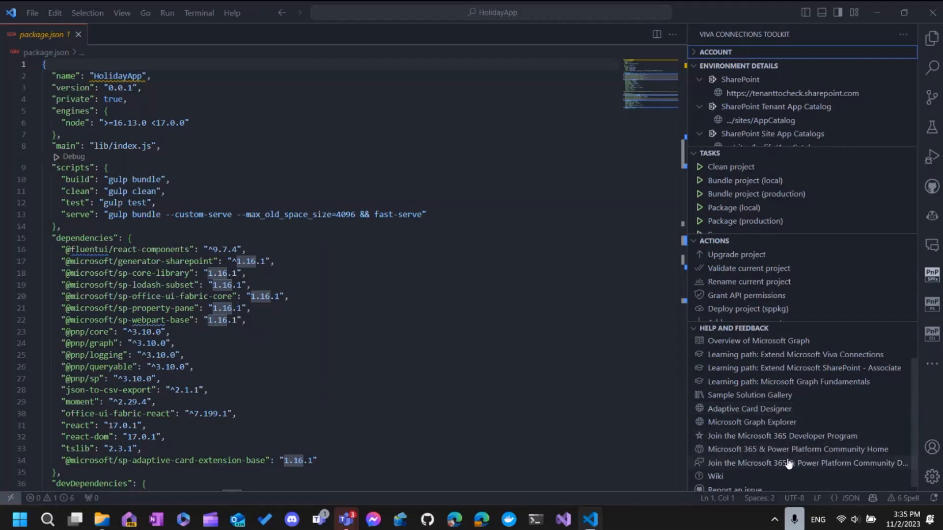
{"action": "mouse_move", "coordinate": [790, 463]}
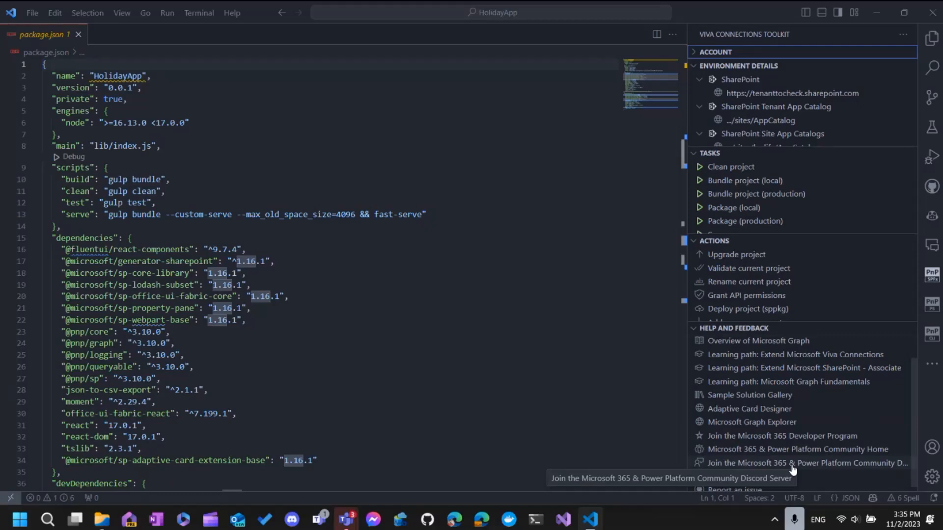
{"action": "mouse_move", "coordinate": [873, 333]}
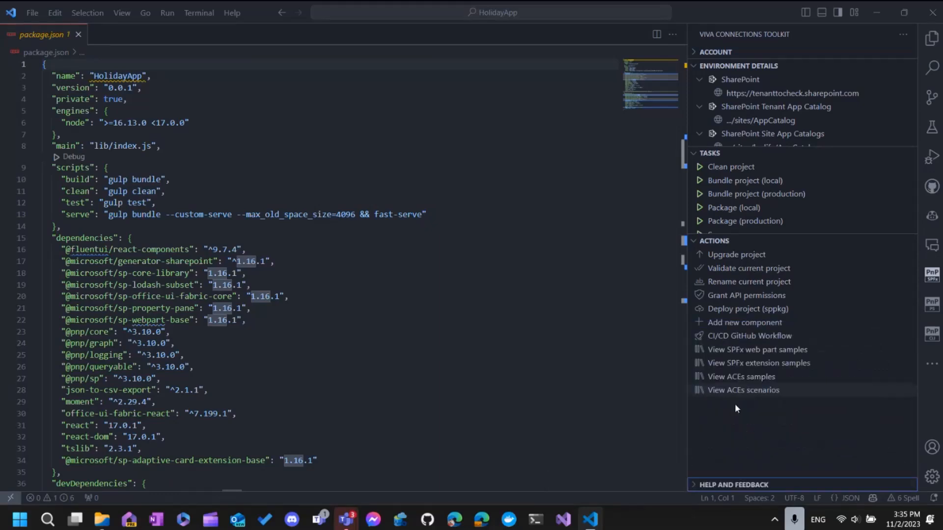
{"action": "left_click", "coordinate": [733, 484]}
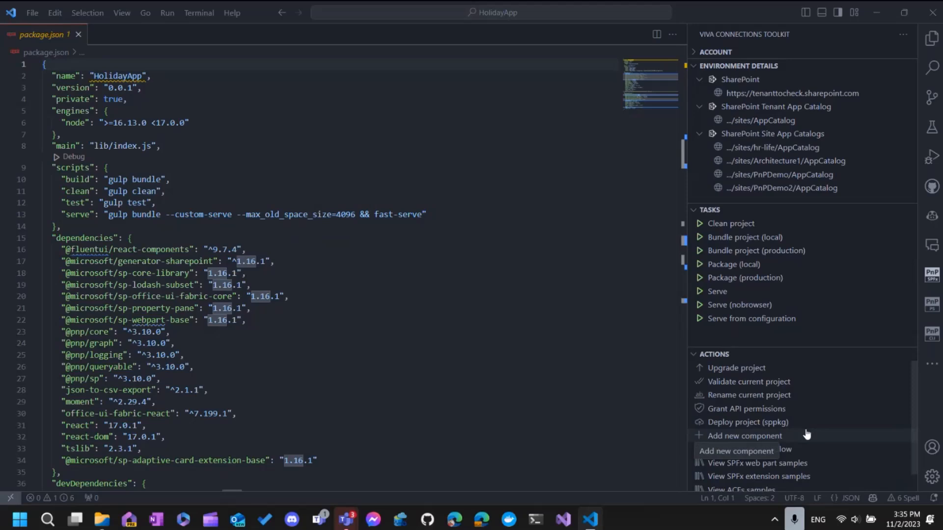
{"action": "mouse_move", "coordinate": [722, 382]}
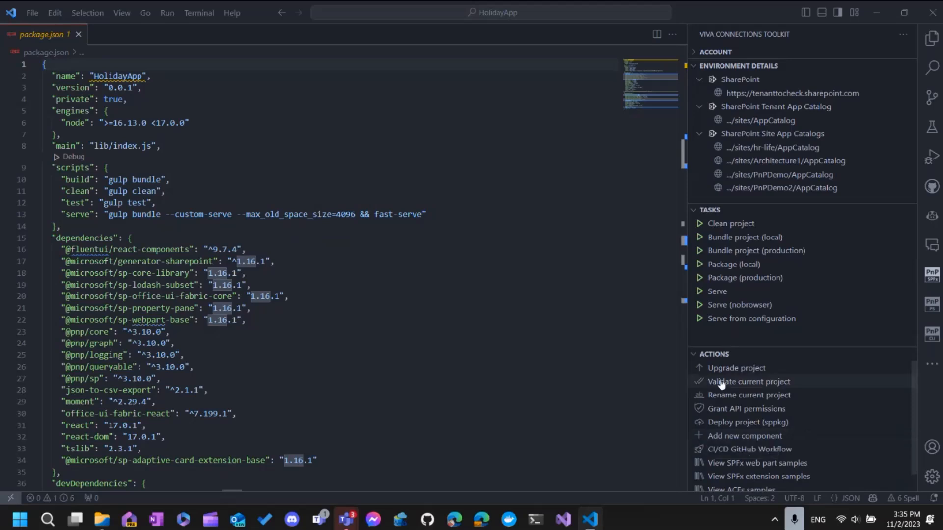
Generate the spfx.upgrade.md report for v1.18.0 and read through its steps
{"action": "left_click", "coordinate": [736, 367]}
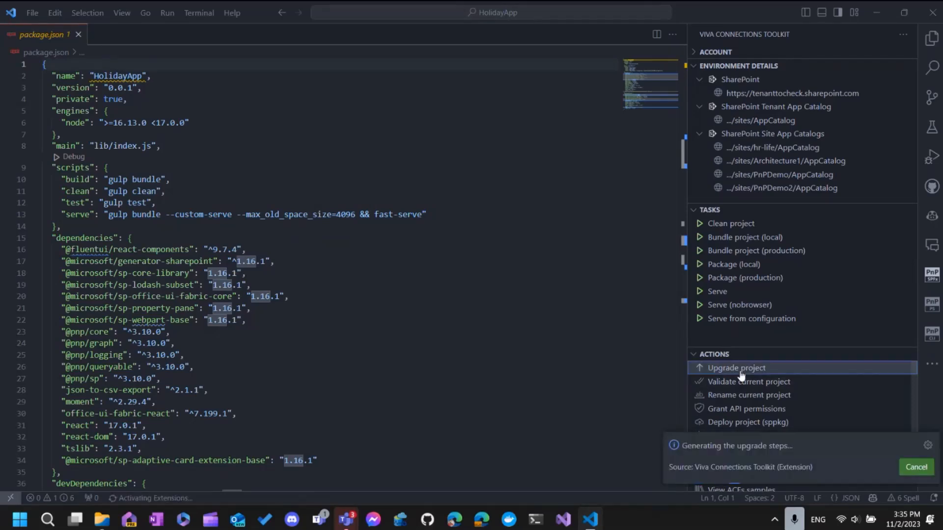
{"action": "left_click", "coordinate": [736, 367]}
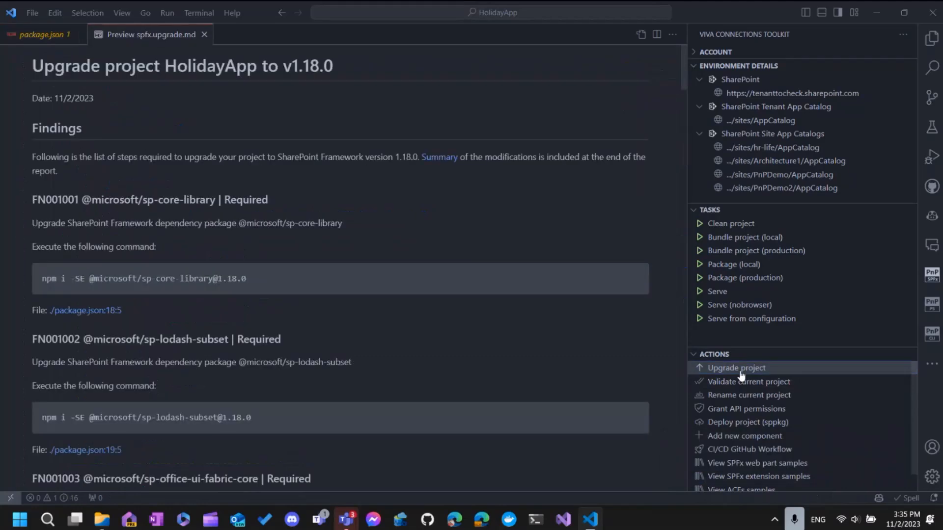
{"action": "mouse_move", "coordinate": [323, 233]}
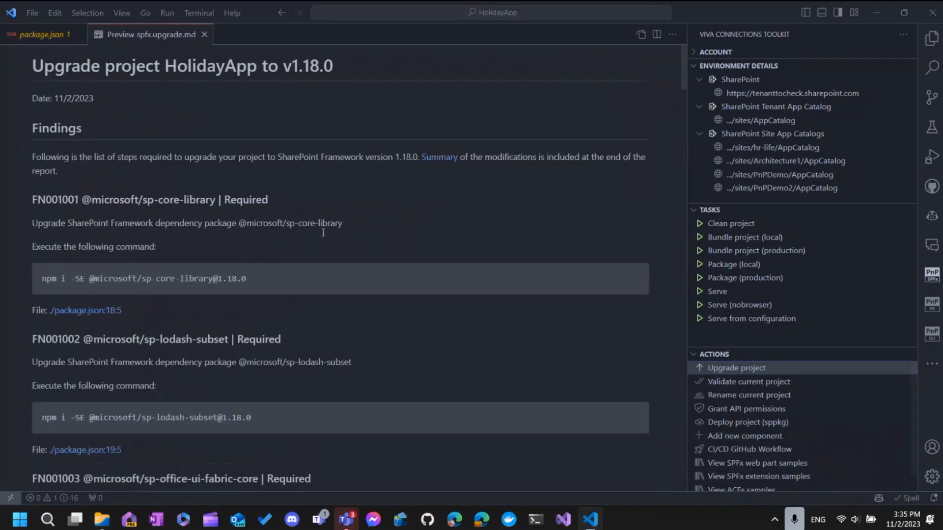
{"action": "scroll", "scroll_direction": "down", "scroll_amount": 3}
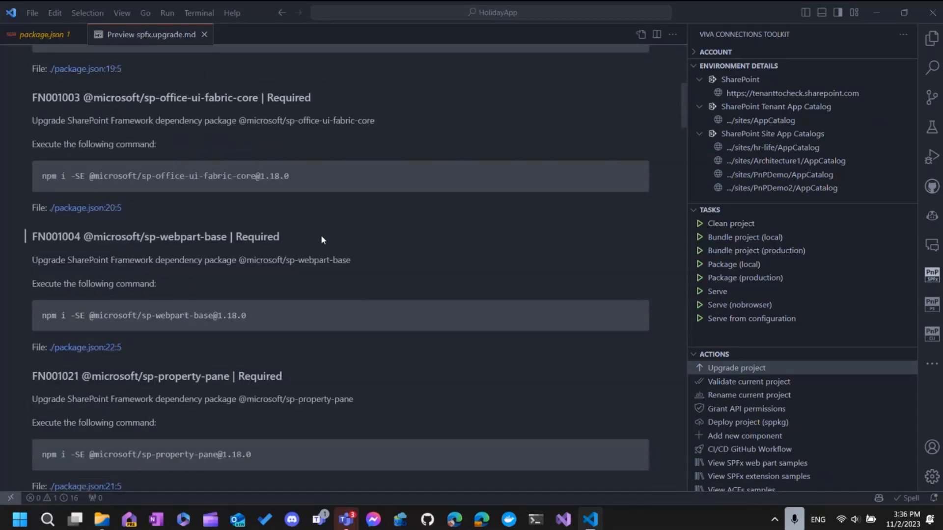
{"action": "scroll", "scroll_direction": "down", "scroll_amount": 3}
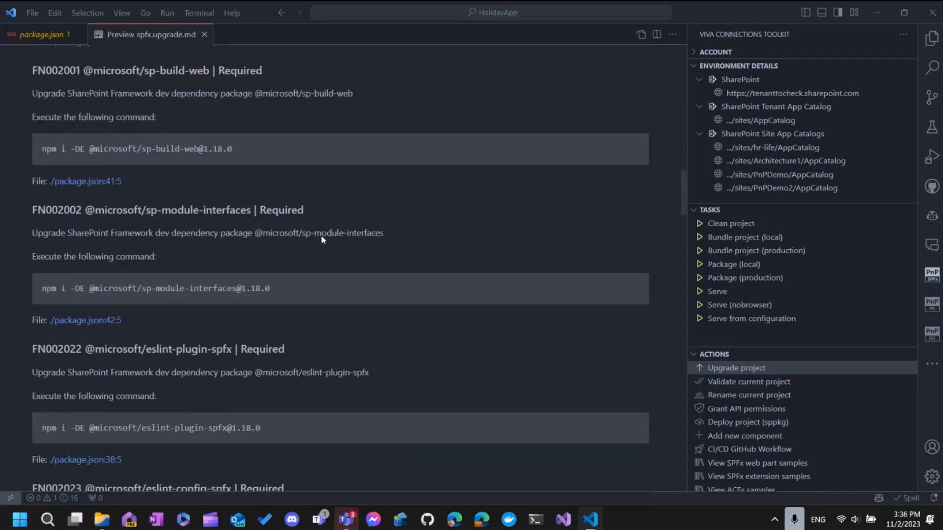
{"action": "scroll", "scroll_direction": "down", "scroll_amount": 3}
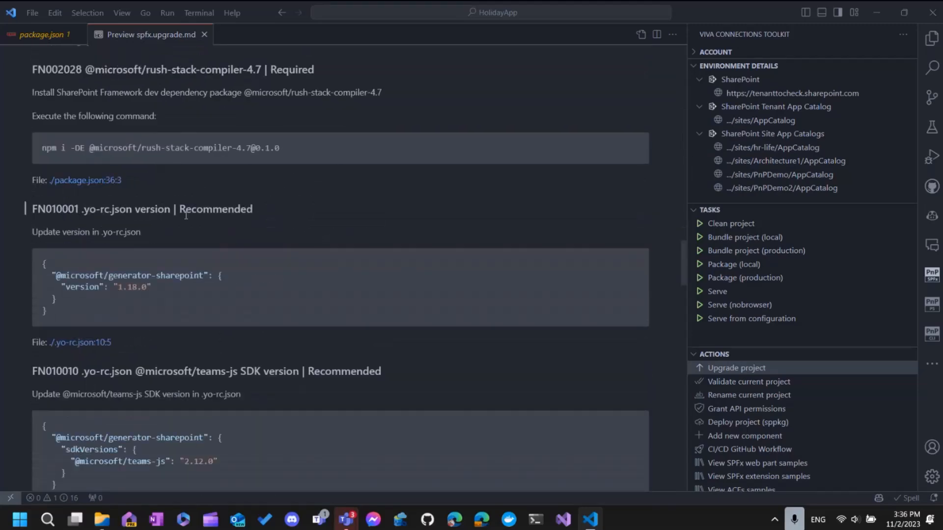
{"action": "scroll", "scroll_direction": "down", "scroll_amount": 3}
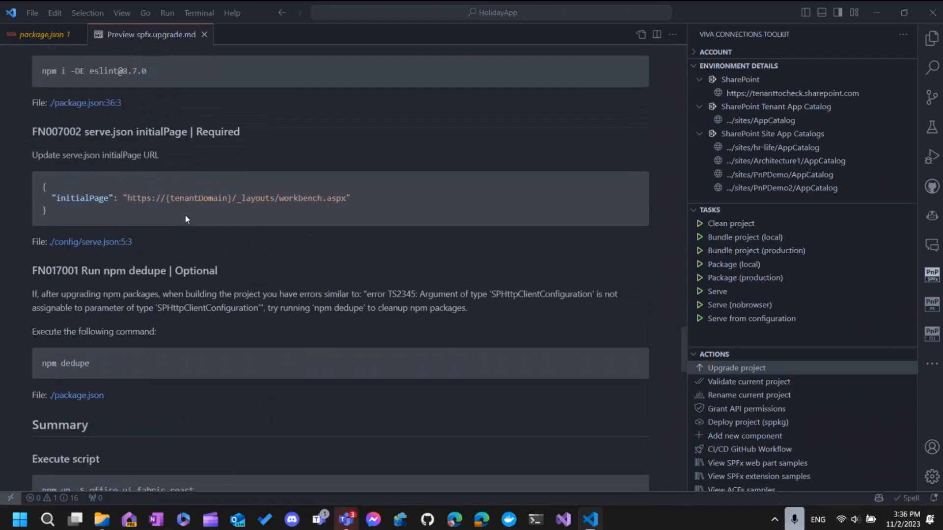
{"action": "scroll", "scroll_direction": "down", "scroll_amount": 3}
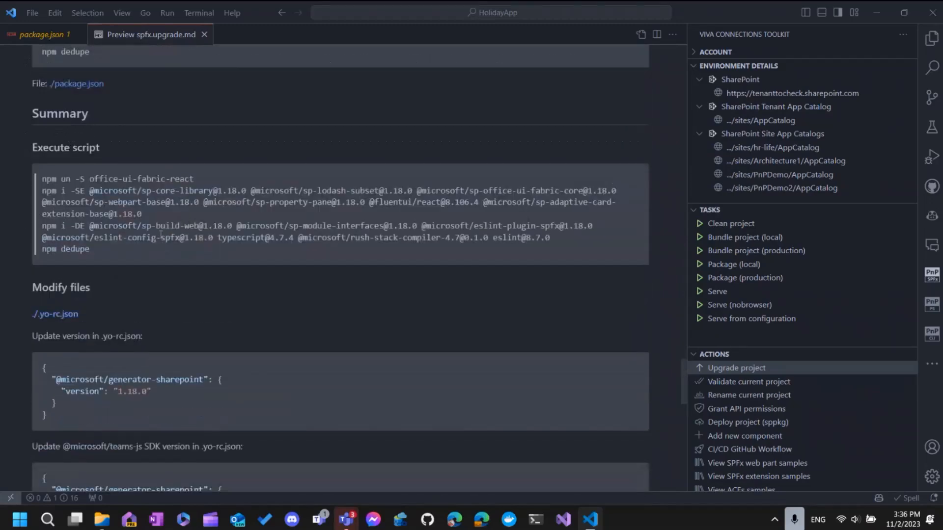
{"action": "scroll", "scroll_direction": "down", "scroll_amount": 3}
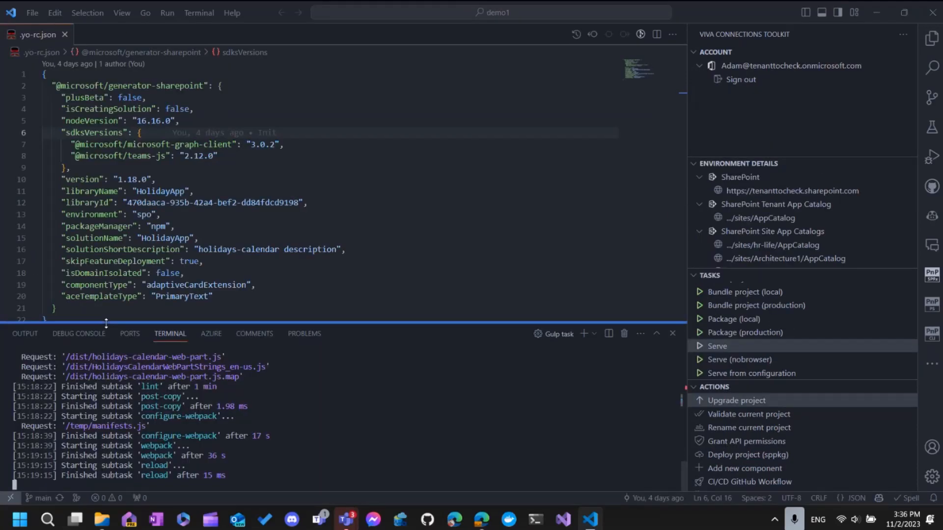
{"action": "mouse_move", "coordinate": [30, 212]}
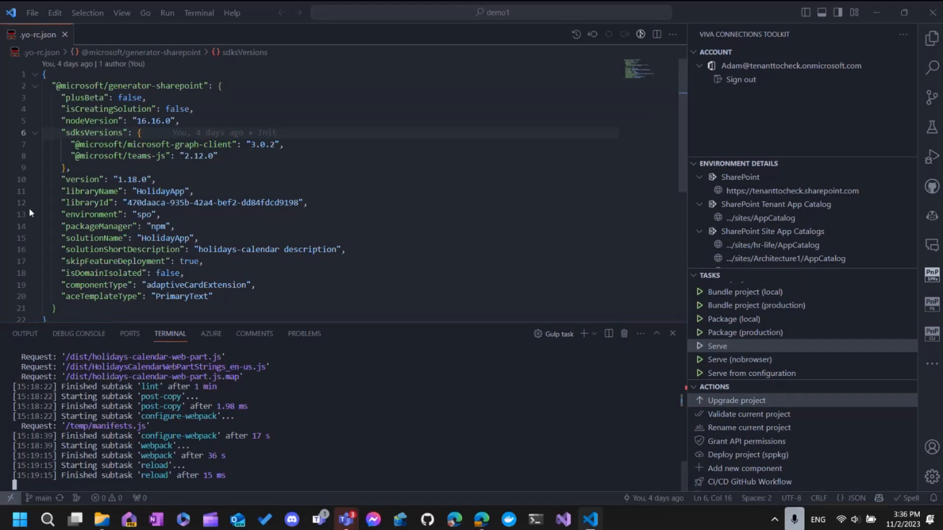
Verify demo1 at version 1.18.0 needs no upgrade, then return to HolidayApp
{"action": "double_click", "coordinate": [135, 179]}
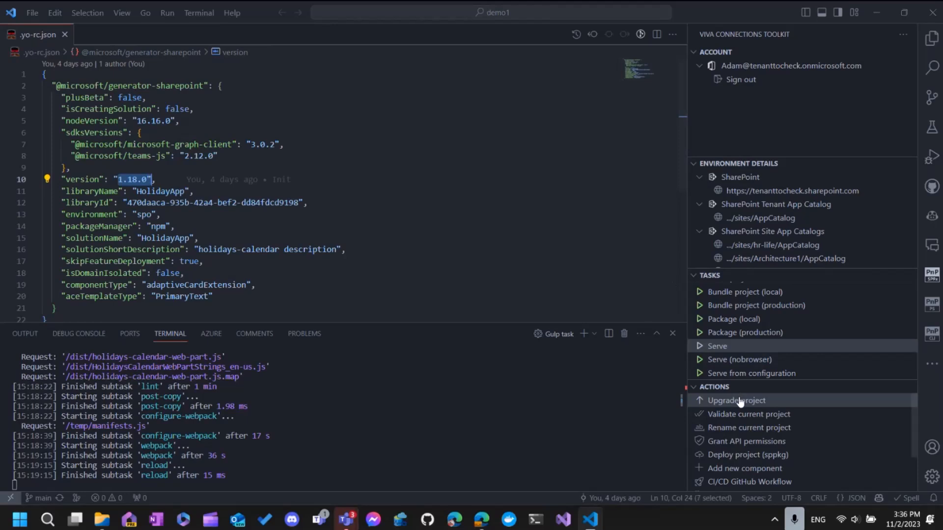
{"action": "left_click", "coordinate": [735, 401]}
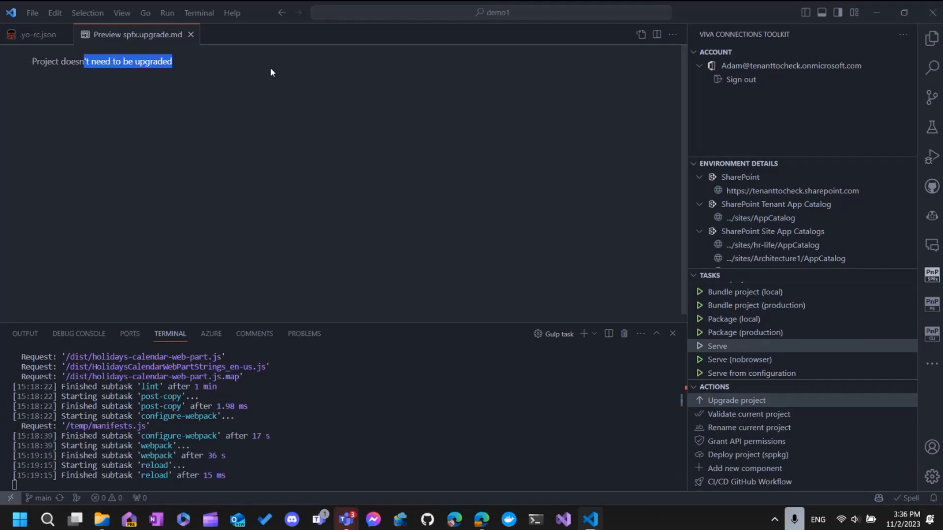
{"action": "left_click", "coordinate": [735, 399]}
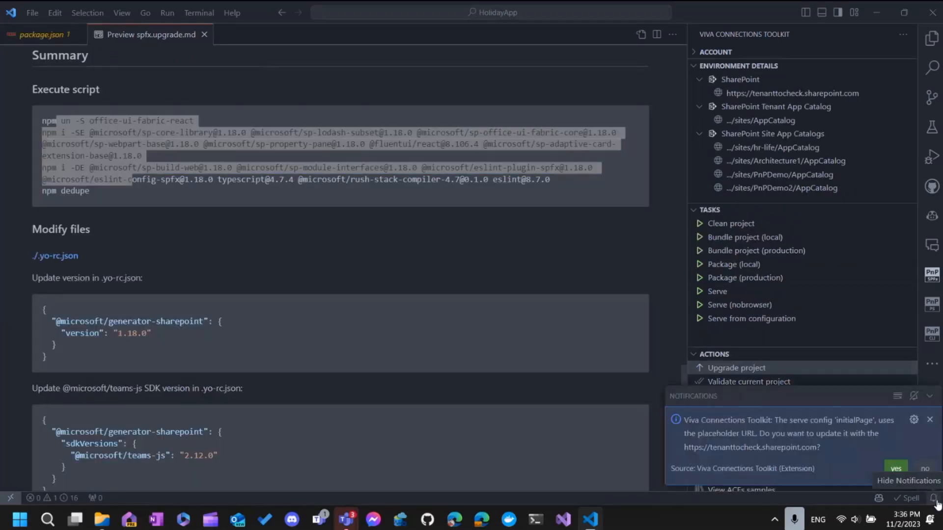
{"action": "mouse_move", "coordinate": [751, 457]}
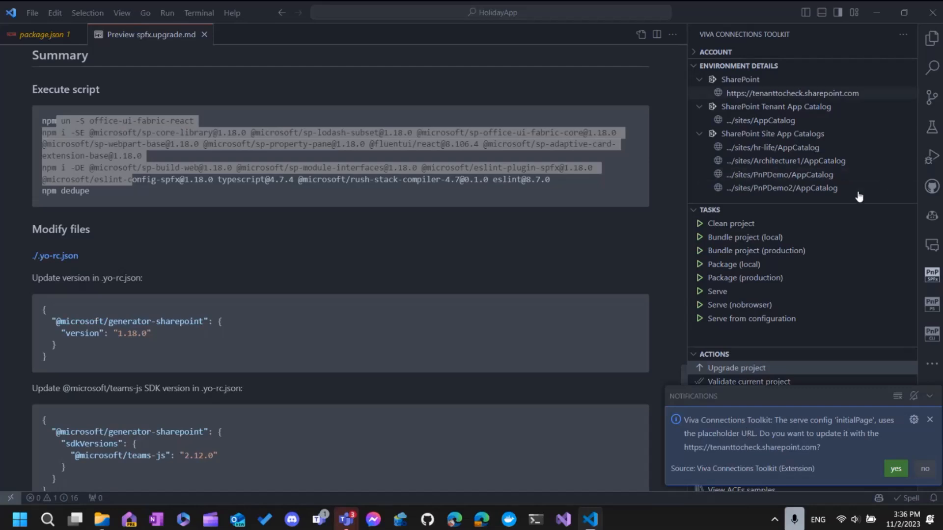
{"action": "mouse_move", "coordinate": [931, 39]}
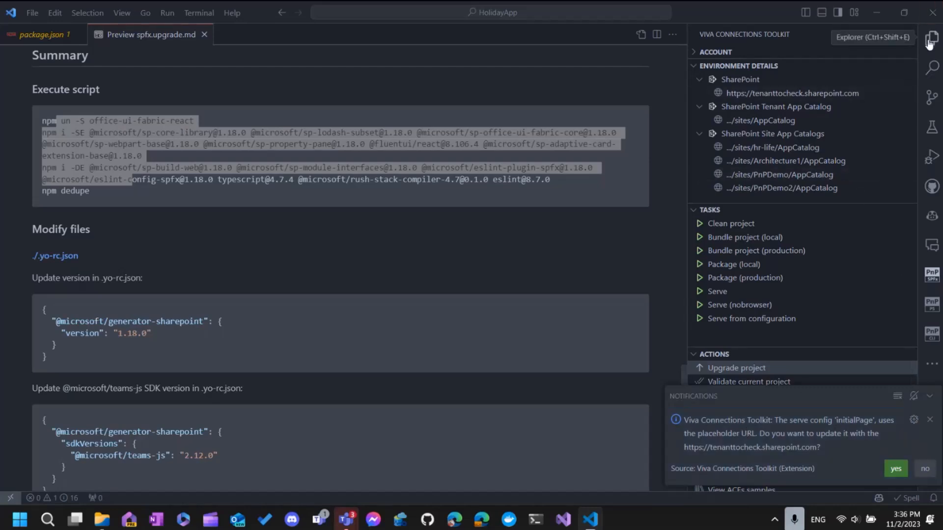
View config/serve.json and accept updating its initialPage to the tenant SharePoint URL
{"action": "left_click", "coordinate": [931, 37]}
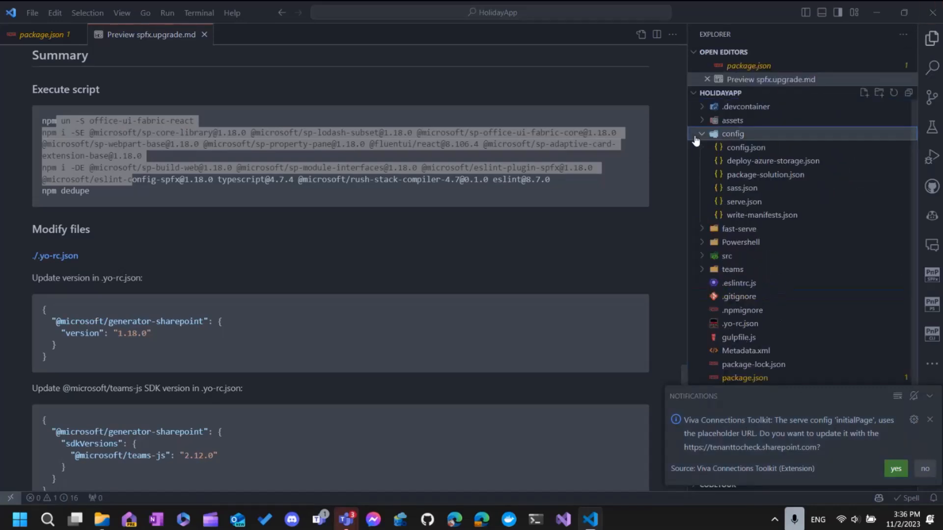
{"action": "mouse_move", "coordinate": [743, 201]}
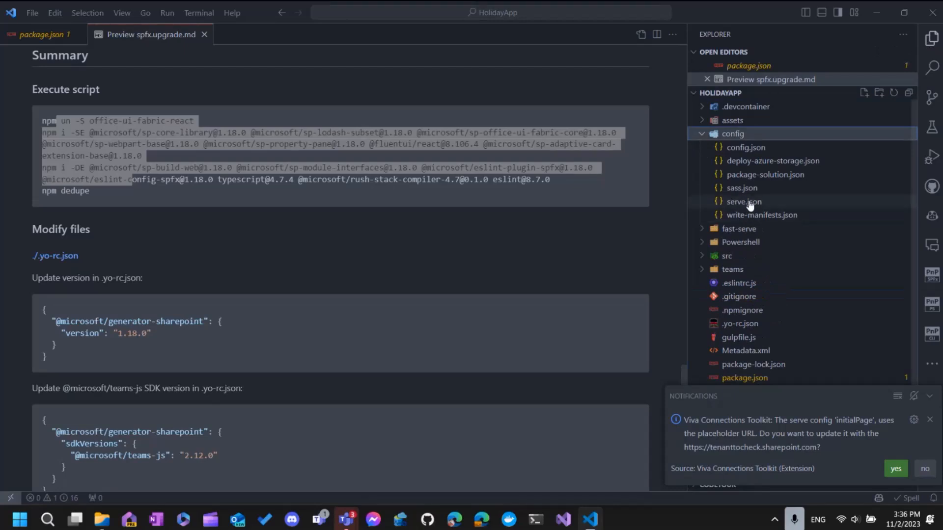
{"action": "left_click", "coordinate": [744, 201]}
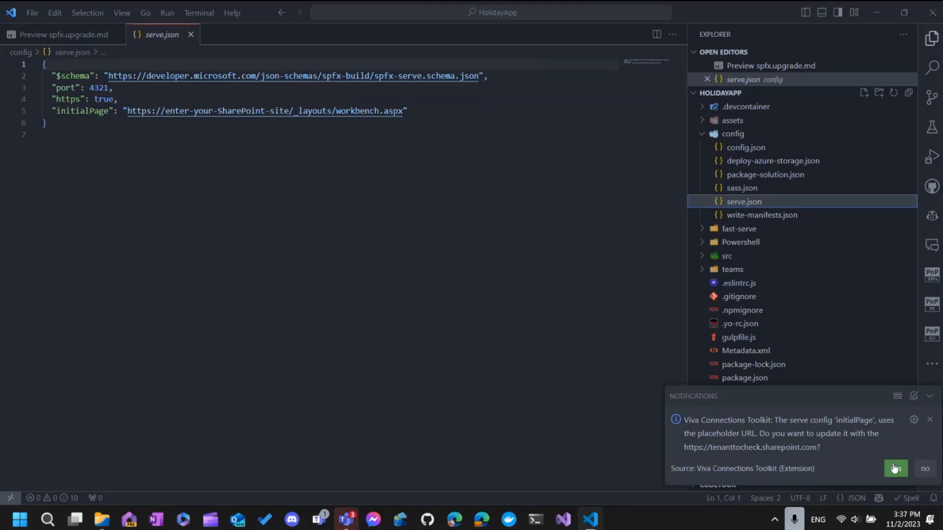
{"action": "left_click", "coordinate": [895, 468]}
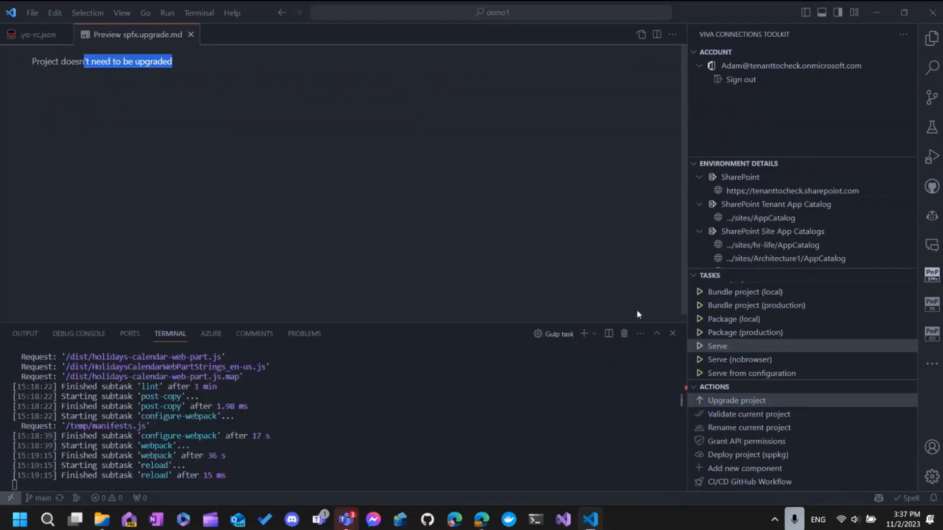
{"action": "mouse_move", "coordinate": [401, 227]}
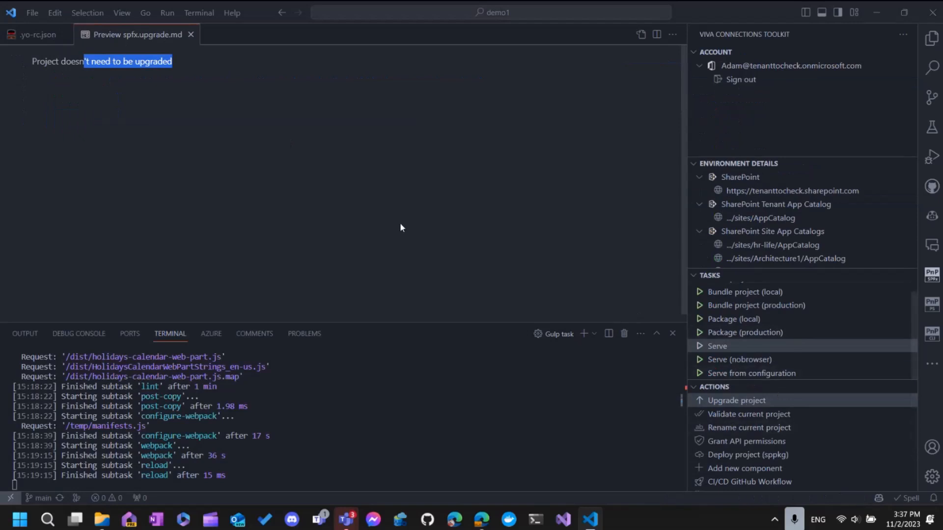
{"action": "left_click", "coordinate": [931, 37]}
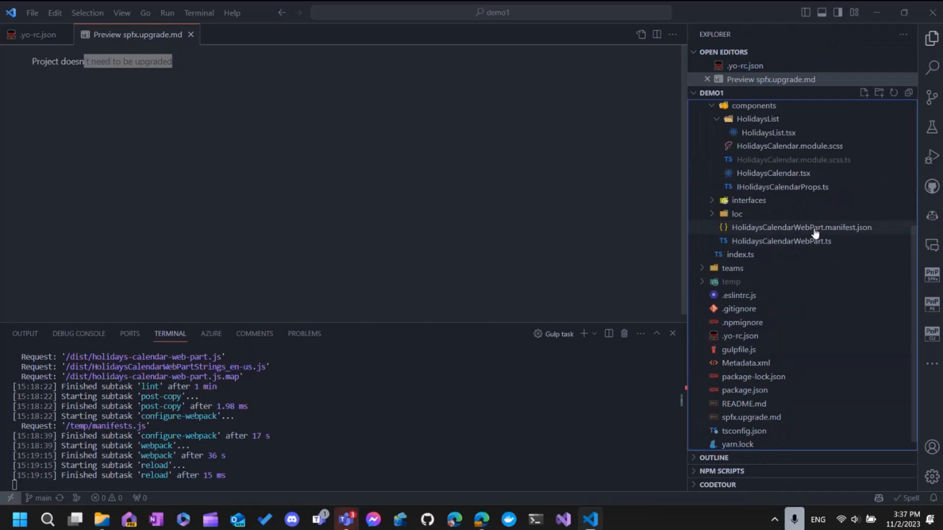
{"action": "mouse_move", "coordinate": [708, 255]}
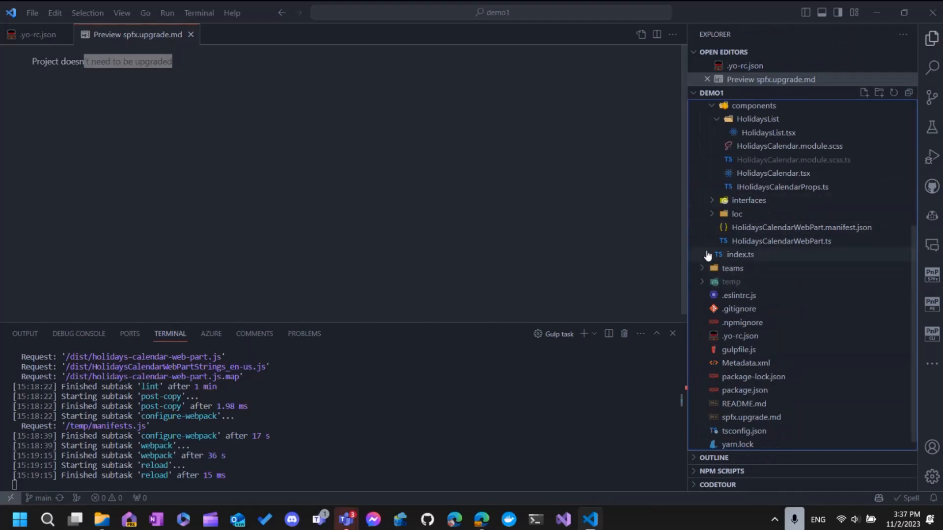
{"action": "scroll", "scroll_direction": "up", "scroll_amount": 3}
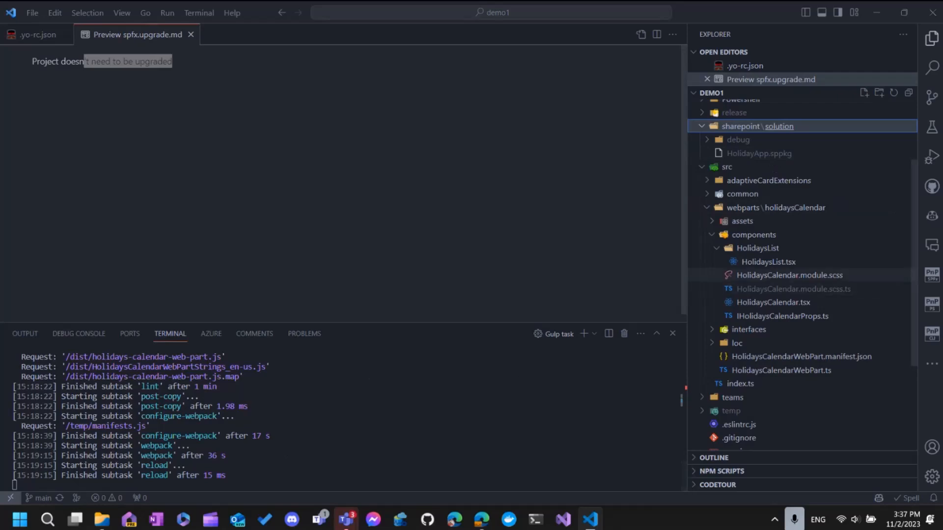
{"action": "left_click", "coordinate": [931, 98]}
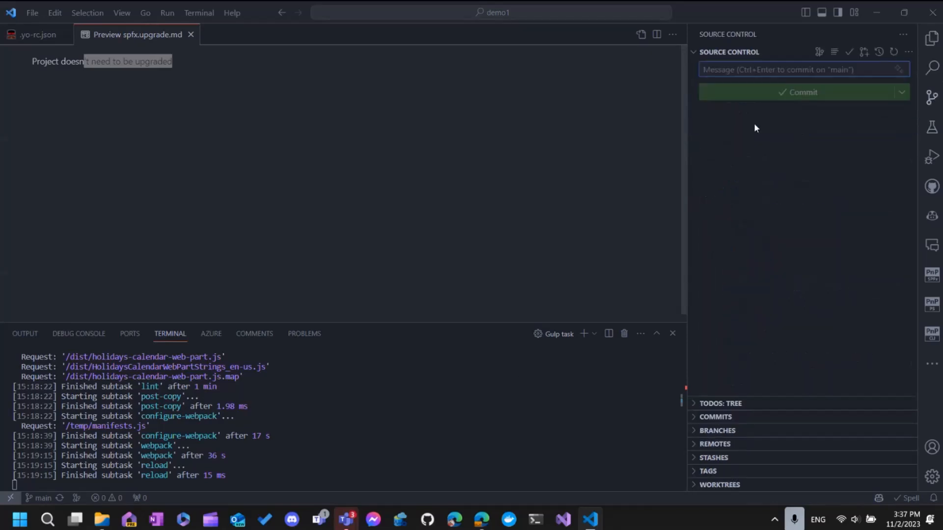
{"action": "mouse_move", "coordinate": [930, 243]}
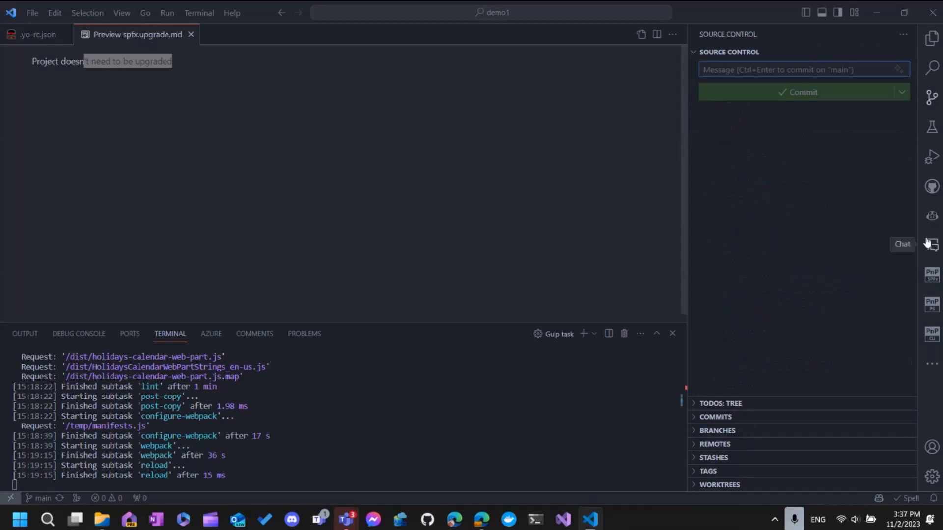
{"action": "left_click", "coordinate": [931, 244]}
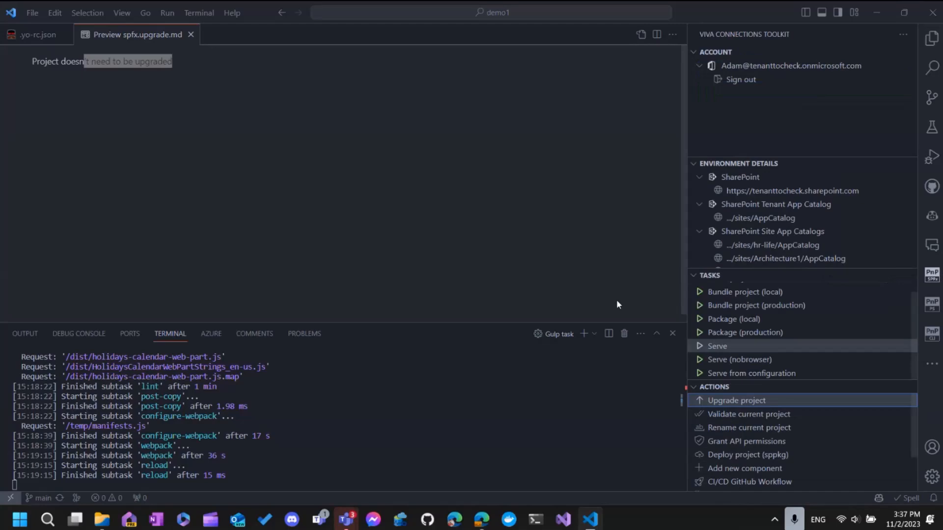
{"action": "key", "text": "alt+tab"}
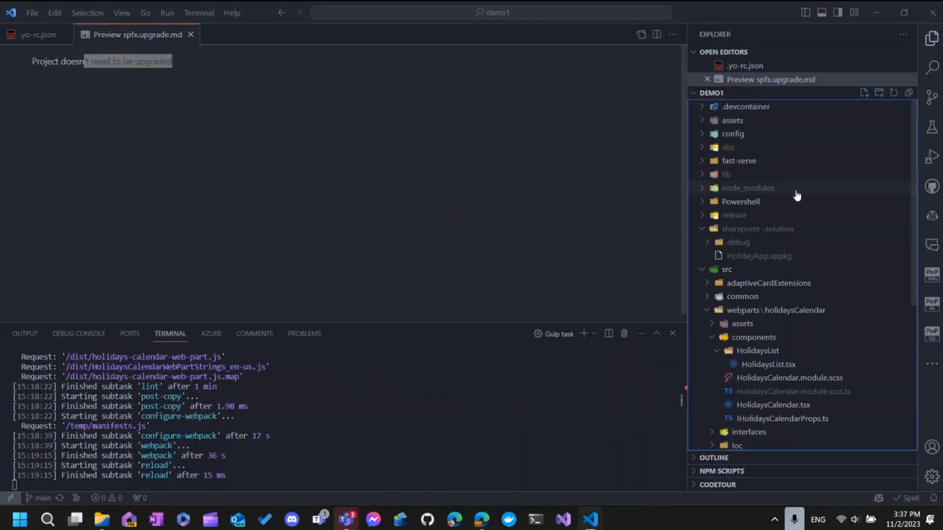
{"action": "left_click", "coordinate": [741, 201]}
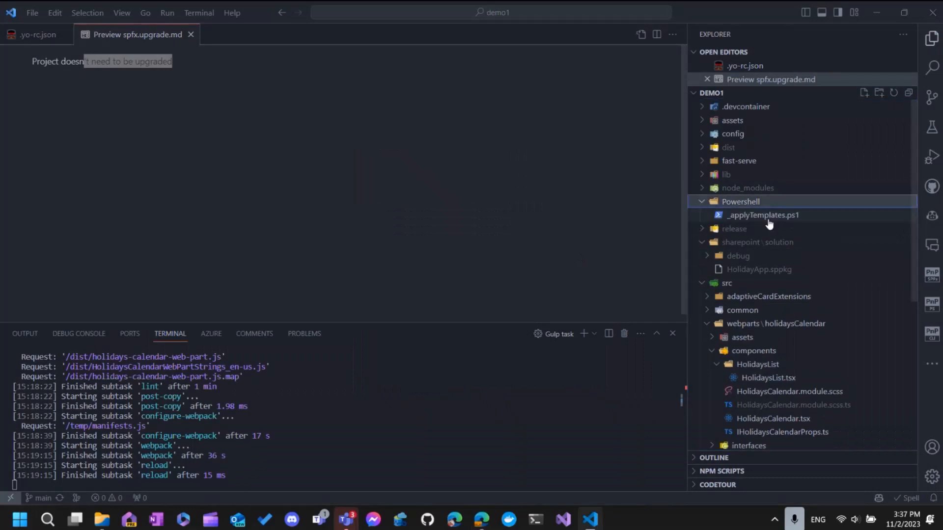
{"action": "key", "text": "alt+tab"}
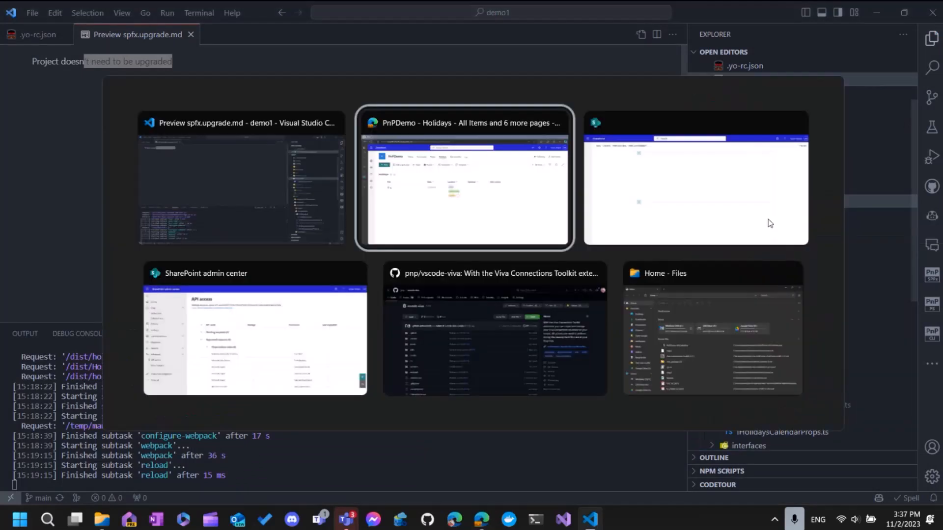
Switch to the workbench.aspx tab and add the Holiday calendar web part to the canvas
{"action": "left_click", "coordinate": [463, 179]}
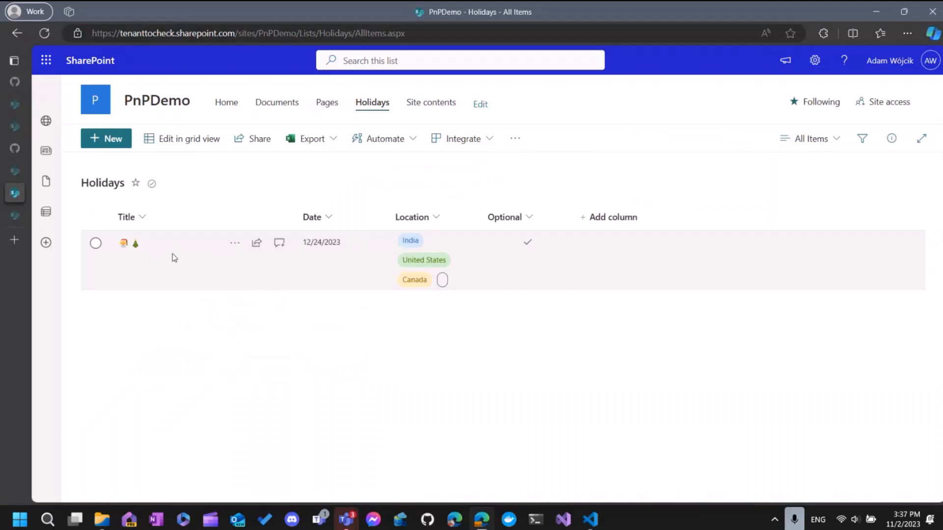
{"action": "left_click", "coordinate": [69, 12]}
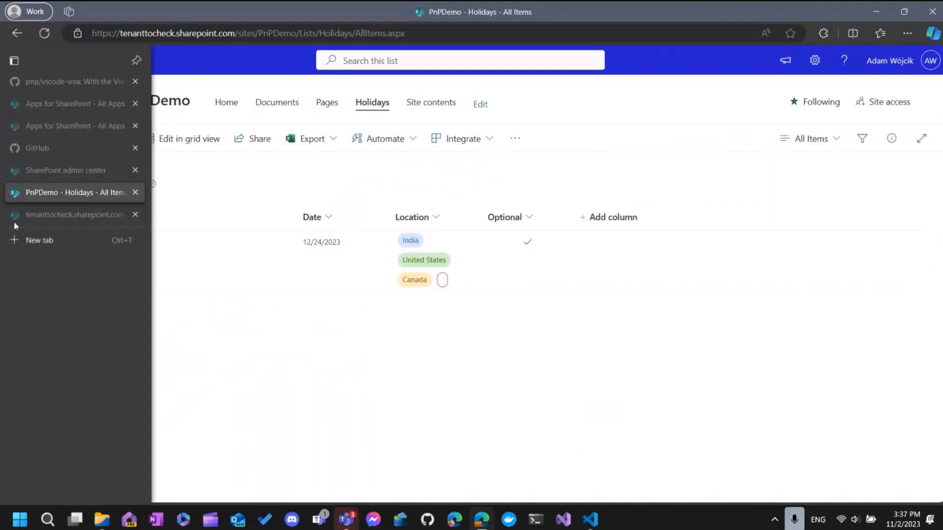
{"action": "left_click", "coordinate": [71, 215]}
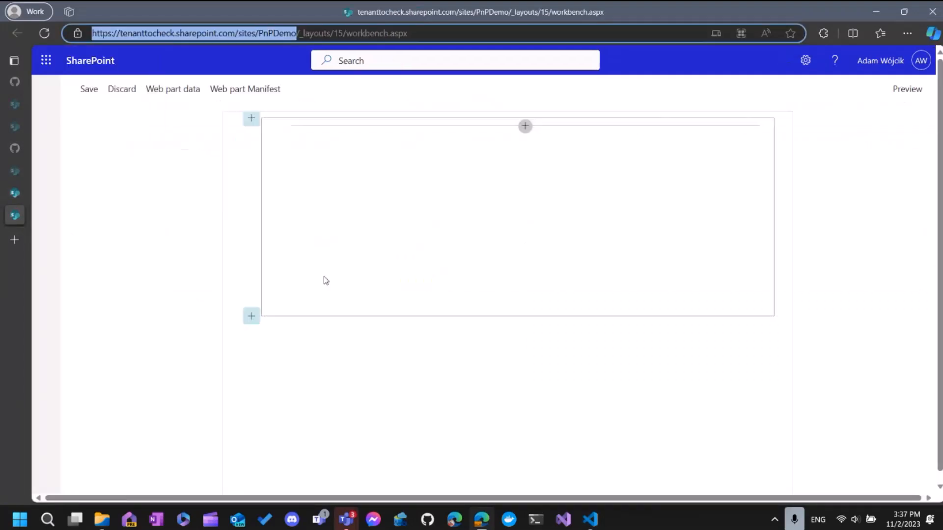
{"action": "mouse_move", "coordinate": [524, 127]}
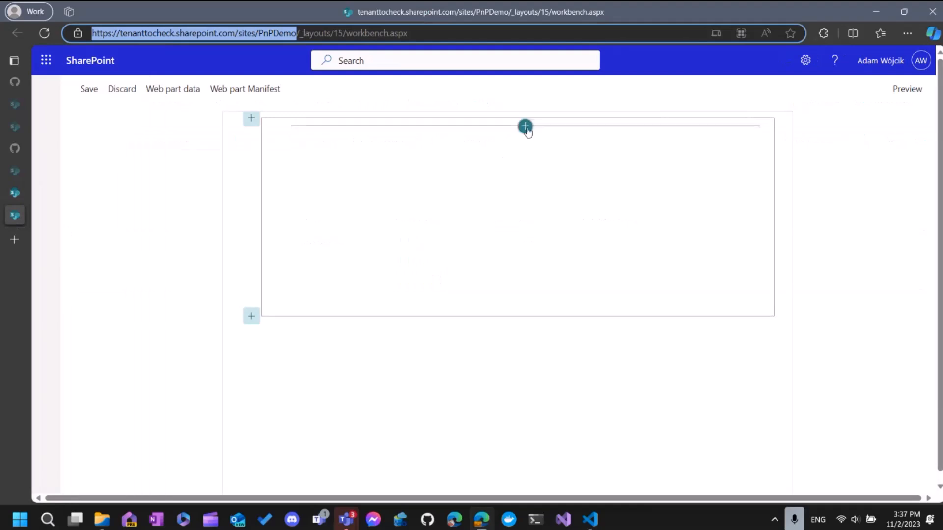
{"action": "left_click", "coordinate": [524, 127]}
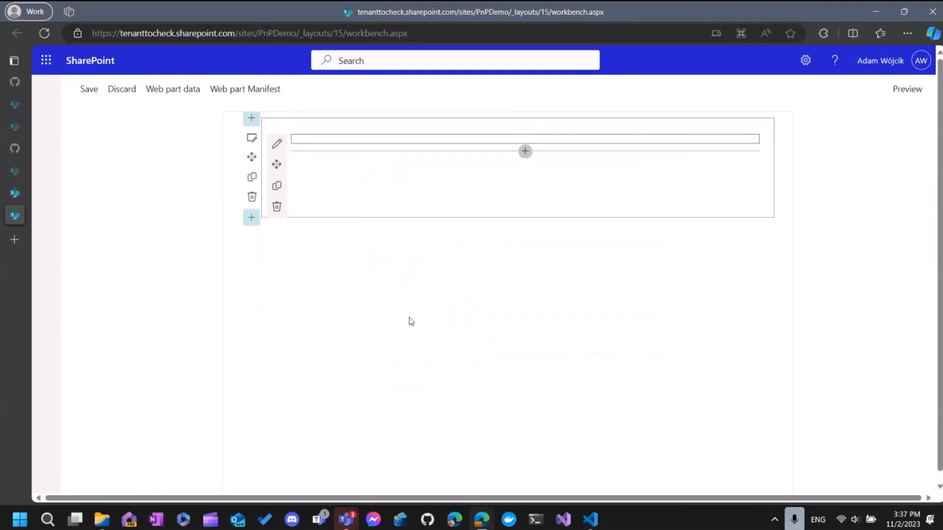
{"action": "mouse_move", "coordinate": [405, 300]}
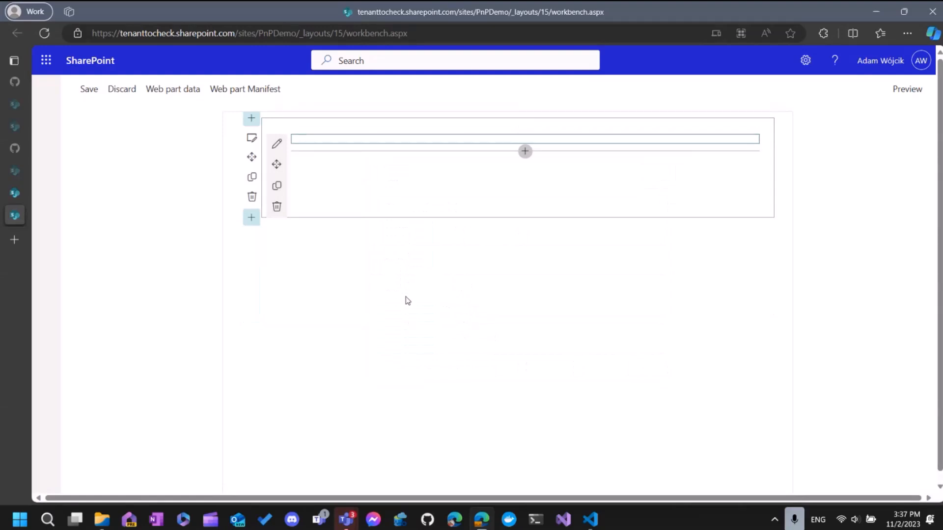
{"action": "mouse_move", "coordinate": [450, 165]}
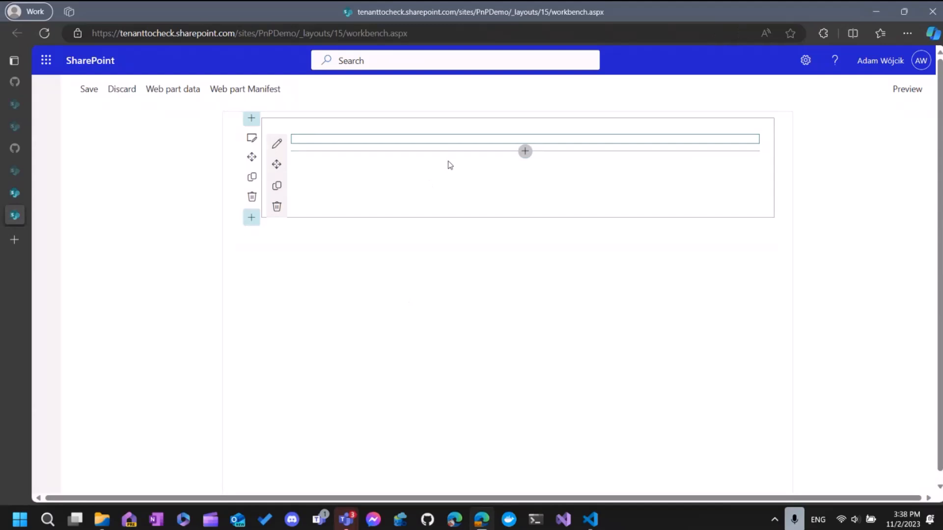
Check the access-denied Graph errors in the DevTools console, then close DevTools
{"action": "key", "text": "f12"}
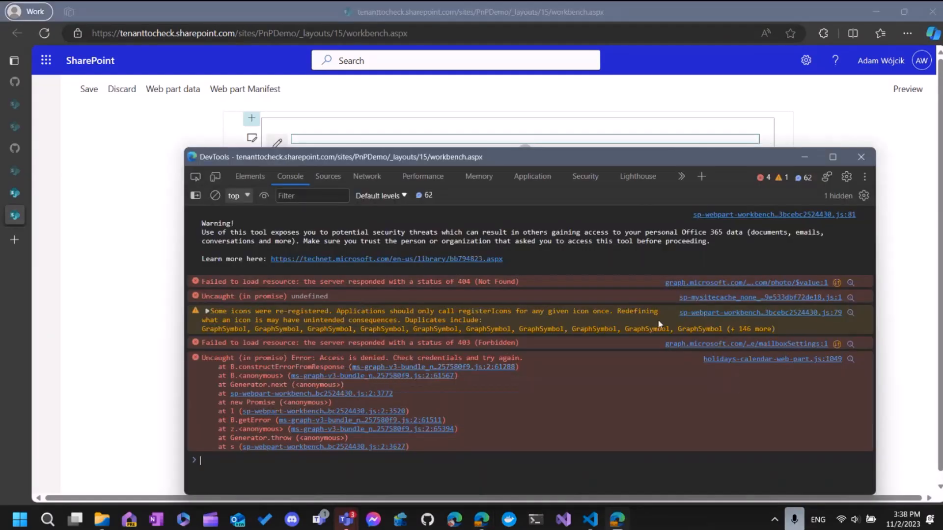
{"action": "mouse_move", "coordinate": [861, 157]}
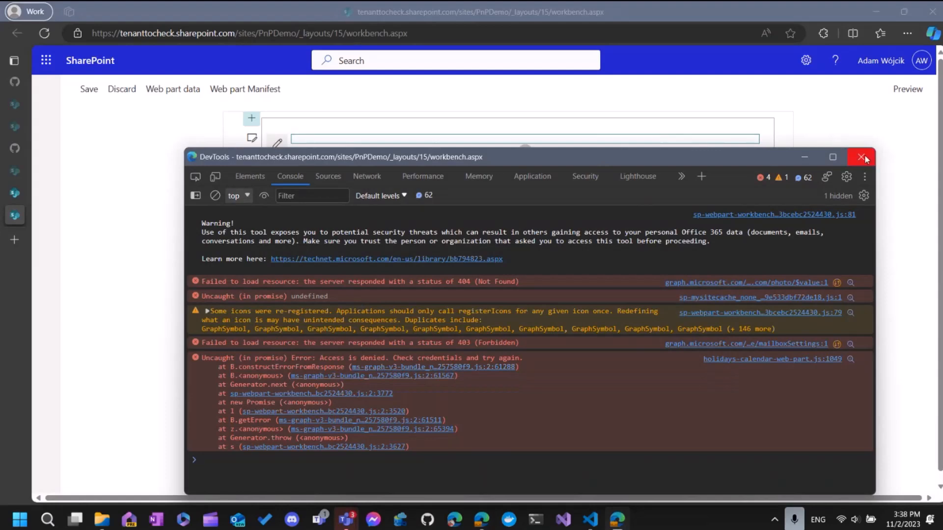
{"action": "left_click", "coordinate": [862, 157]}
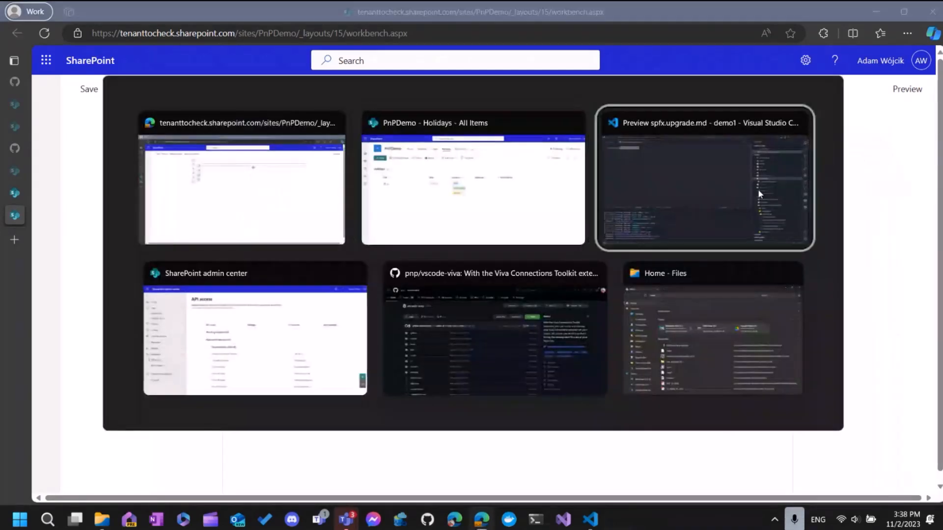
Open config/package-solution.json in VS Code to review the requested Microsoft Graph permissions
{"action": "left_click", "coordinate": [703, 178]}
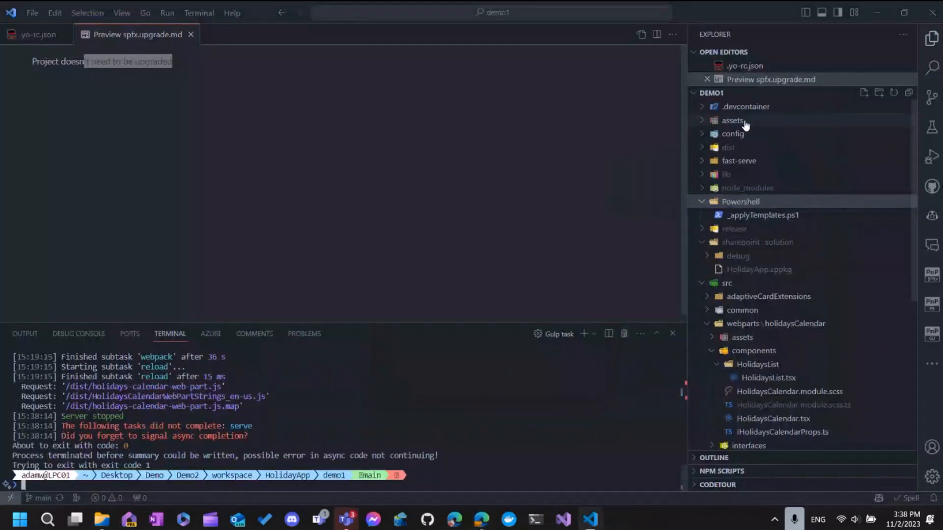
{"action": "left_click", "coordinate": [733, 133]}
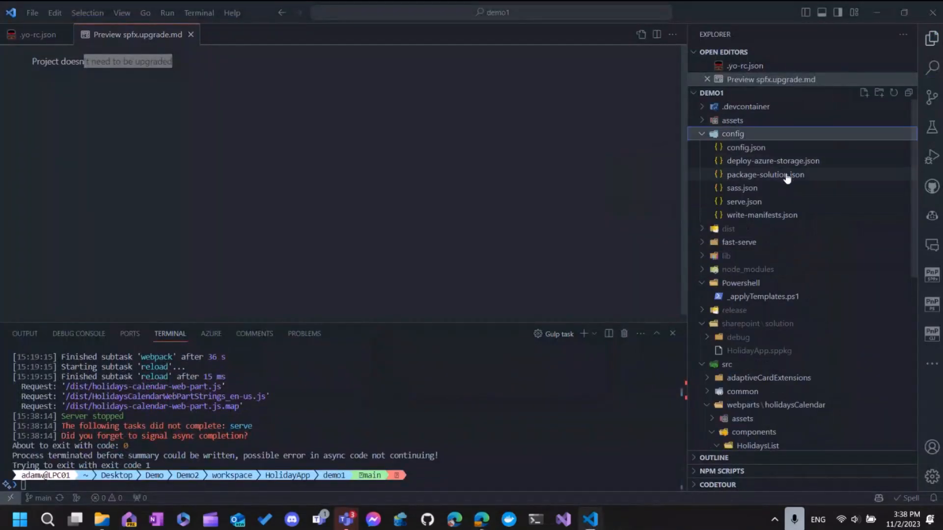
{"action": "left_click", "coordinate": [765, 175]}
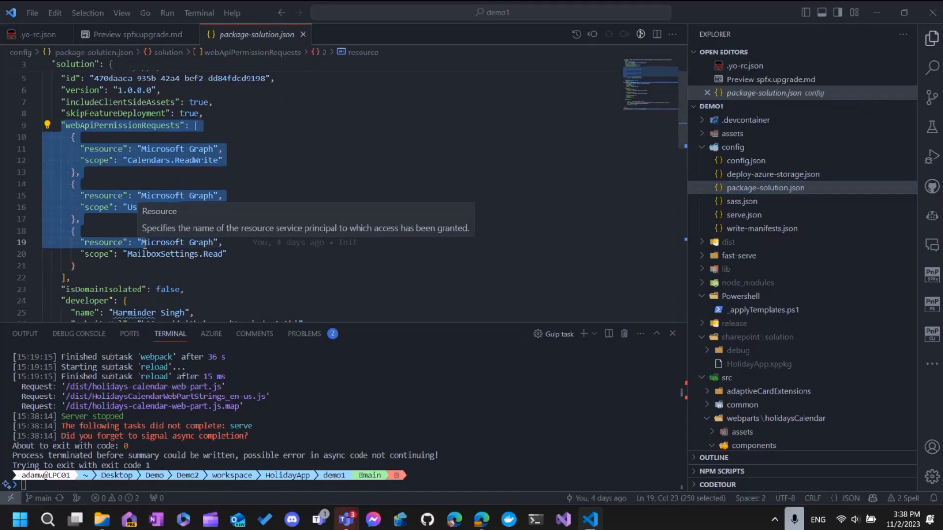
{"action": "left_click", "coordinate": [170, 277]}
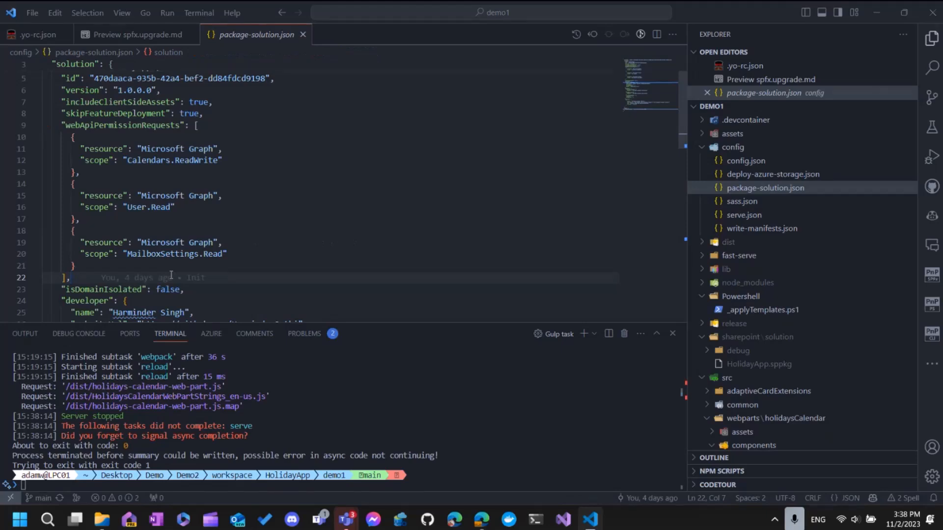
{"action": "mouse_move", "coordinate": [883, 286]}
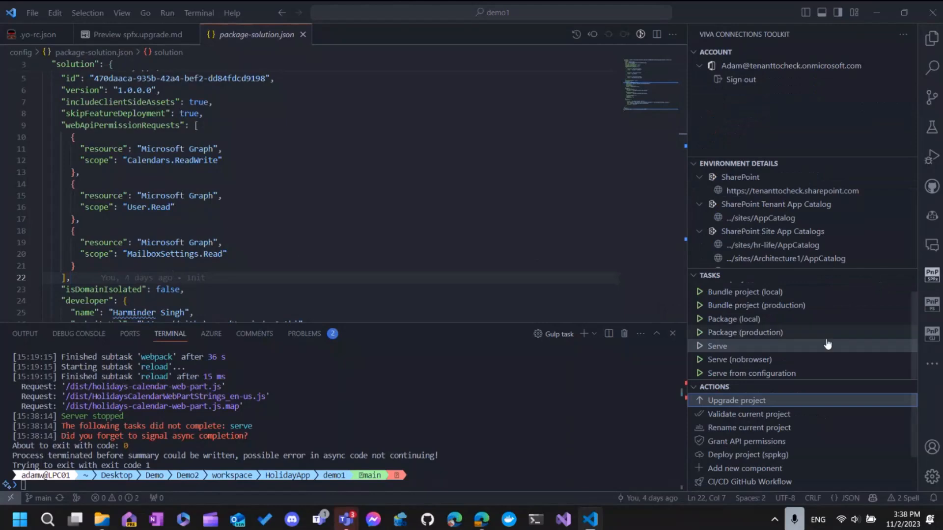
{"action": "mouse_move", "coordinate": [745, 440]}
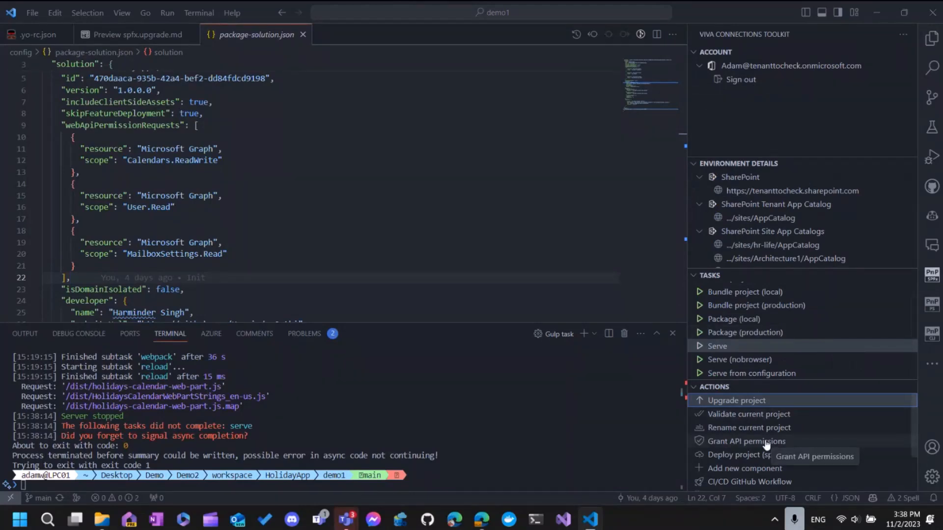
Run the toolkit's Grant API permissions action and switch to the SharePoint admin center
{"action": "left_click", "coordinate": [746, 441]}
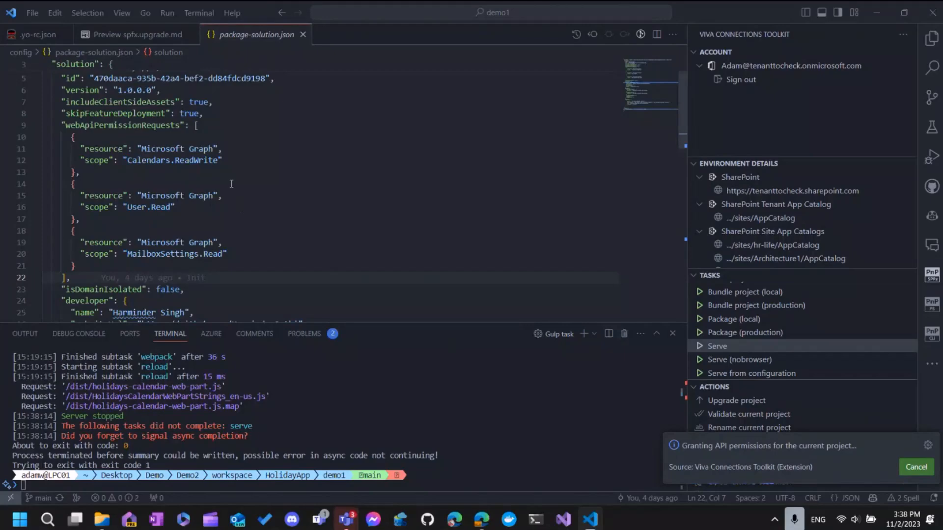
{"action": "key", "text": "alt+tab"}
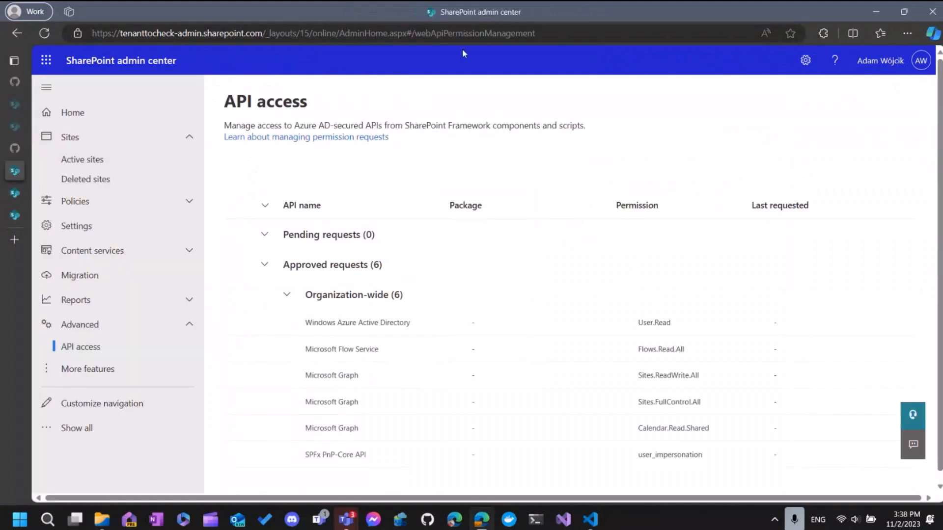
Return to the SharePoint admin center and reload the API access page
{"action": "key", "text": "Alt+Tab"}
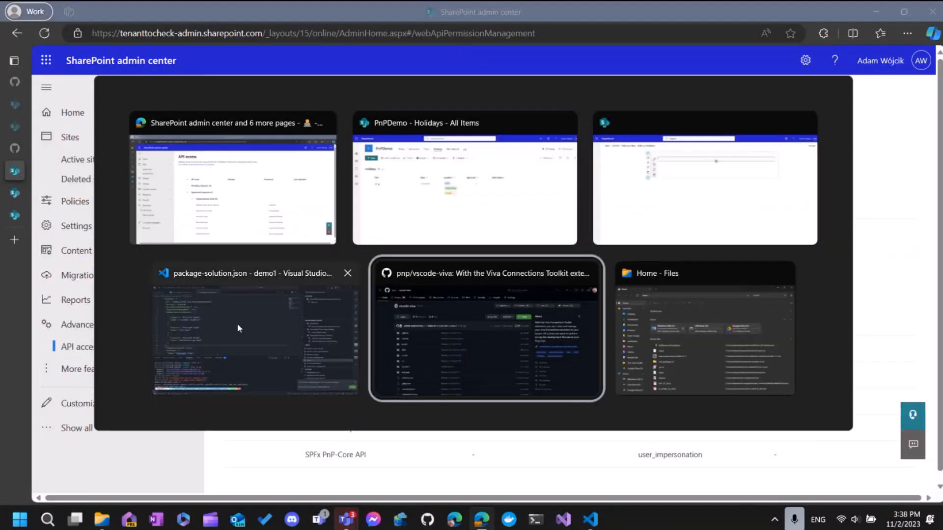
{"action": "left_click", "coordinate": [252, 331]}
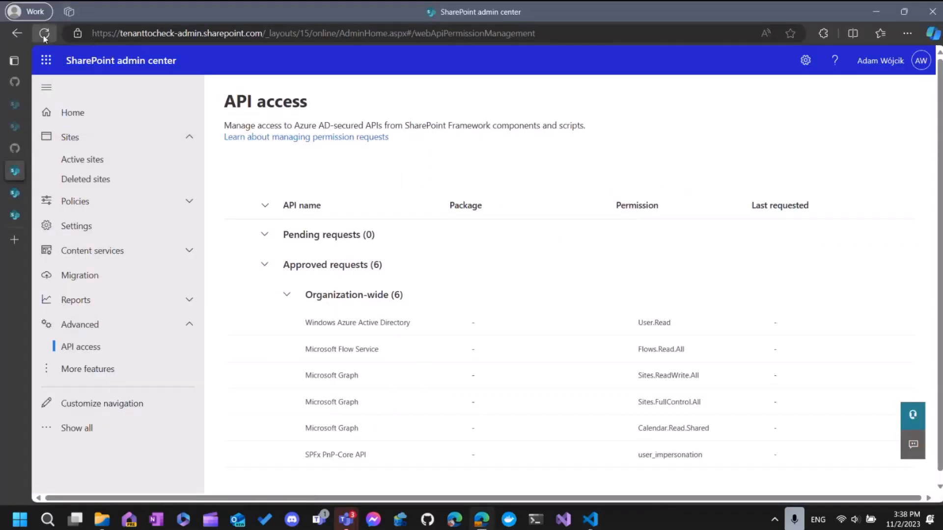
{"action": "left_click", "coordinate": [45, 33]}
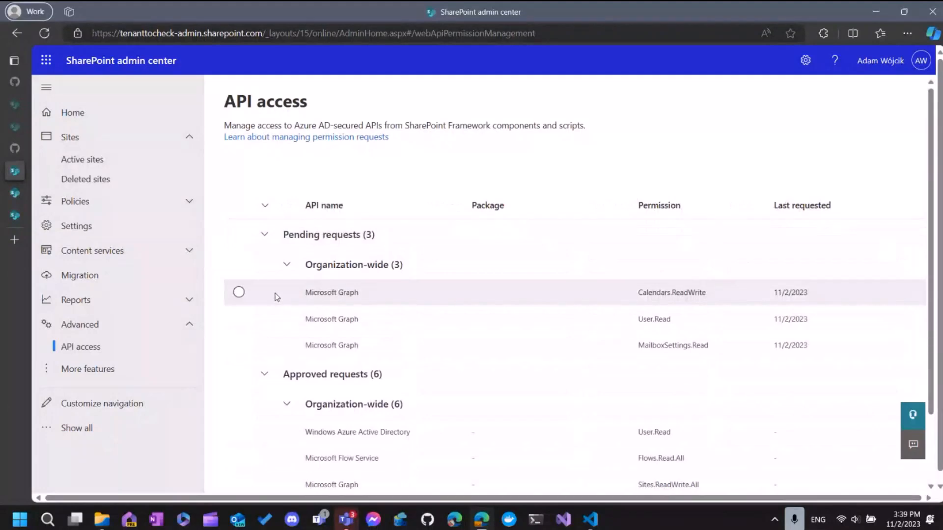
Approve the pending User.Read and MailboxSettings.Read Microsoft Graph requests
{"action": "left_click", "coordinate": [239, 344]}
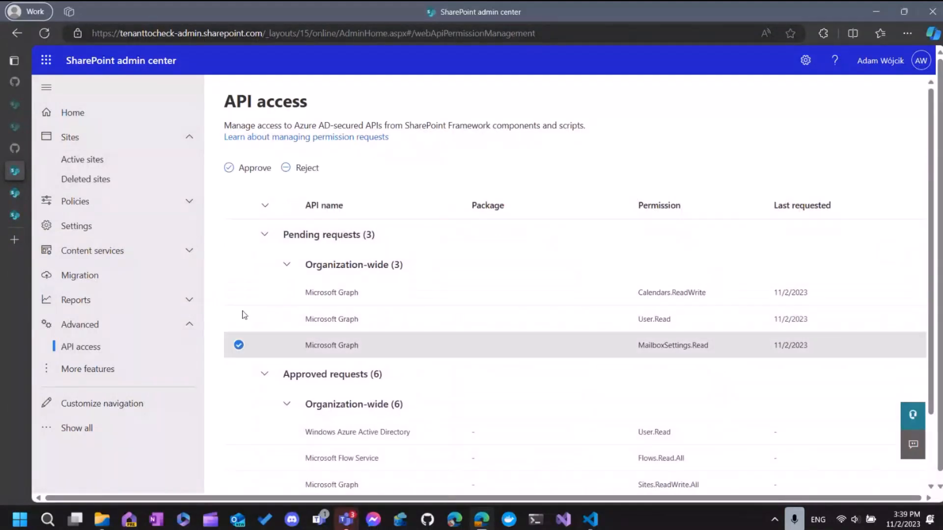
{"action": "left_click", "coordinate": [248, 168]}
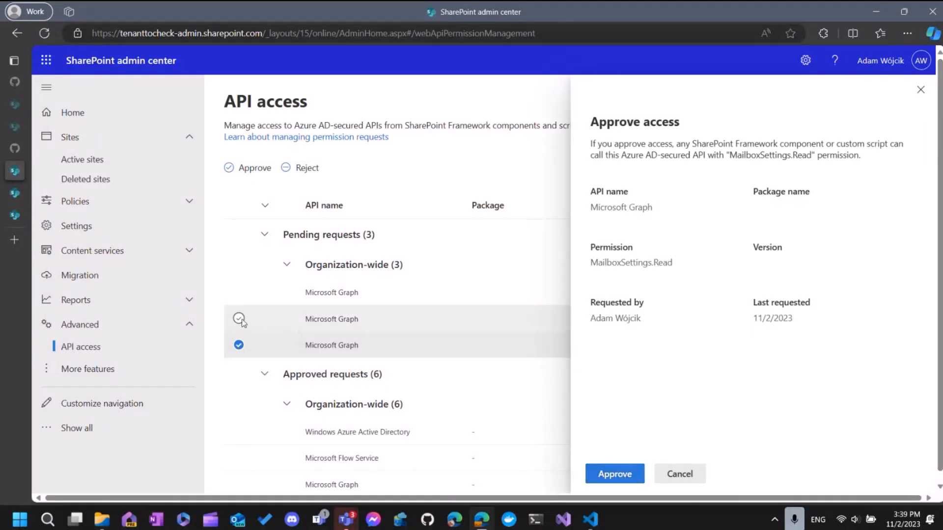
{"action": "left_click", "coordinate": [613, 473]}
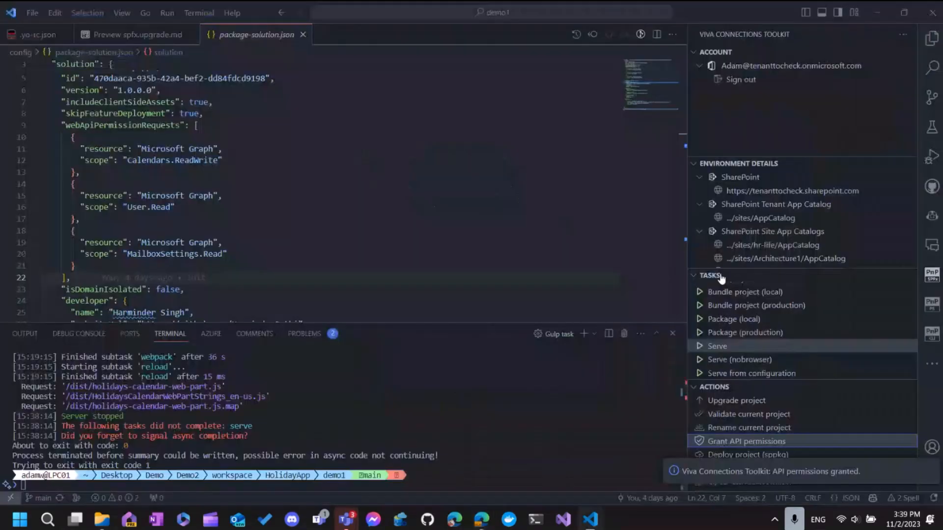
{"action": "left_click", "coordinate": [717, 346]}
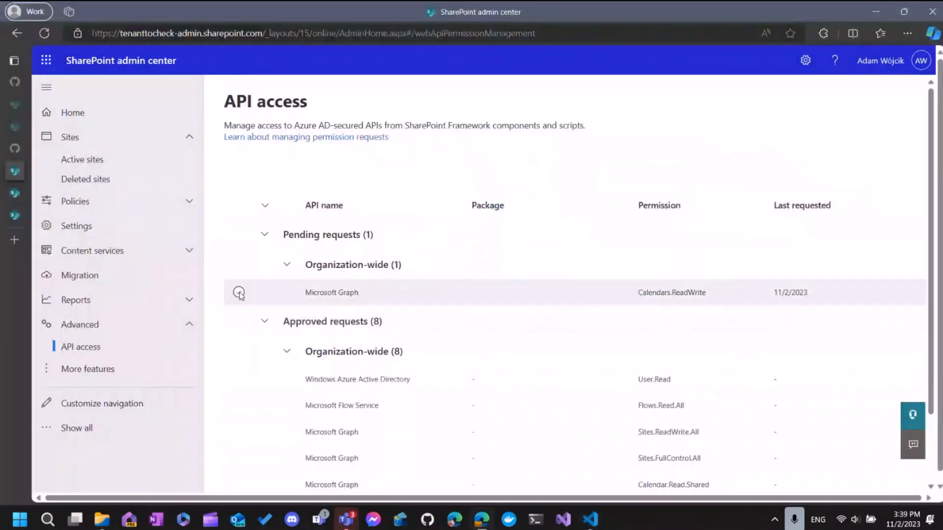
Approve the last pending Calendars.ReadWrite request and switch windows
{"action": "left_click", "coordinate": [238, 293]}
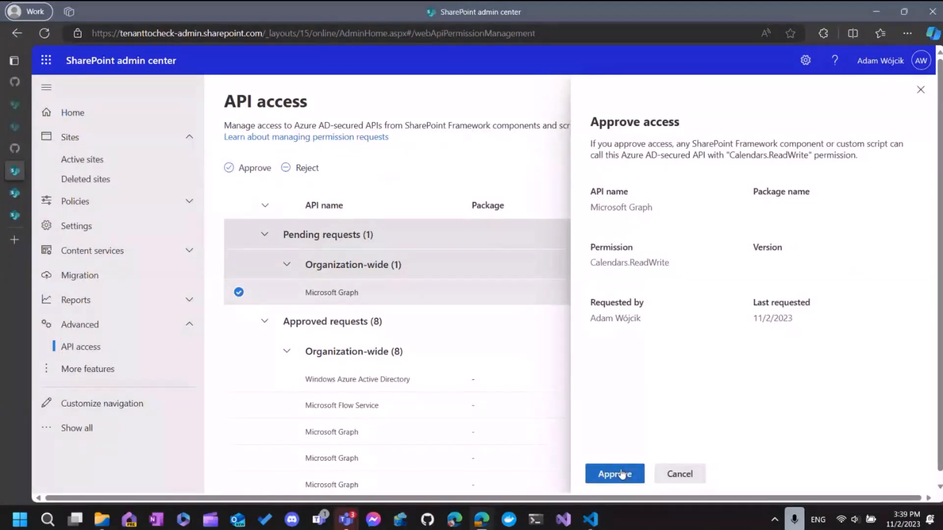
{"action": "key", "text": "alt+tab"}
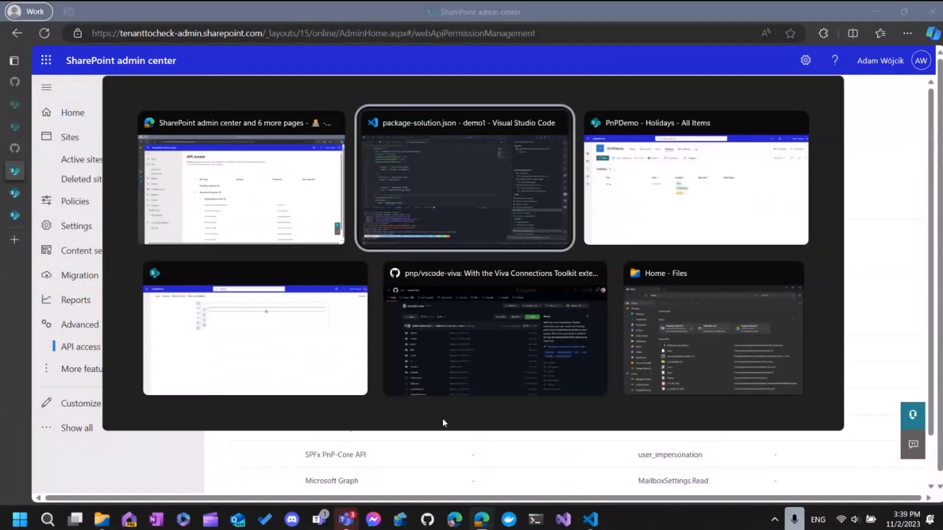
Dismiss the permissions-granted notice, glance at the empty Apps for SharePoint catalog, and return to VS Code
{"action": "left_click", "coordinate": [464, 177]}
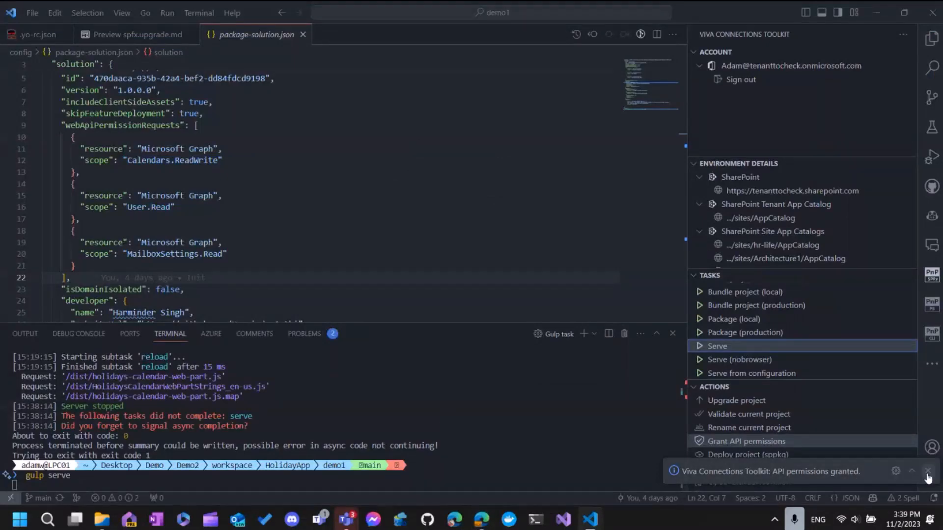
{"action": "key", "text": "alt+tab"}
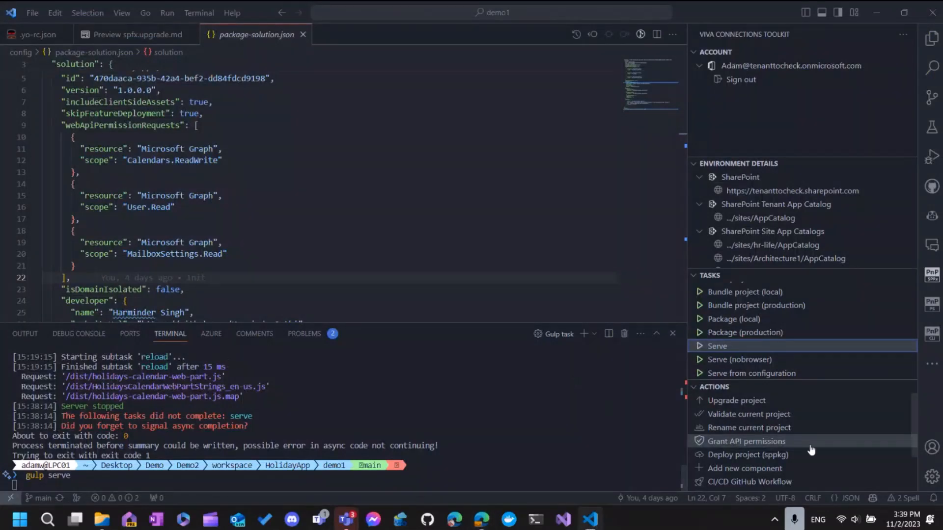
{"action": "mouse_move", "coordinate": [829, 382]}
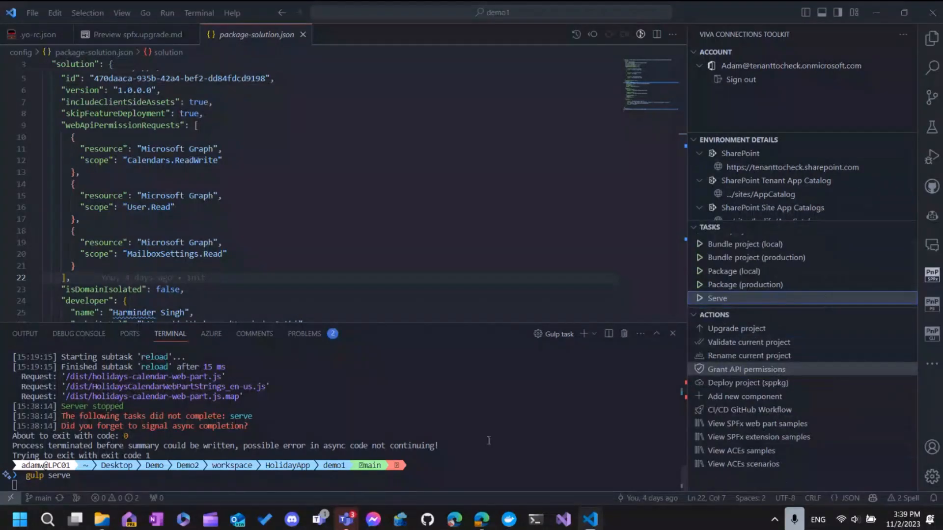
{"action": "key", "text": "alt+tab"}
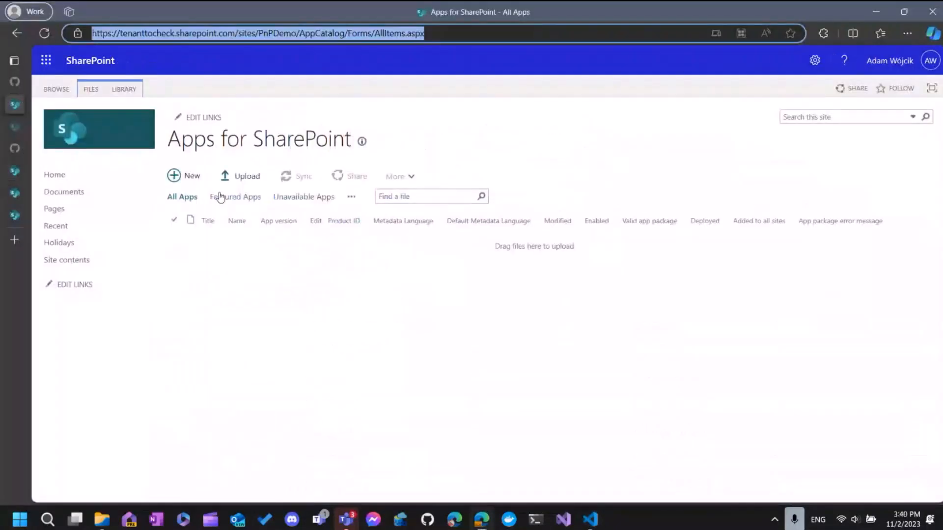
{"action": "key", "text": "alt+tab"}
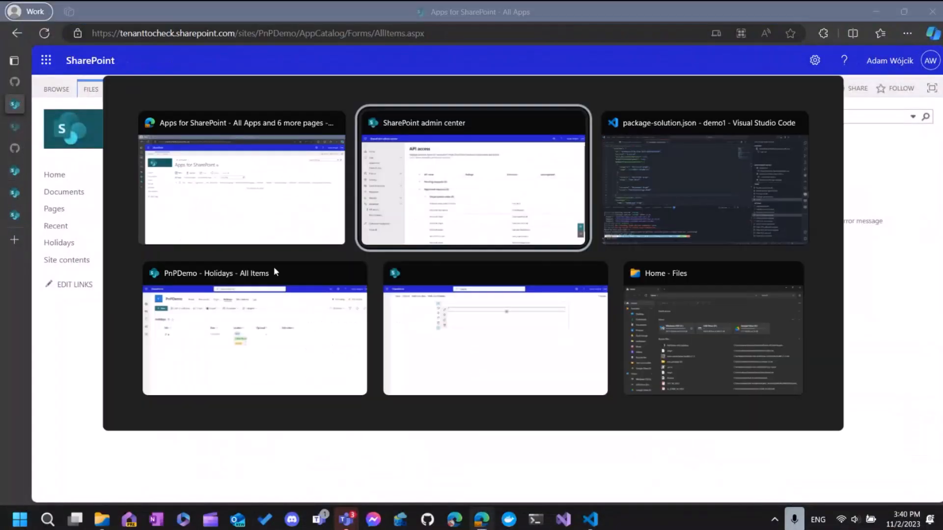
{"action": "left_click", "coordinate": [705, 178]}
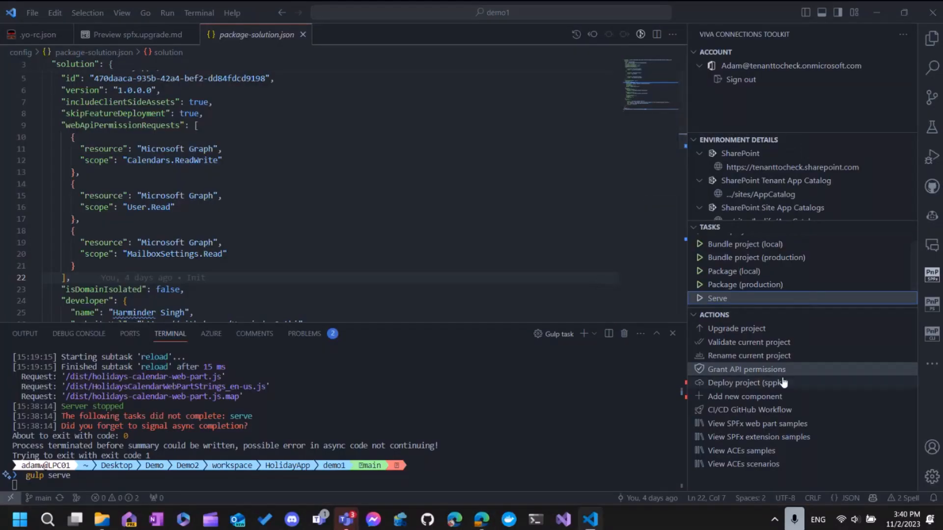
{"action": "mouse_move", "coordinate": [762, 388]}
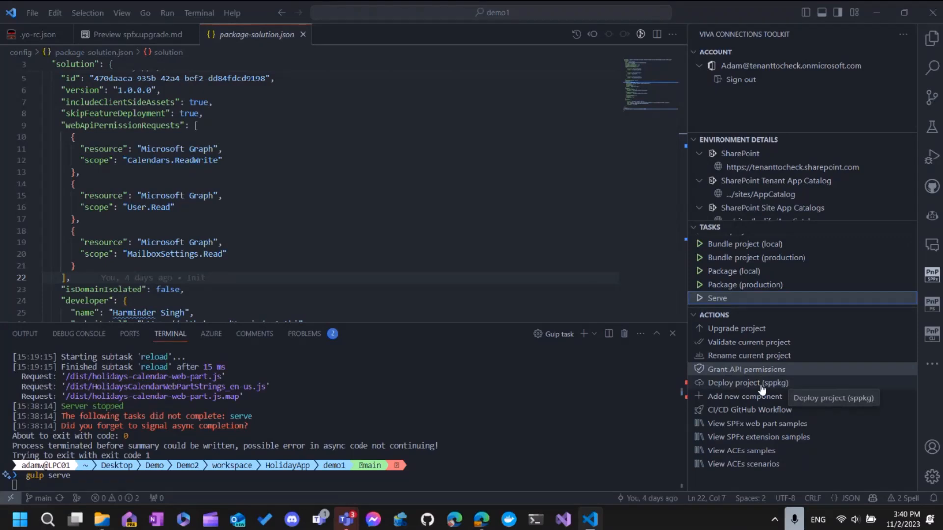
Start the toolkit's Deploy project (sppkg) action to choose an app catalog
{"action": "left_click", "coordinate": [748, 382]}
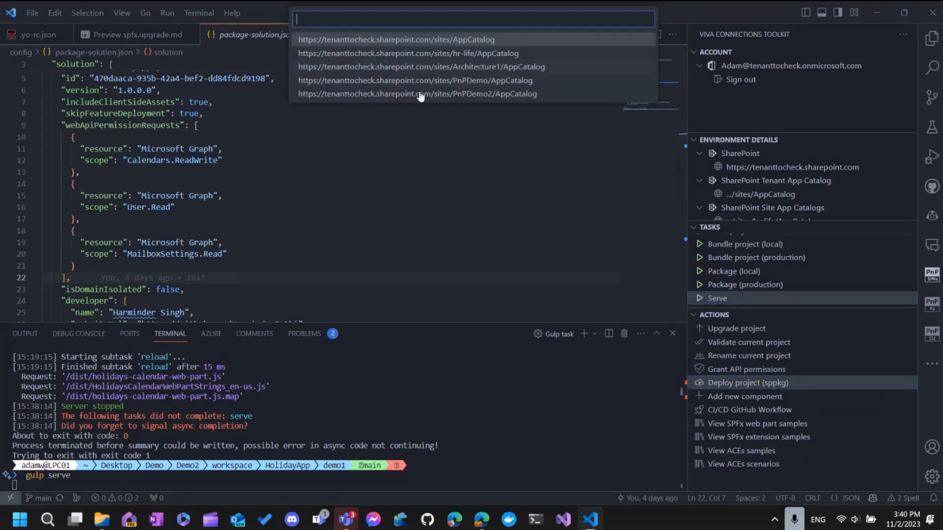
{"action": "mouse_move", "coordinate": [480, 96]}
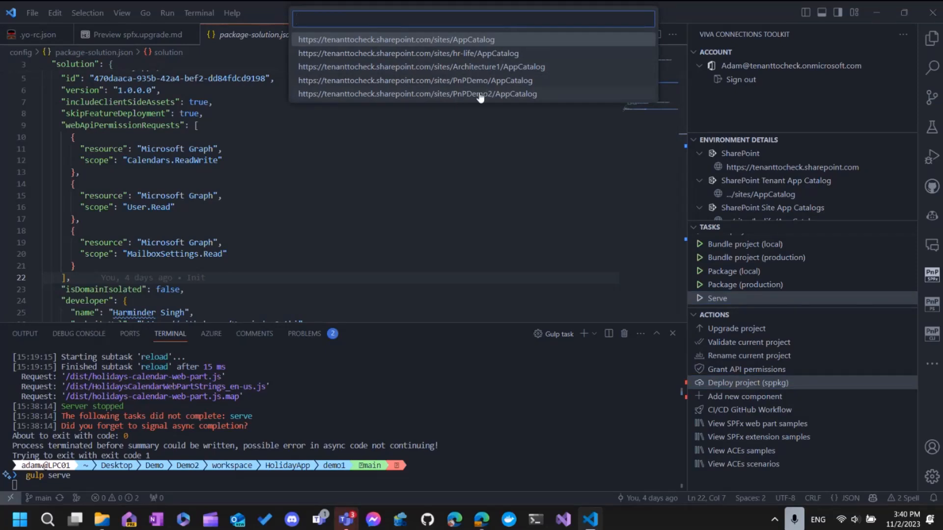
{"action": "mouse_move", "coordinate": [507, 145]}
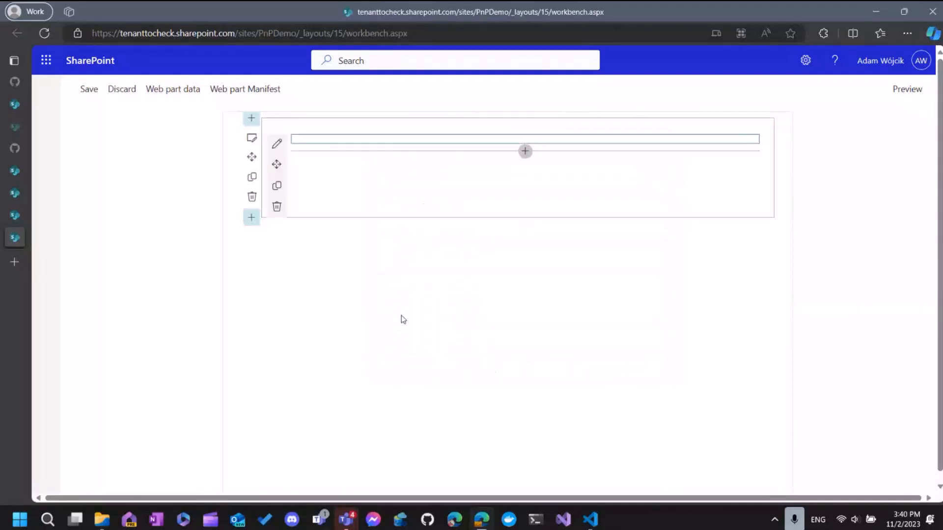
{"action": "mouse_move", "coordinate": [412, 171]}
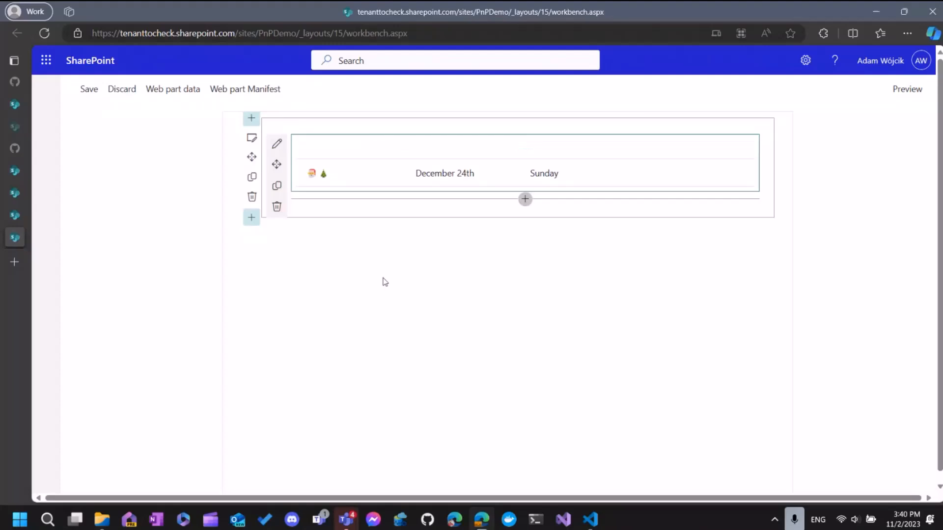
{"action": "mouse_move", "coordinate": [323, 184]}
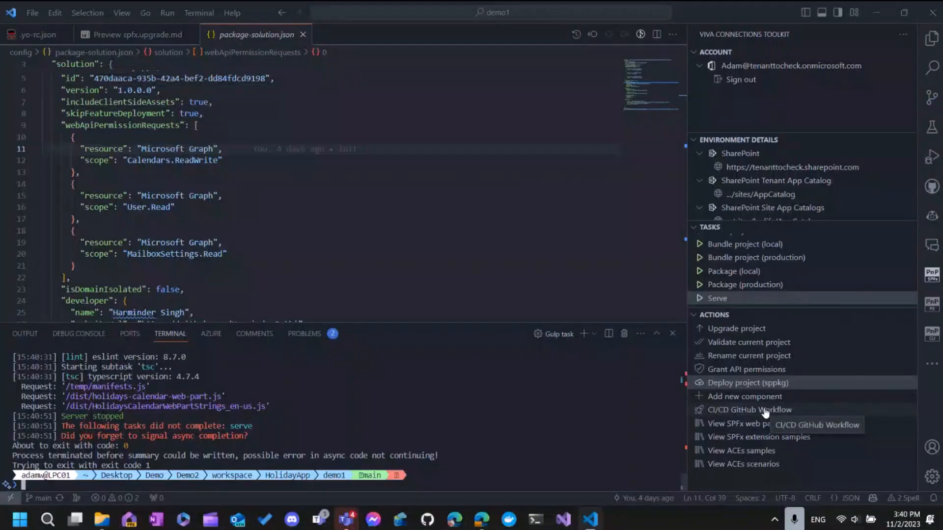
Start the CI/CD GitHub Workflow action and name the workflow 'cool app flo'
{"action": "left_click", "coordinate": [749, 409]}
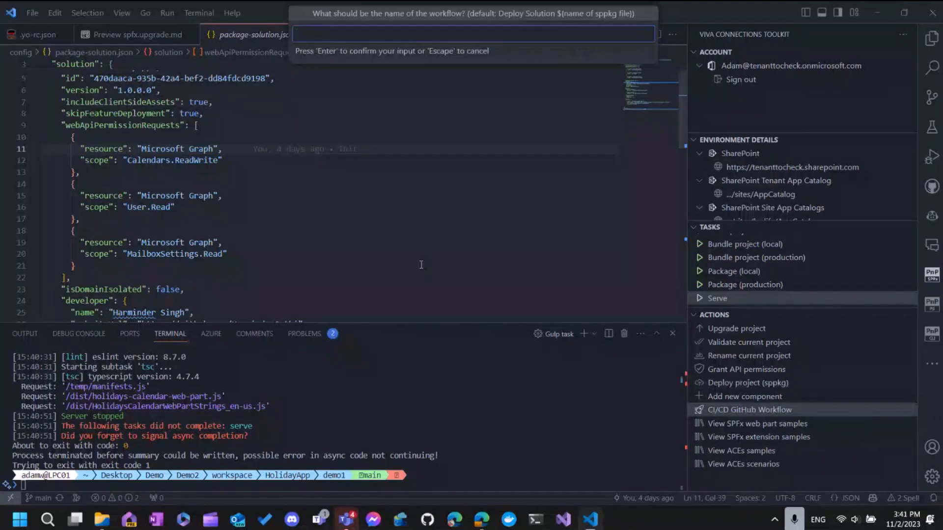
{"action": "type", "text": "cool app flo"}
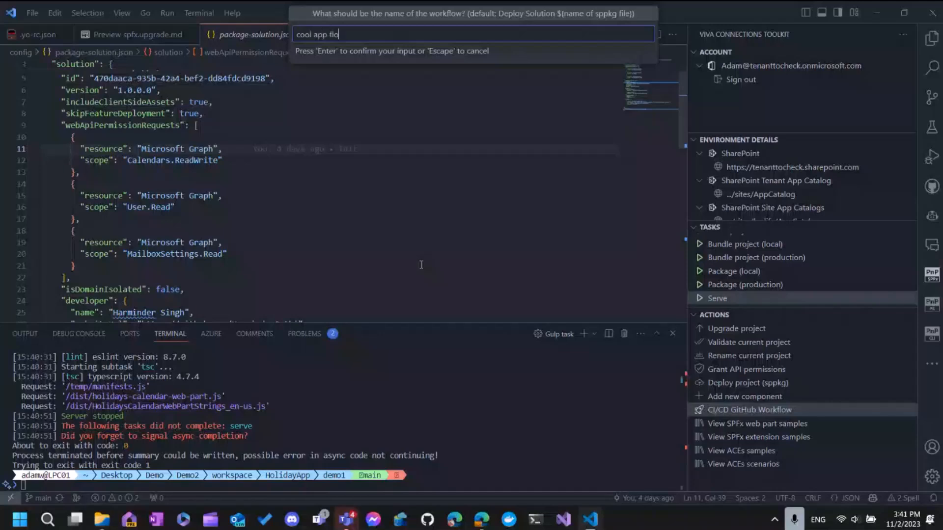
{"action": "key", "text": "Return"}
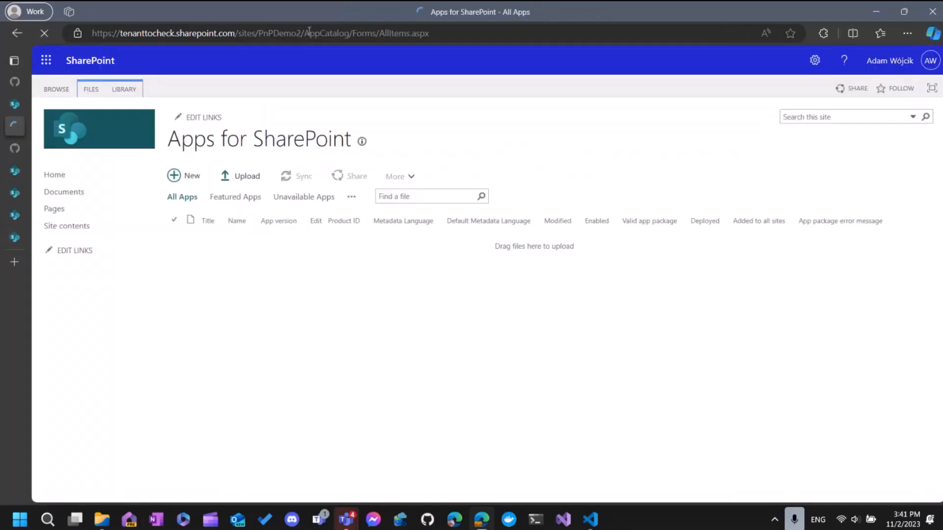
{"action": "left_click", "coordinate": [258, 34]}
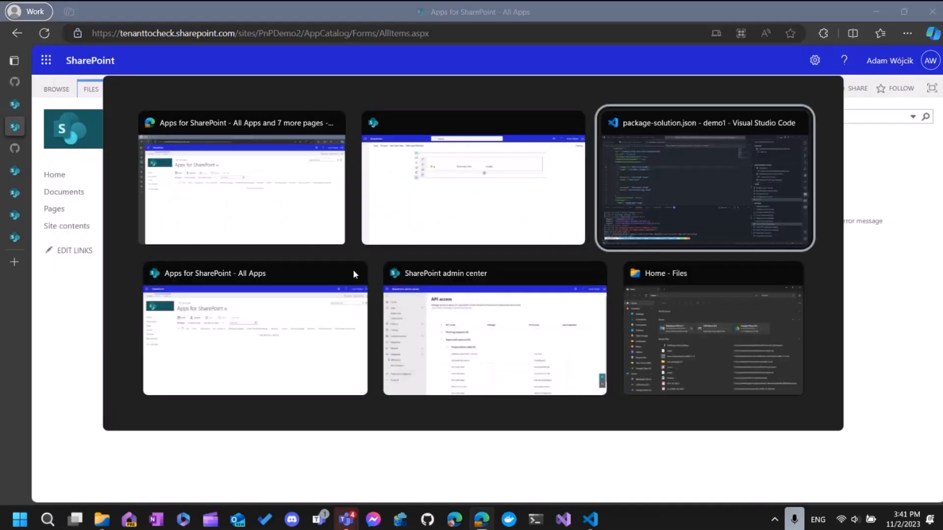
Answer Yes to overwrite an existing package and show the generated .github folder in Explorer
{"action": "left_click", "coordinate": [703, 178]}
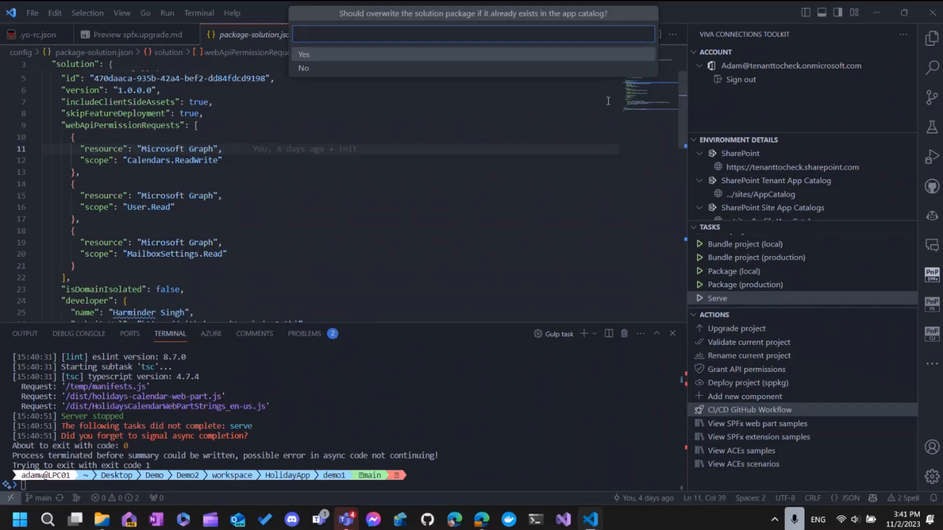
{"action": "left_click", "coordinate": [303, 54]}
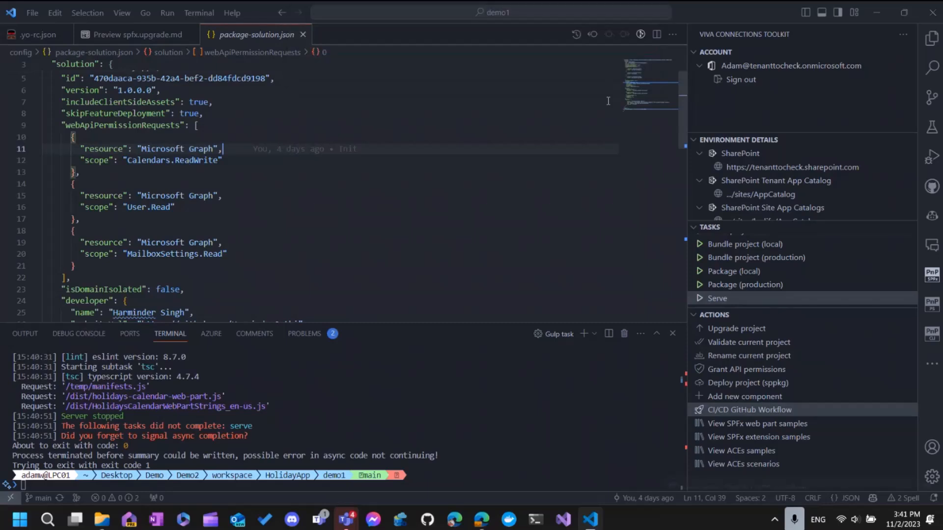
{"action": "left_click", "coordinate": [749, 409]}
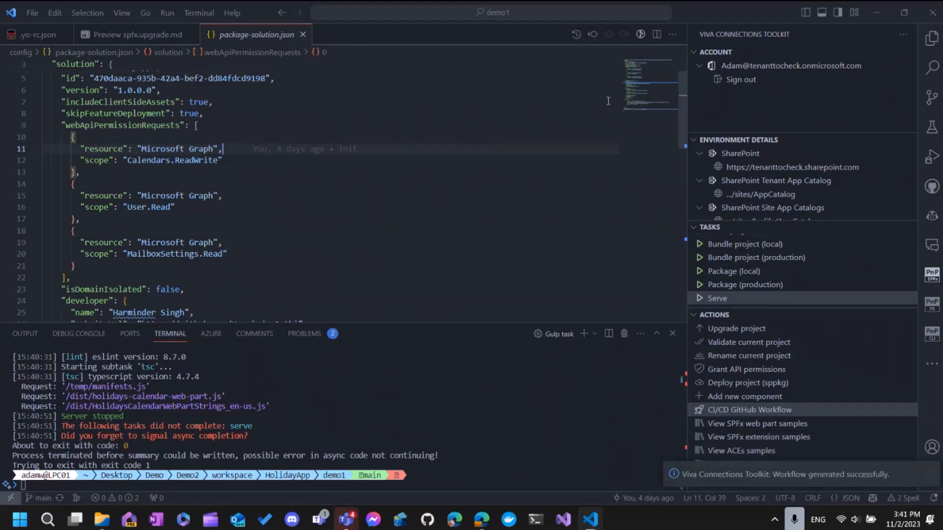
{"action": "left_click", "coordinate": [931, 38]}
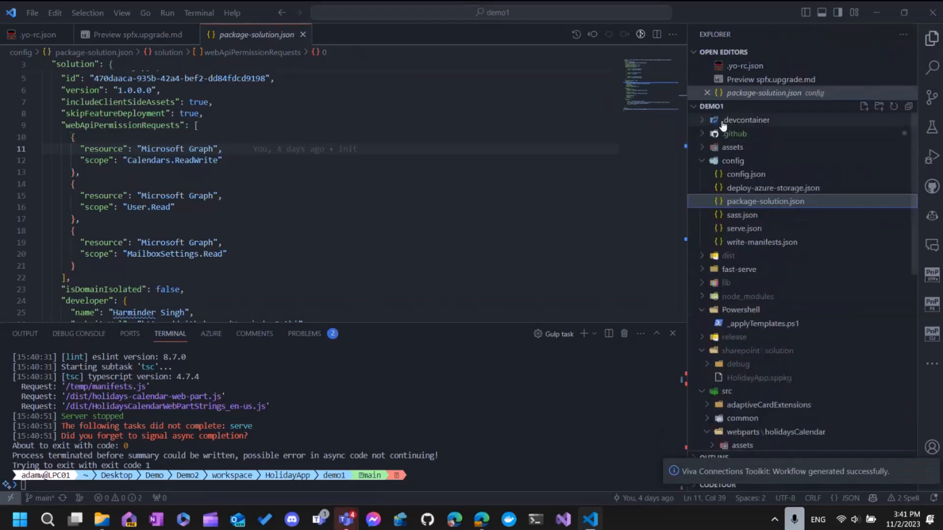
Open the generated deploy-spfx-solution.yml and show the pending changes in Source Control
{"action": "left_click", "coordinate": [771, 146]}
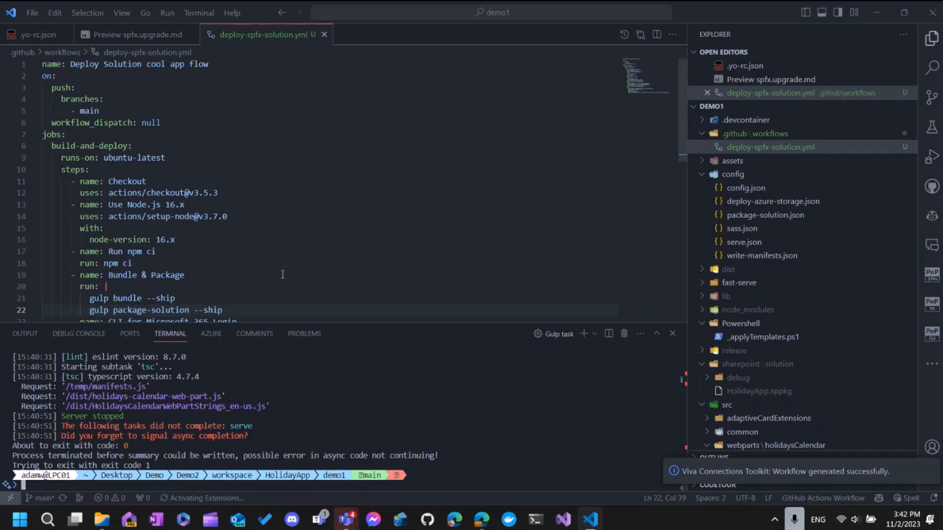
{"action": "left_click", "coordinate": [671, 334]}
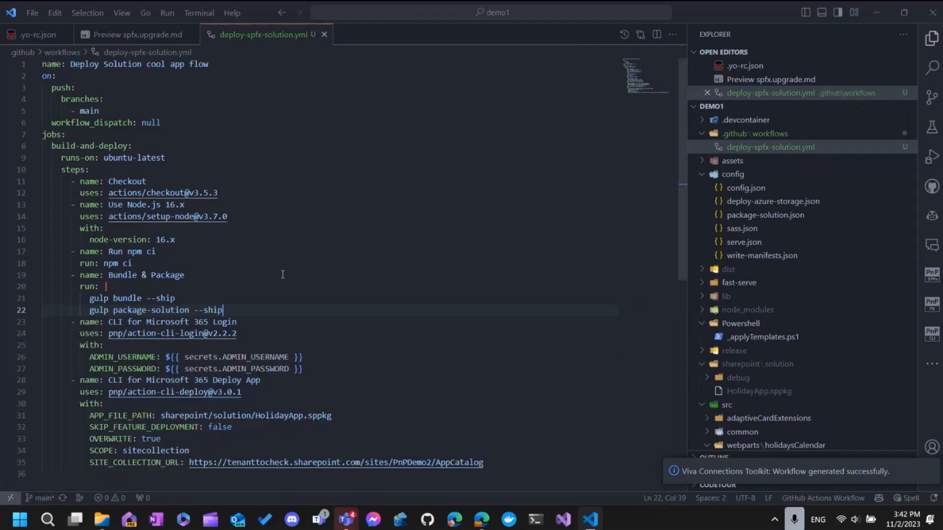
{"action": "left_click", "coordinate": [931, 96]}
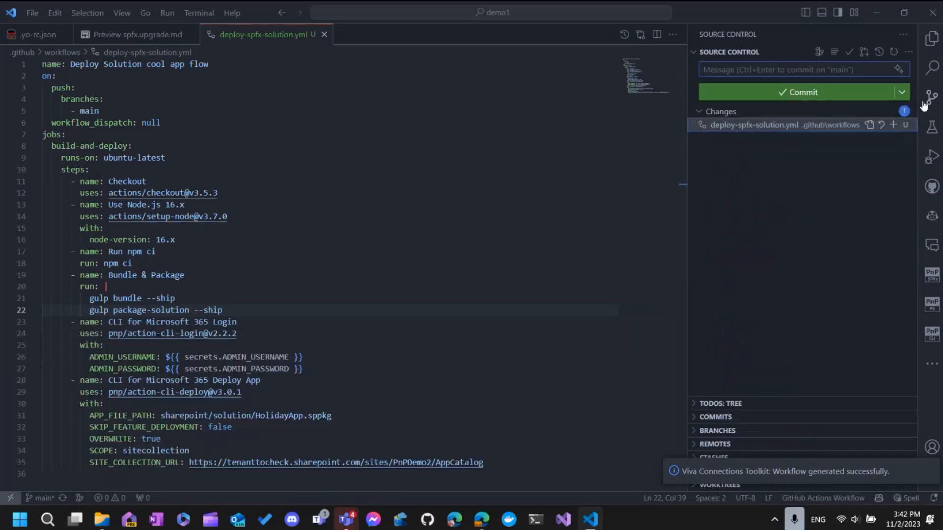
Commit the new workflow file with the message 'add magic'
{"action": "type", "text": "add s"}
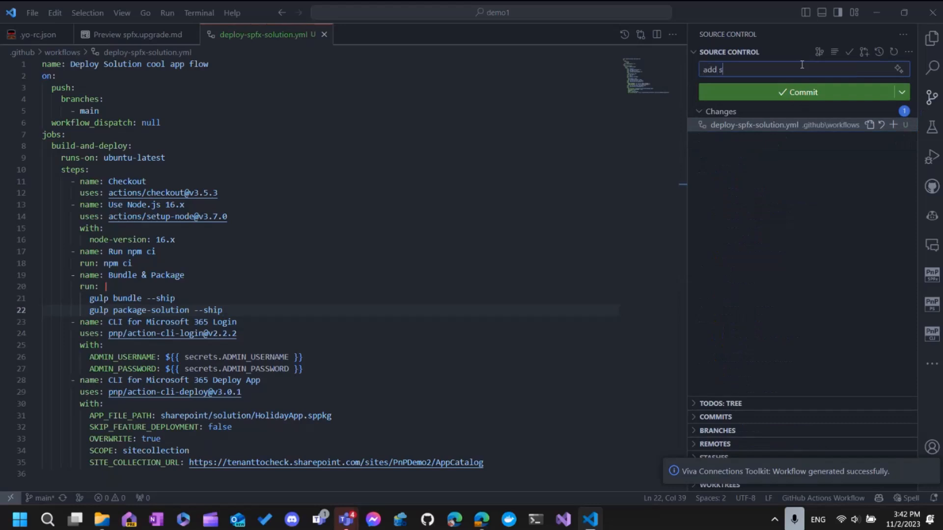
{"action": "type", "text": "magic"}
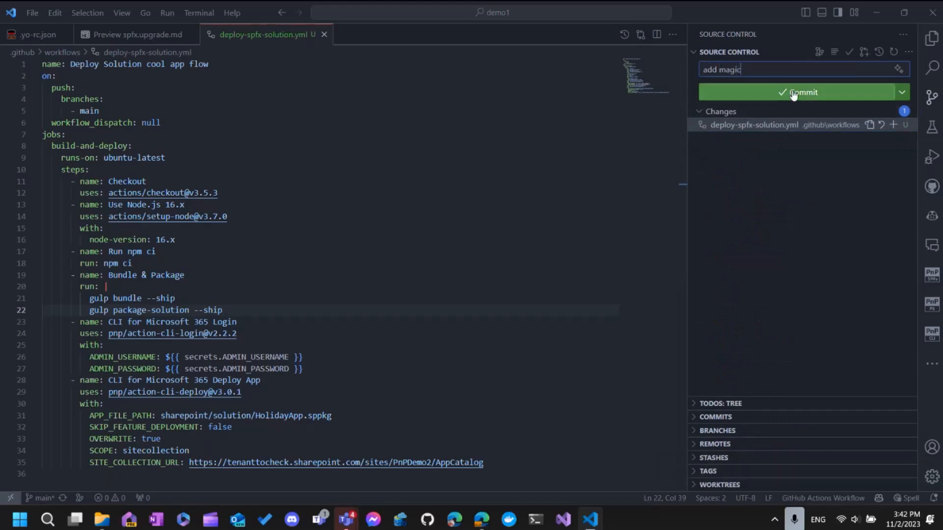
{"action": "left_click", "coordinate": [802, 92]}
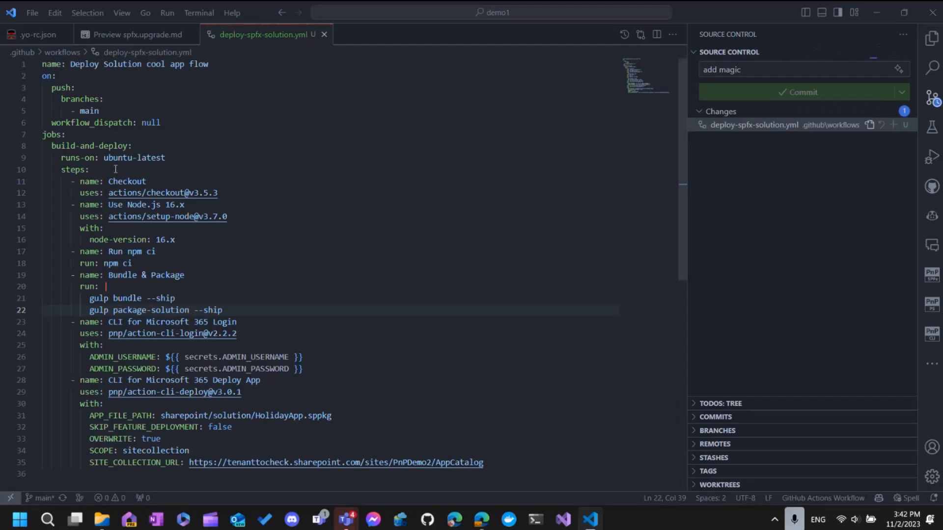
Confirm the GPG passphrase and push the 'add magic' commit to main on GitHub
{"action": "left_click", "coordinate": [800, 93]}
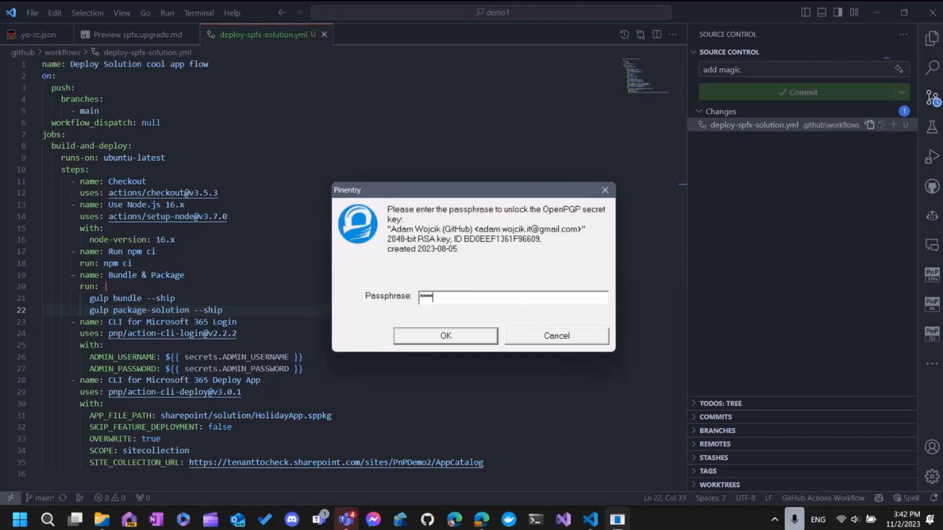
{"action": "left_click", "coordinate": [444, 336]}
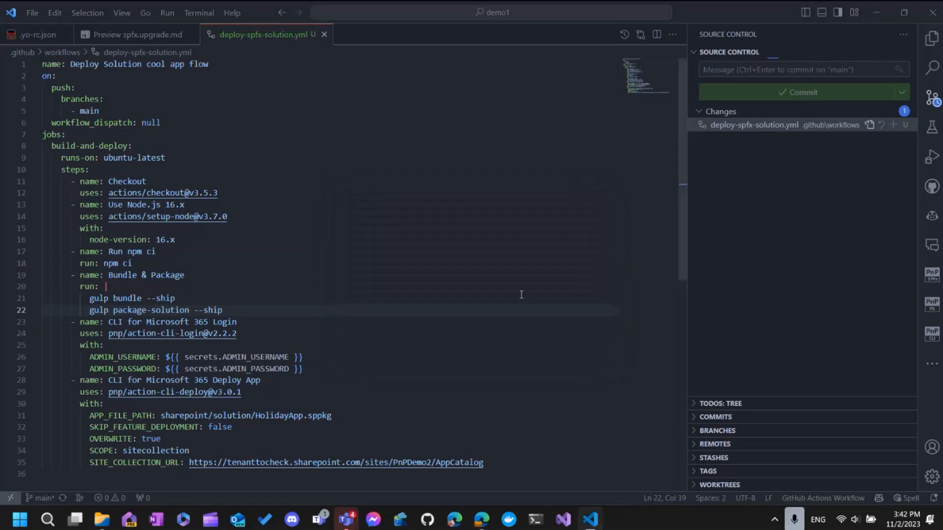
{"action": "key", "text": "ctrl+shift+p"}
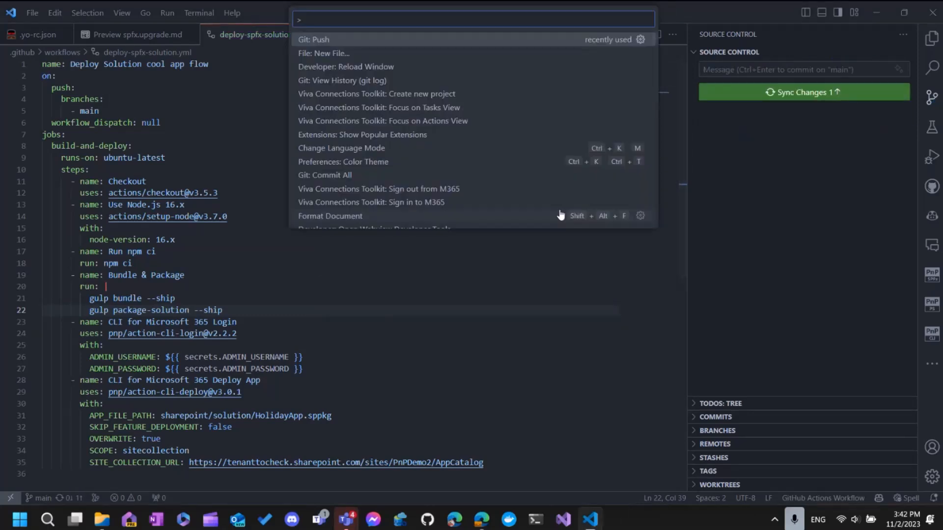
{"action": "key", "text": "Escape"}
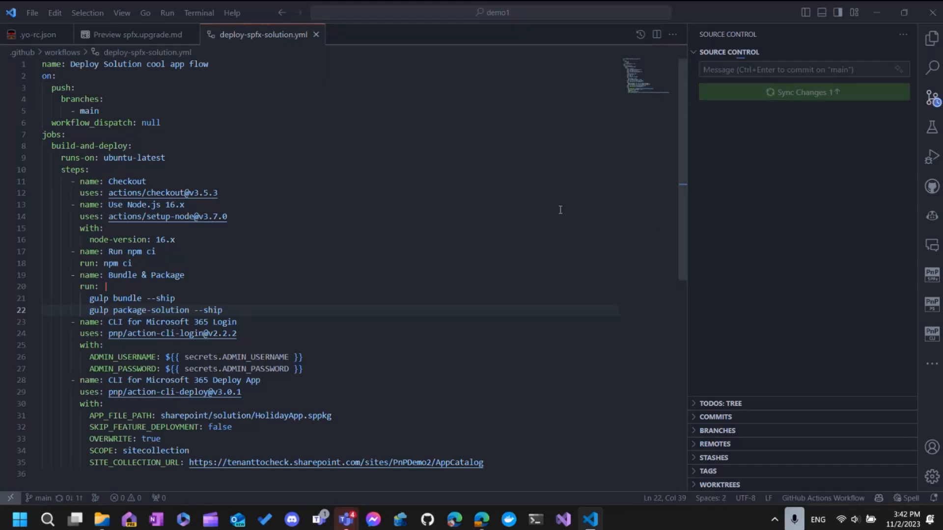
Switch to the browser showing the empty Apps for SharePoint catalog
{"action": "left_click", "coordinate": [803, 93]}
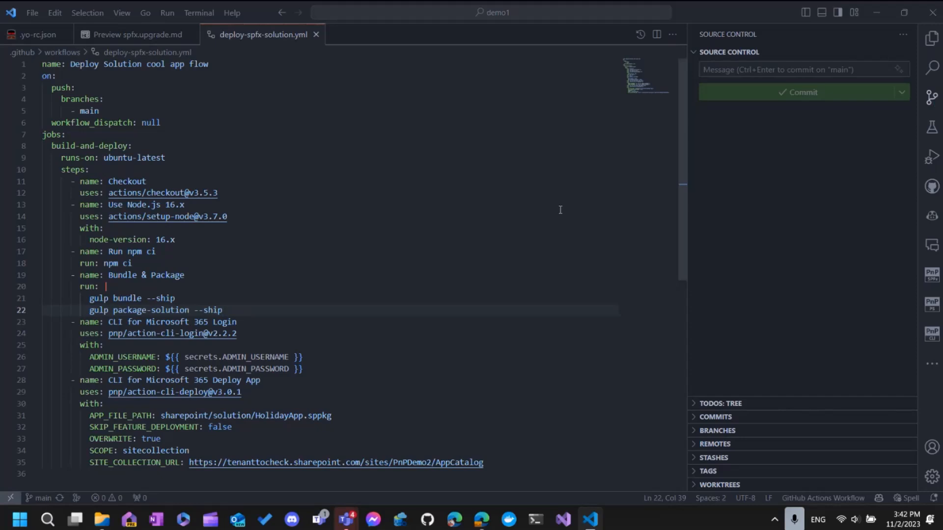
{"action": "left_click", "coordinate": [224, 310]}
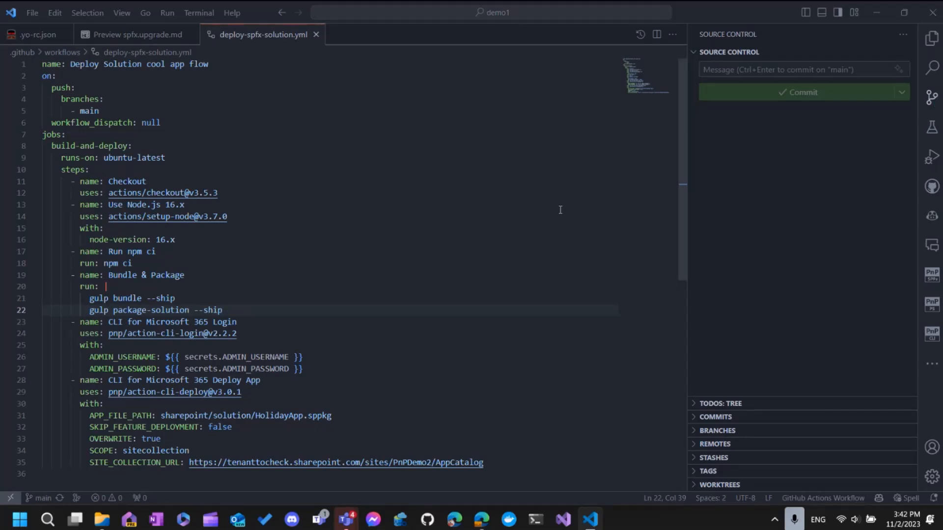
{"action": "left_click", "coordinate": [223, 310]}
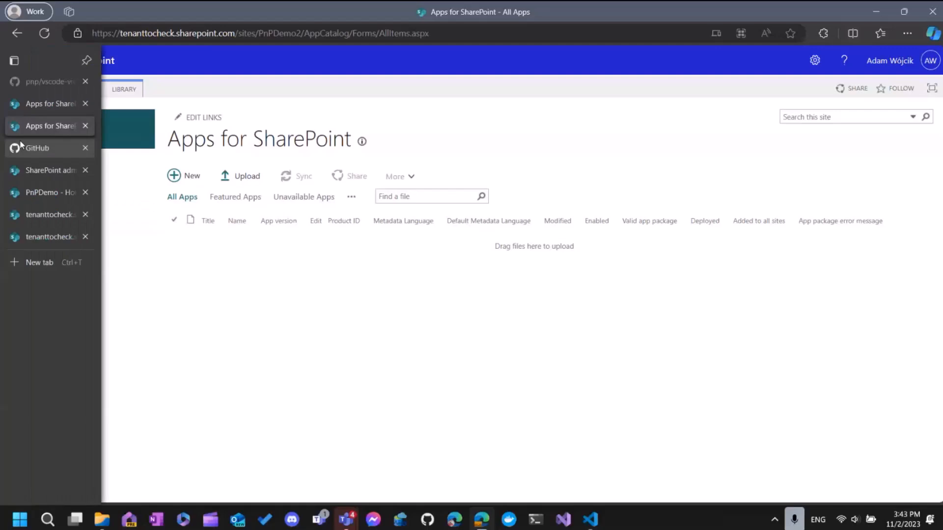
In GitHub, go to the demo1 repository's Actions and select the Deploy Solution cool app flow workflow
{"action": "left_click", "coordinate": [38, 148]}
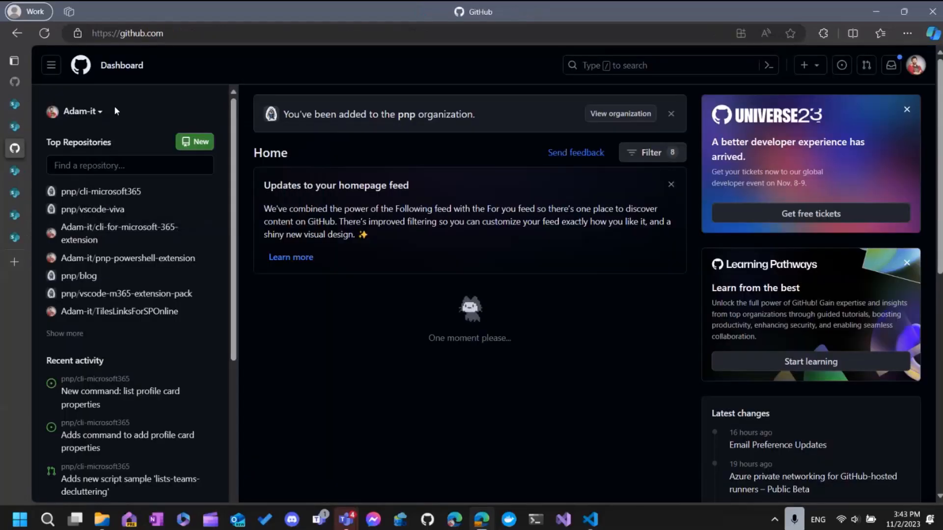
{"action": "type", "text": "dem"}
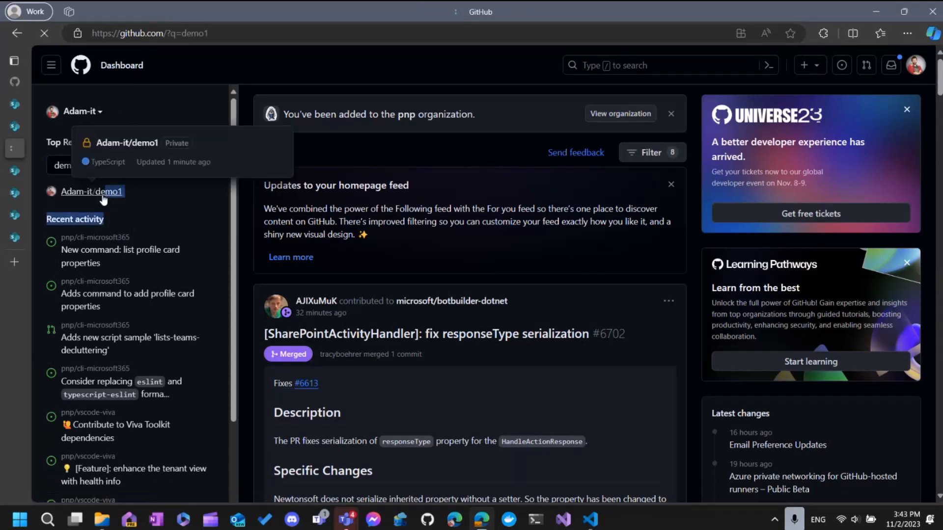
{"action": "left_click", "coordinate": [91, 191]}
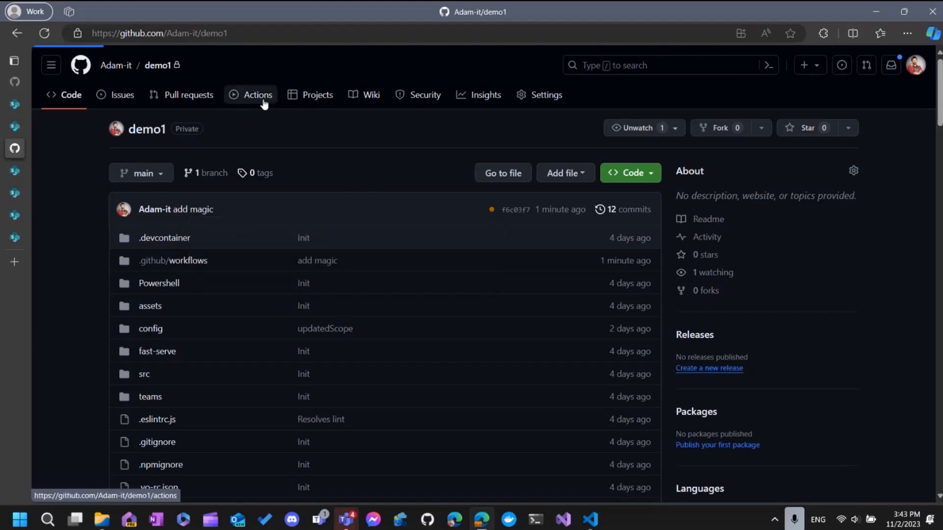
{"action": "left_click", "coordinate": [257, 95]}
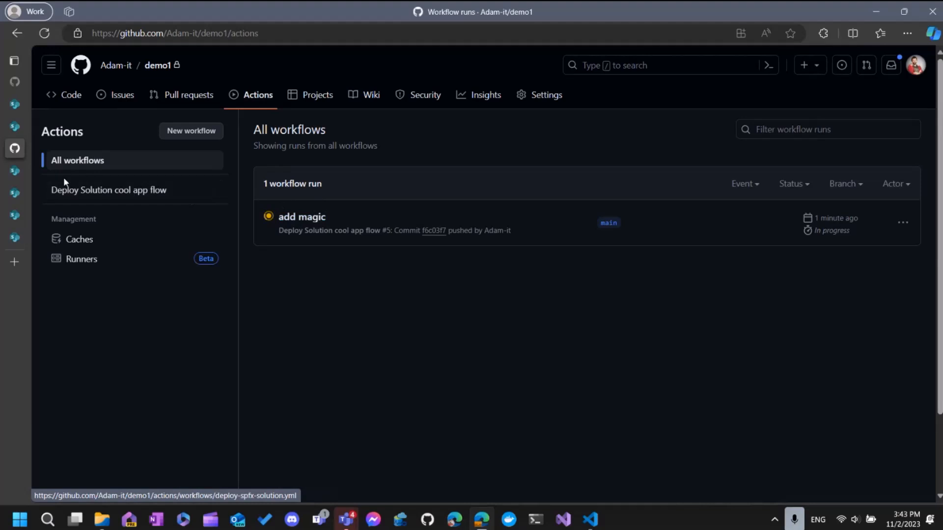
{"action": "left_click", "coordinate": [109, 189]}
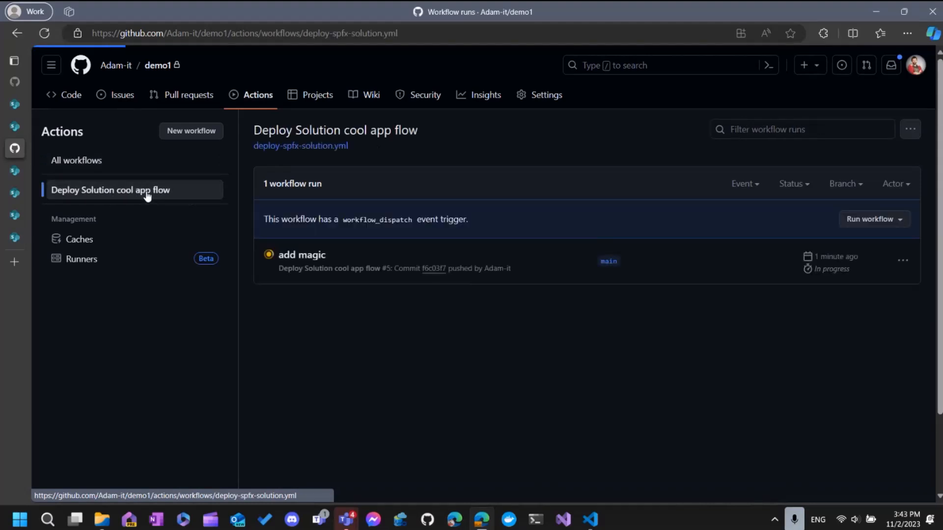
Open the in-progress 'add magic' run and its build-and-deploy job steps
{"action": "left_click", "coordinate": [872, 219]}
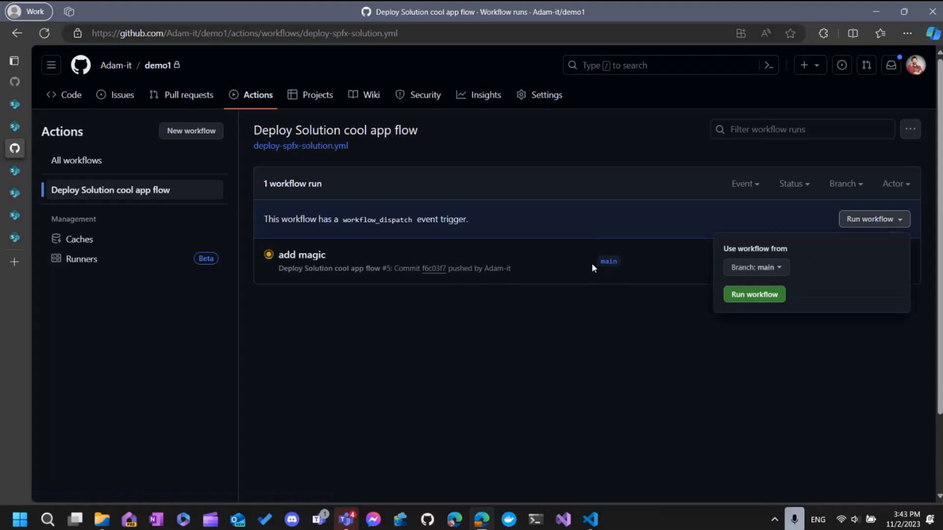
{"action": "left_click", "coordinate": [753, 294]}
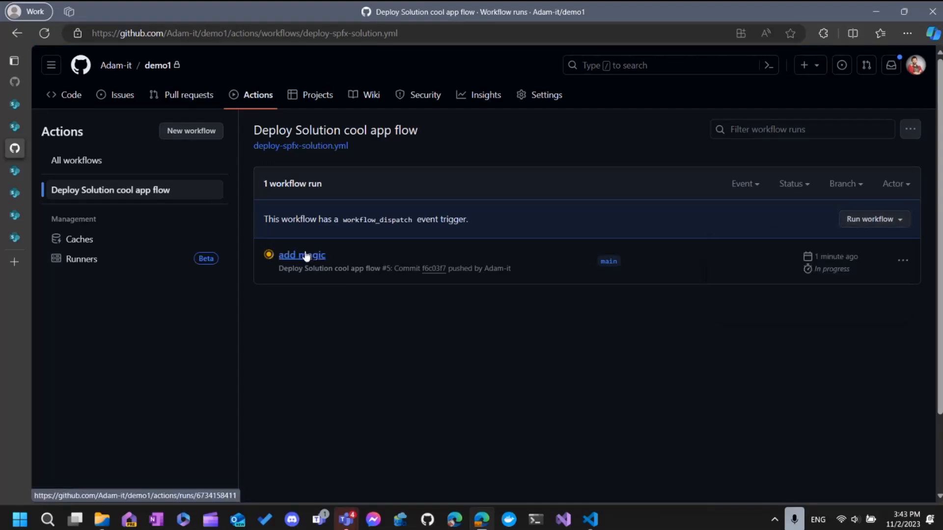
{"action": "left_click", "coordinate": [302, 255]}
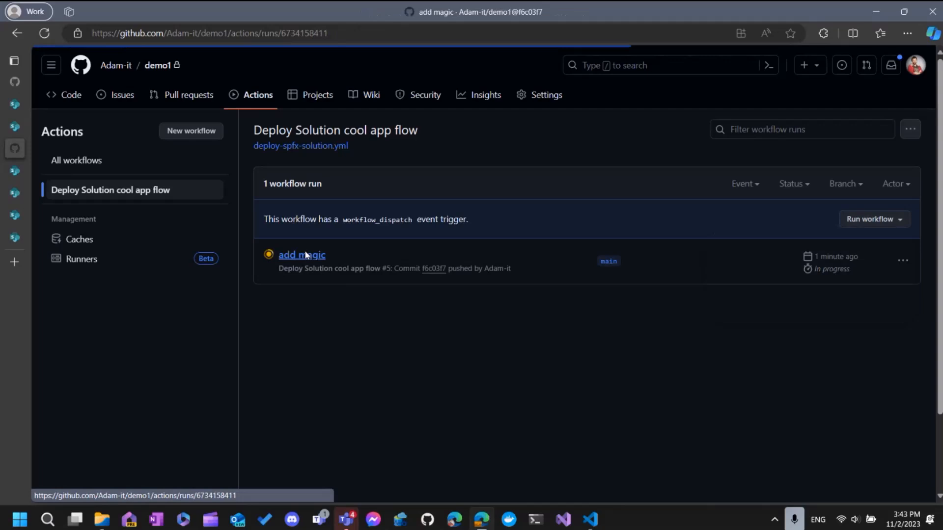
{"action": "left_click", "coordinate": [301, 254]}
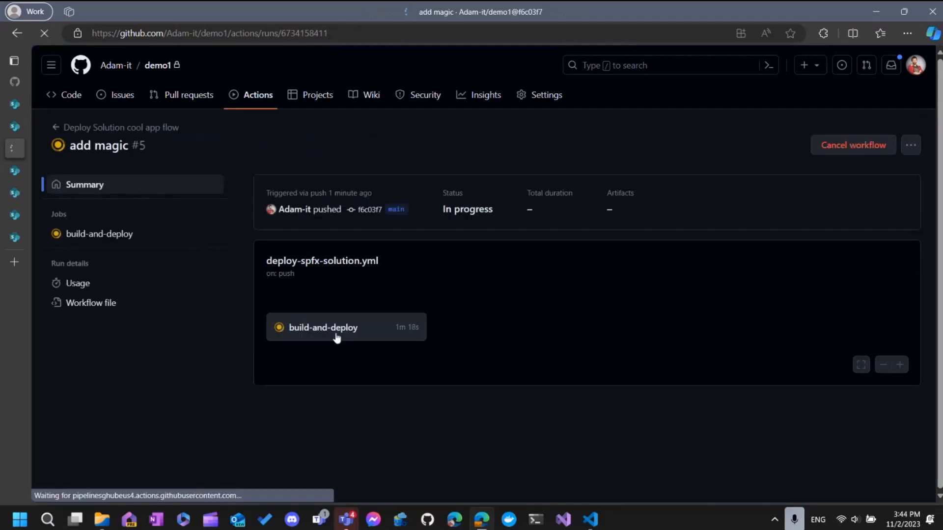
{"action": "left_click", "coordinate": [323, 327]}
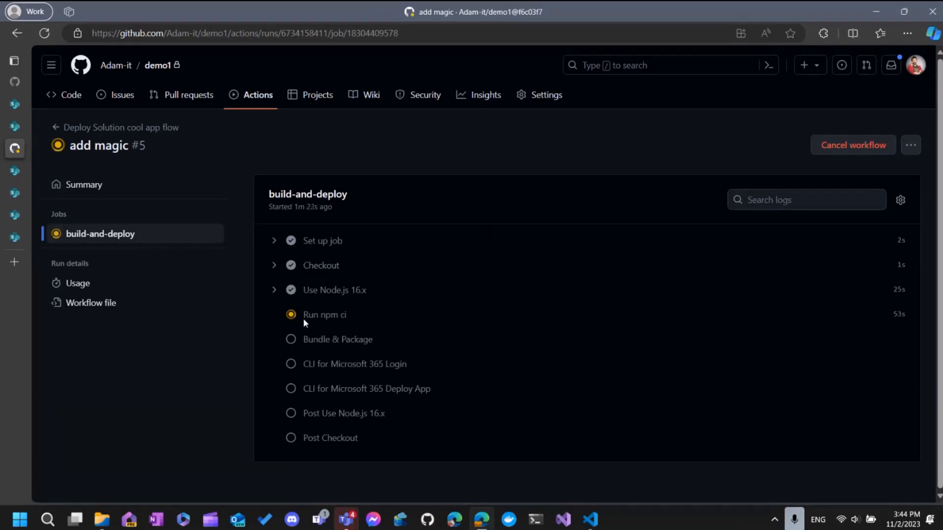
{"action": "mouse_move", "coordinate": [588, 519]}
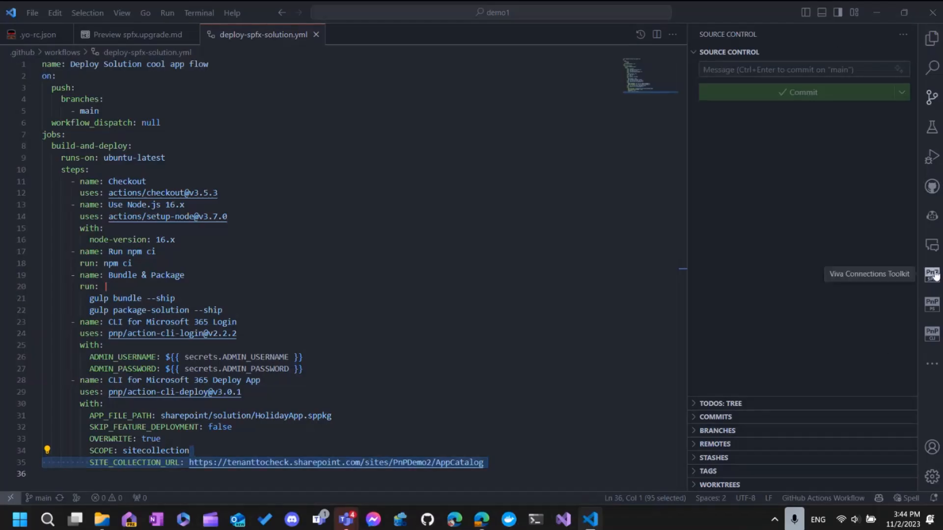
Rename the project to HolidayApplication via Viva Connections Toolkit, generating a new project ID
{"action": "left_click", "coordinate": [932, 274]}
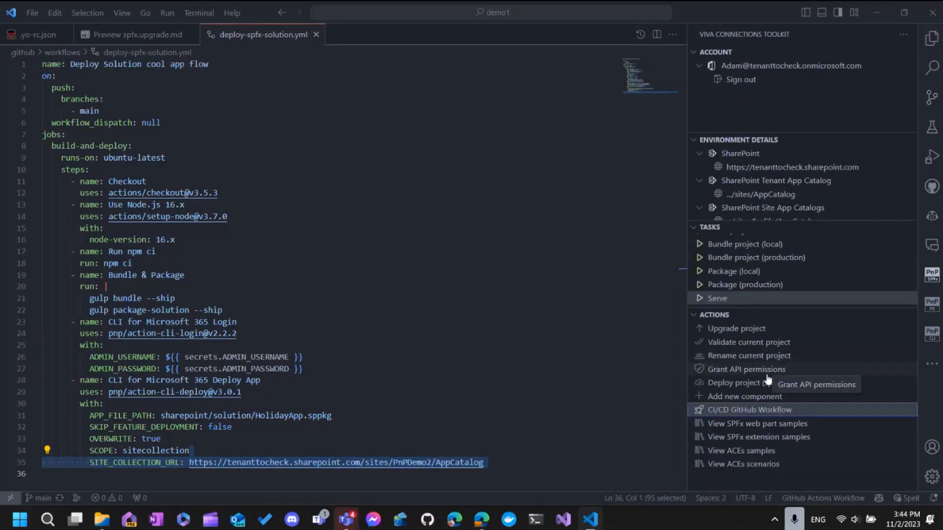
{"action": "mouse_move", "coordinate": [759, 355]}
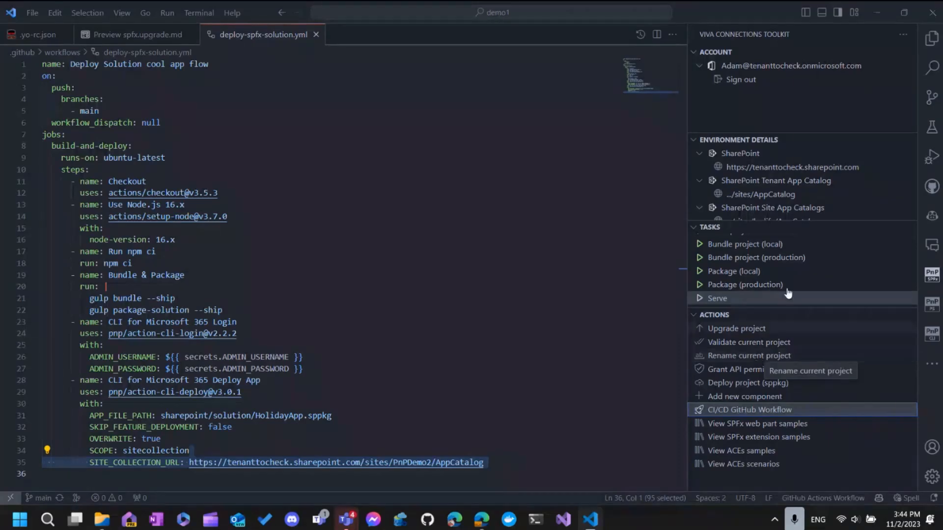
{"action": "left_click", "coordinate": [39, 34]}
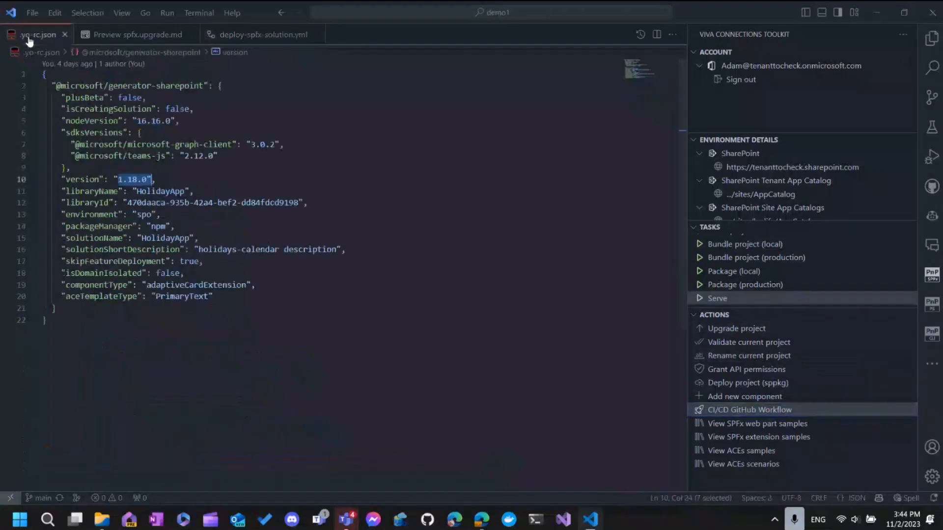
{"action": "left_click", "coordinate": [931, 55]}
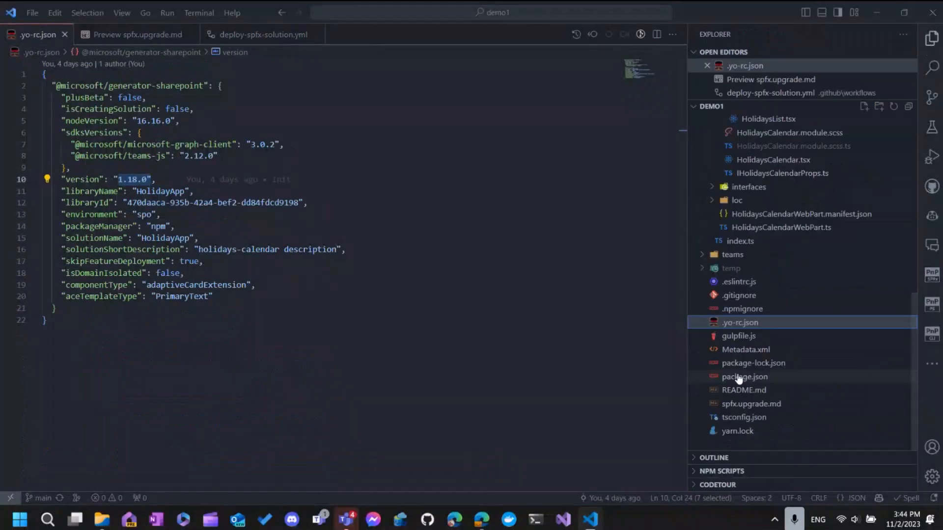
{"action": "mouse_move", "coordinate": [932, 280]}
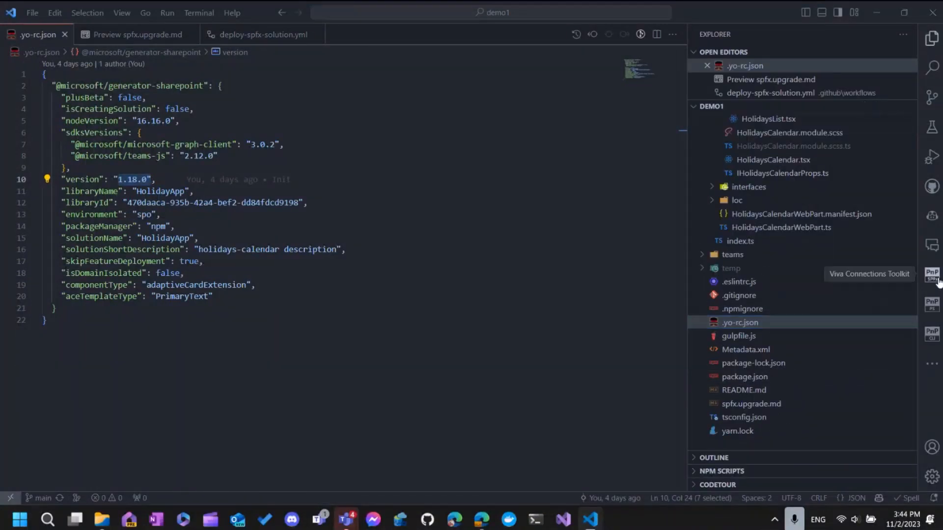
{"action": "left_click", "coordinate": [932, 275]}
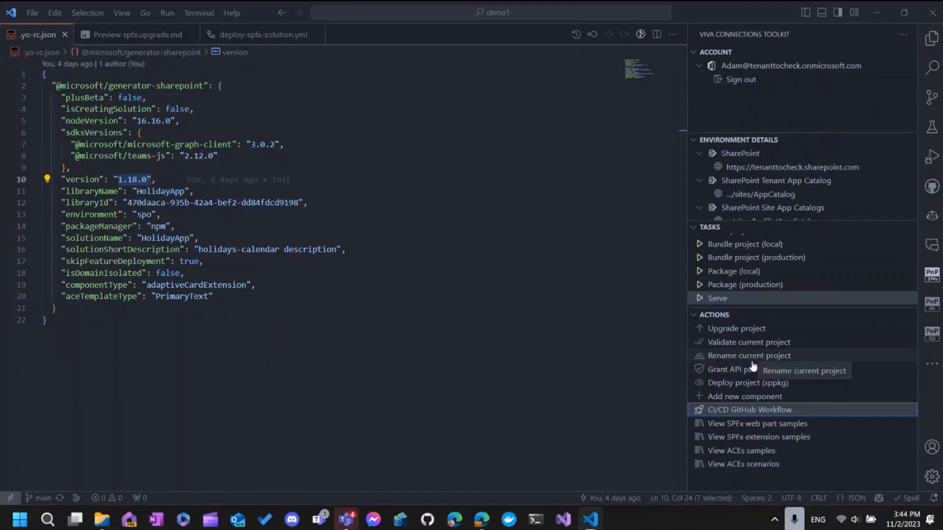
{"action": "left_click", "coordinate": [748, 356]}
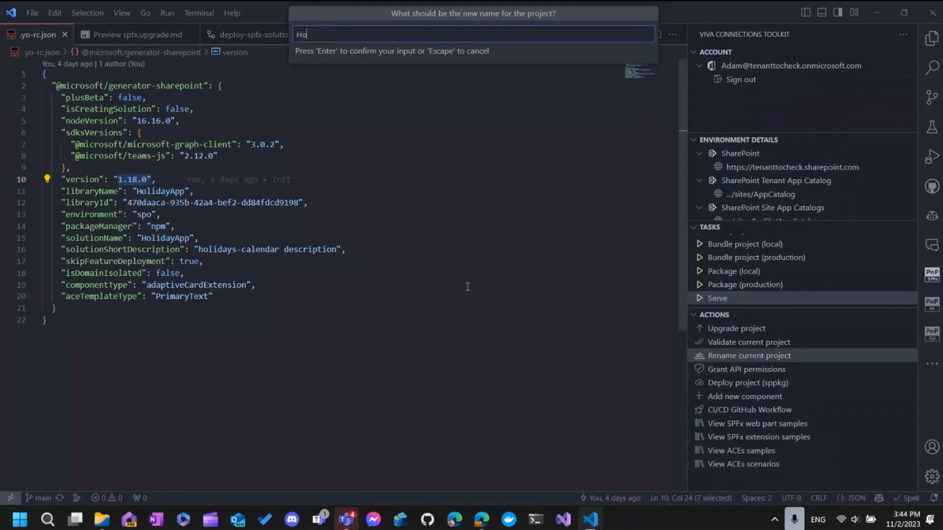
{"action": "type", "text": "lidayAp"}
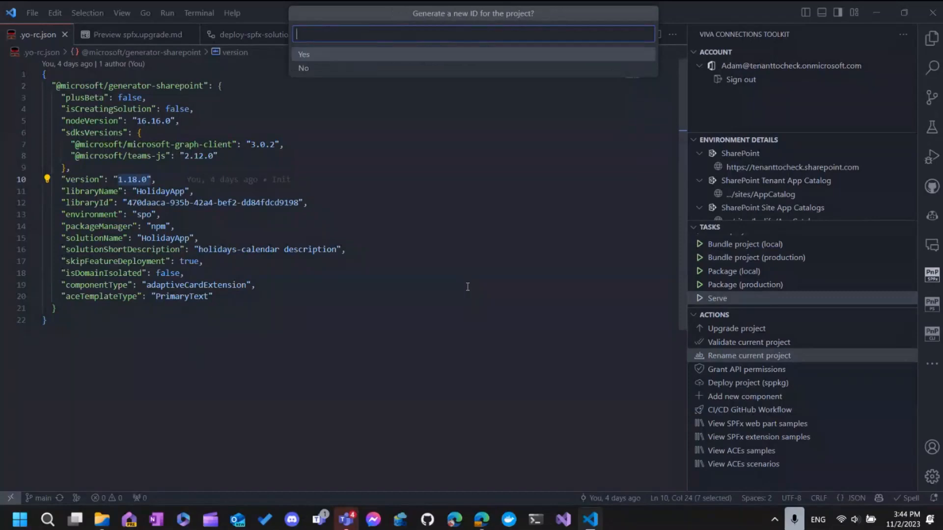
{"action": "left_click", "coordinate": [303, 54]}
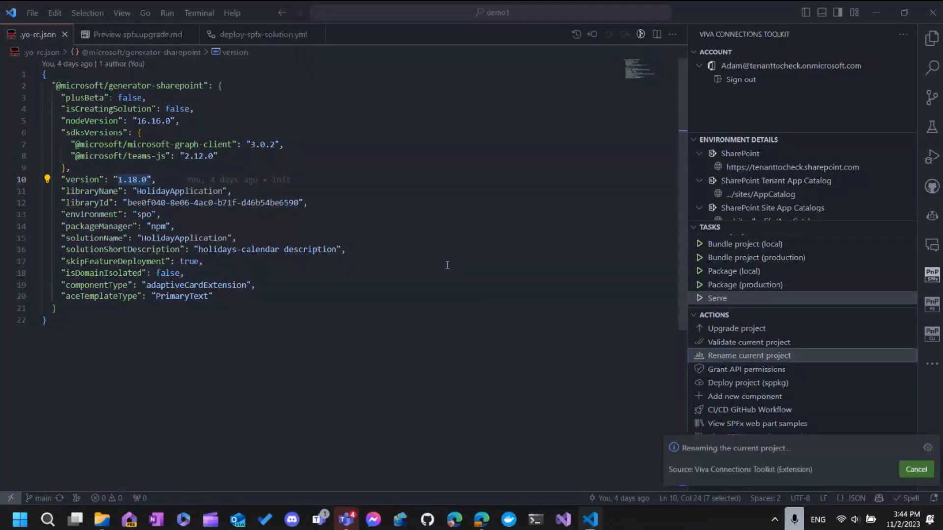
Review the rename diffs in package.json, README.md and package-solution.json from Source Control
{"action": "left_click", "coordinate": [931, 98]}
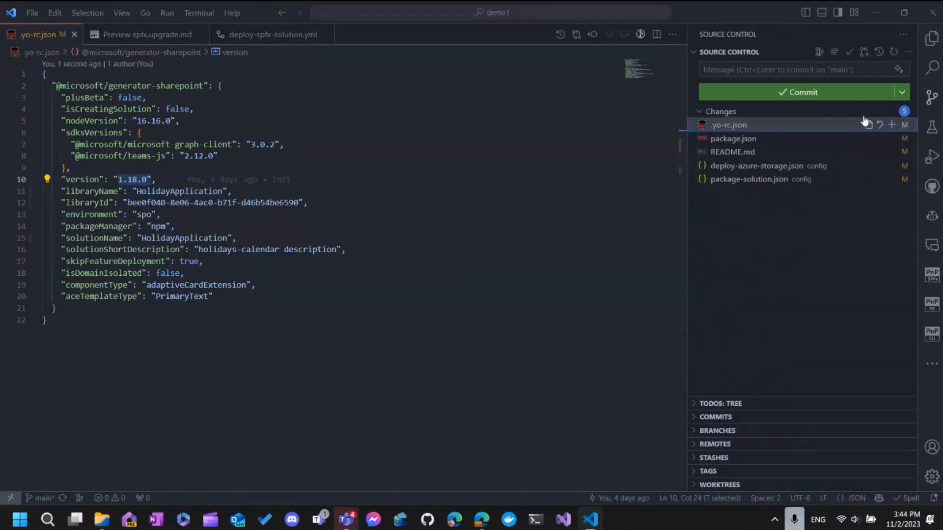
{"action": "left_click", "coordinate": [733, 138]}
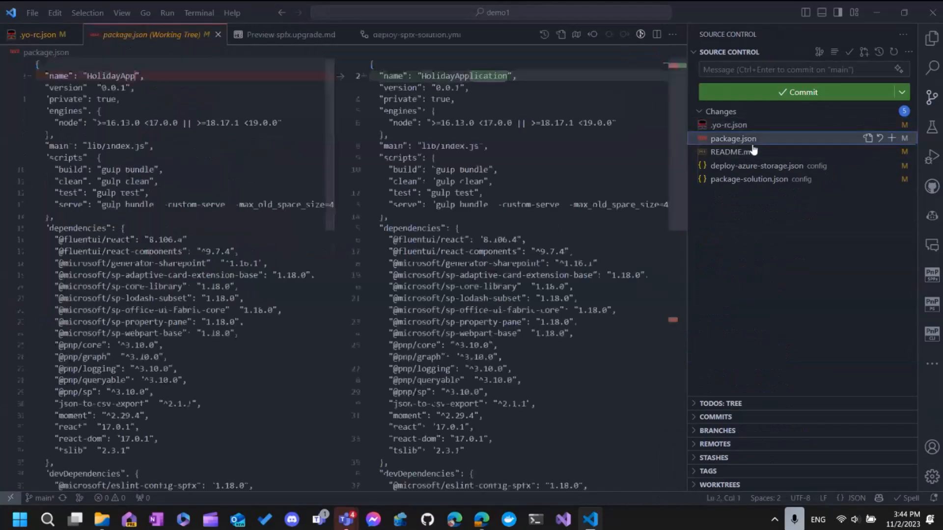
{"action": "left_click", "coordinate": [732, 151]}
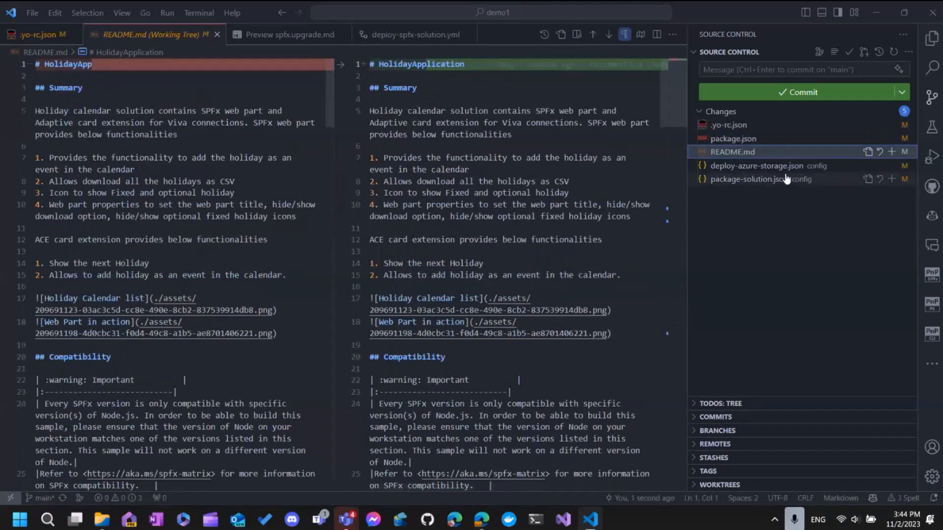
{"action": "left_click", "coordinate": [762, 179]}
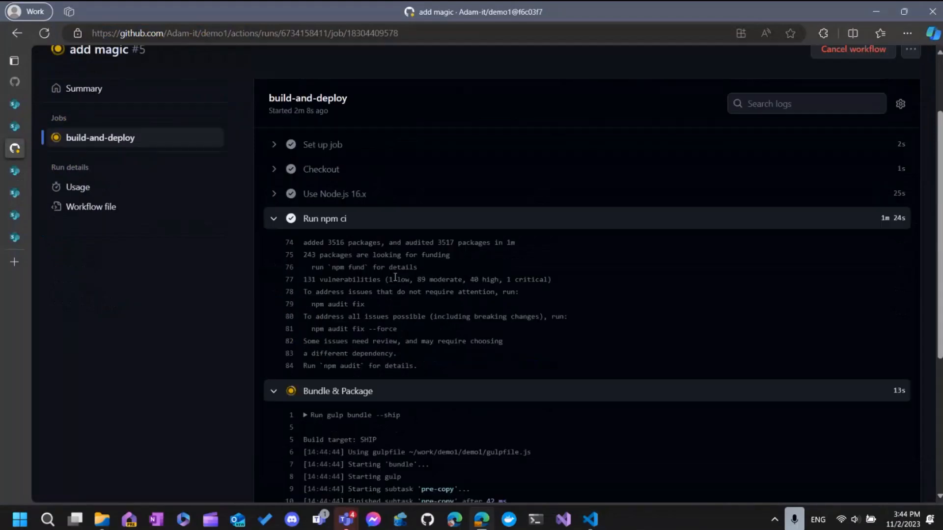
Follow the job log through the Bundle & Package step, then return to VS Code
{"action": "scroll", "scroll_direction": "down", "scroll_amount": 3}
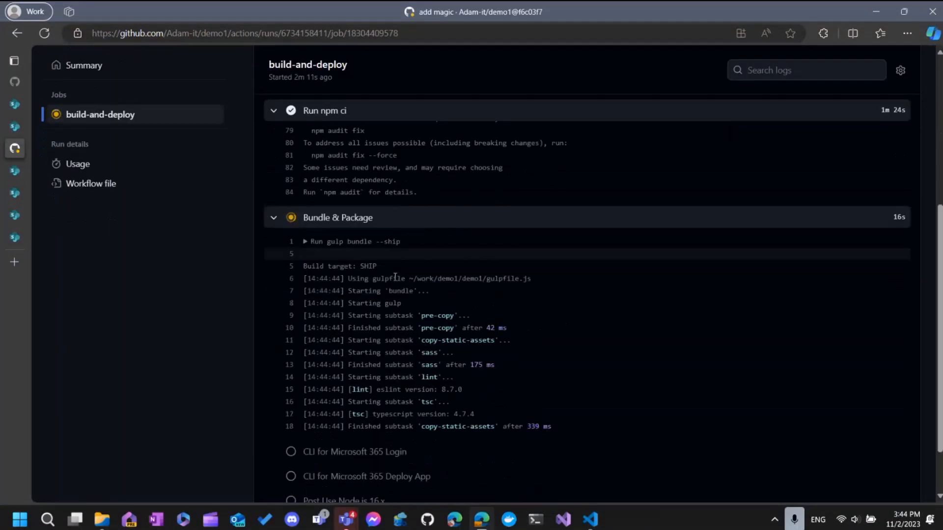
{"action": "scroll", "scroll_direction": "down", "scroll_amount": 3}
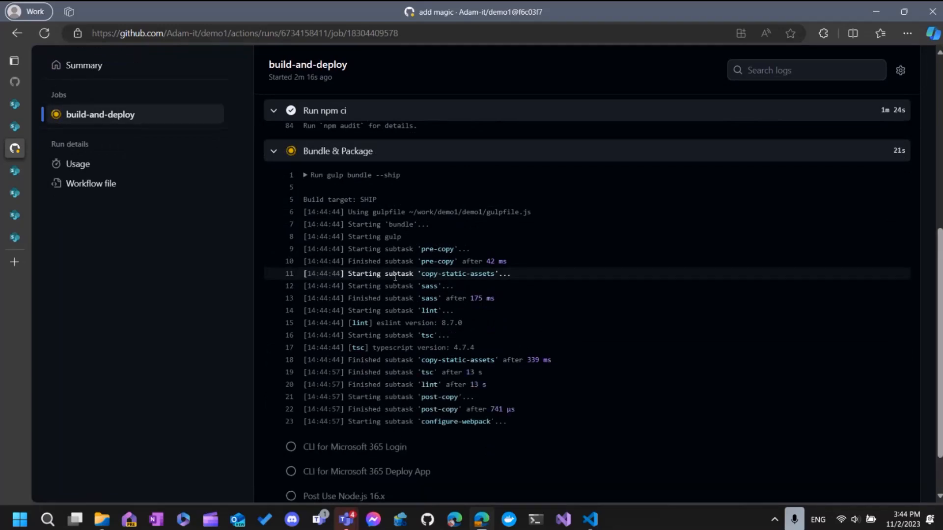
{"action": "scroll", "scroll_direction": "down", "scroll_amount": 3}
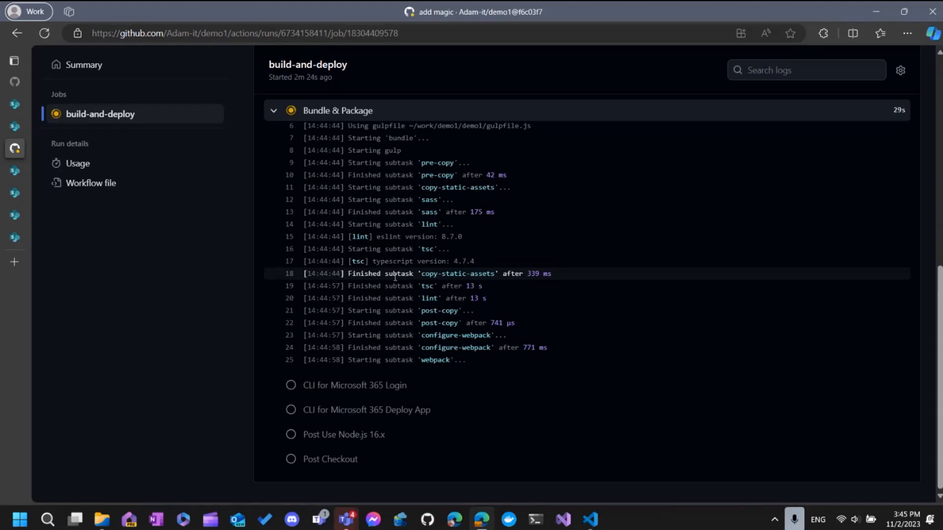
{"action": "left_click", "coordinate": [588, 519]}
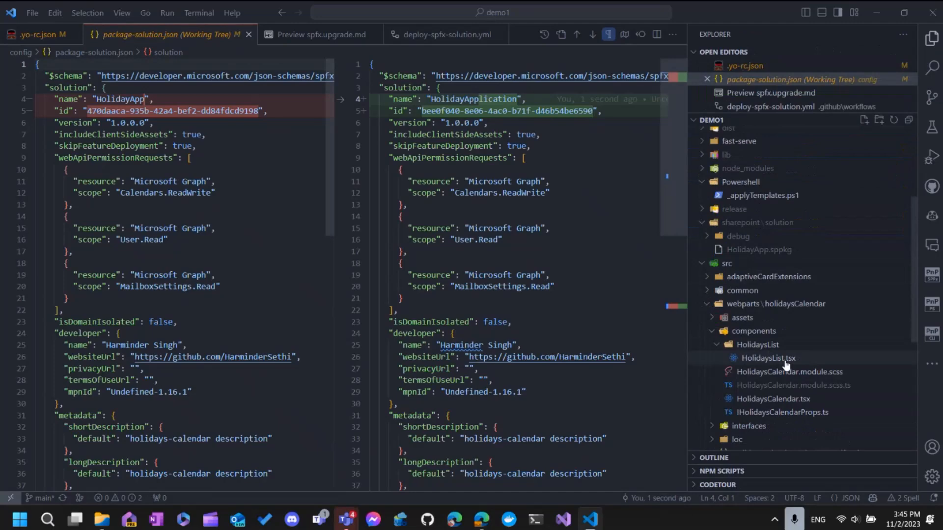
In HolidaysList.tsx, start an 'spfx-' snippet below the data grid
{"action": "left_click", "coordinate": [768, 357]}
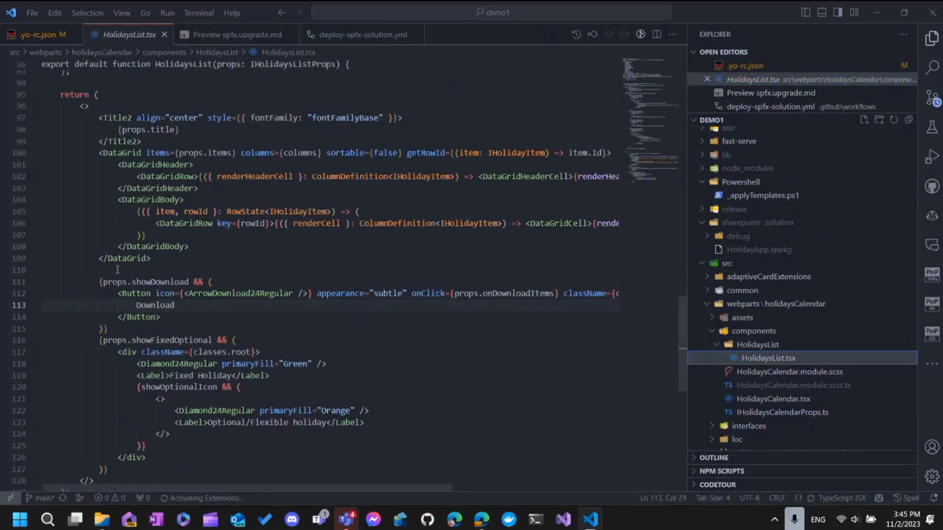
{"action": "type", "text": "spfx"}
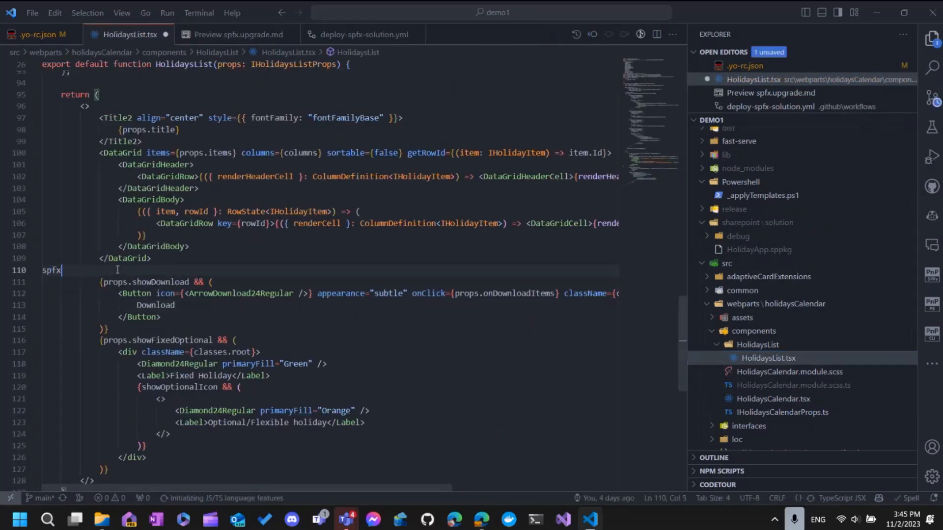
{"action": "type", "text": "-"}
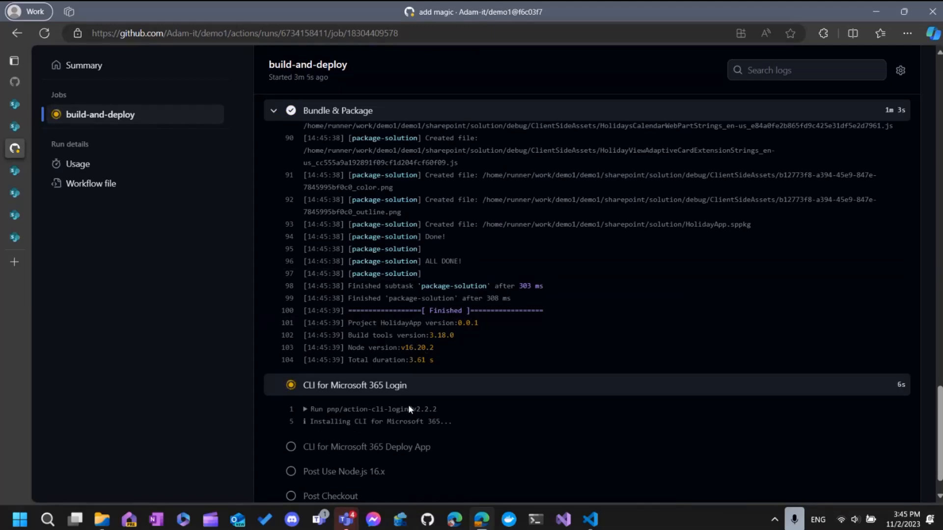
Show the repository's Actions secrets, listing ADMIN_PASSWORD and ADMIN_USERNAME
{"action": "scroll", "scroll_direction": "up", "scroll_amount": 3}
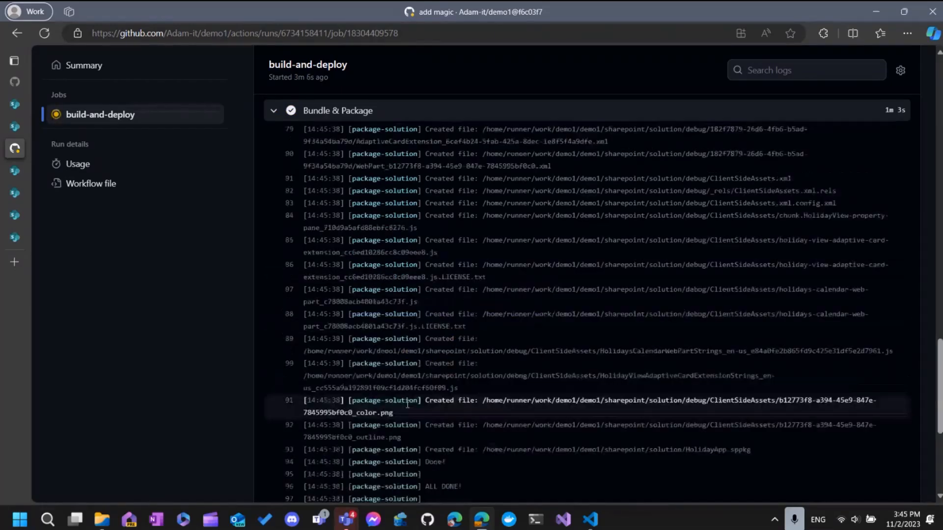
{"action": "scroll", "scroll_direction": "up", "scroll_amount": 3}
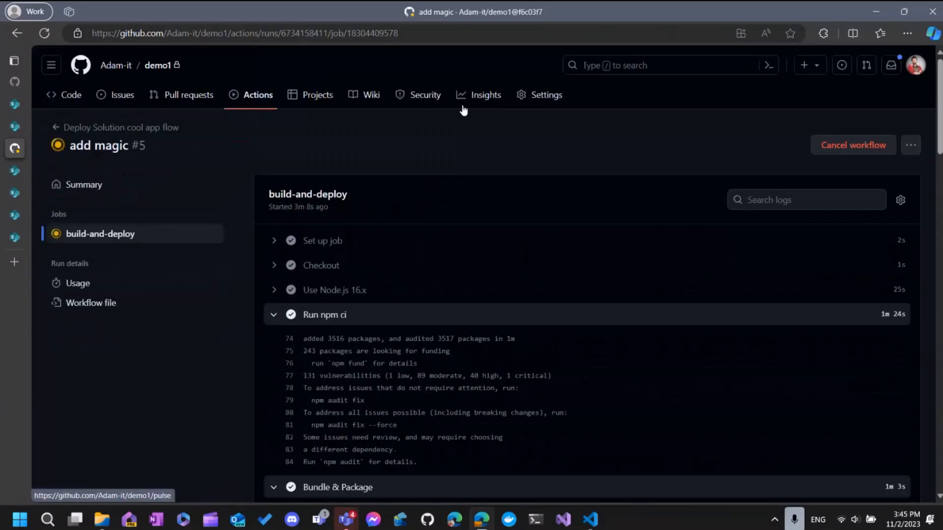
{"action": "left_click", "coordinate": [546, 94]}
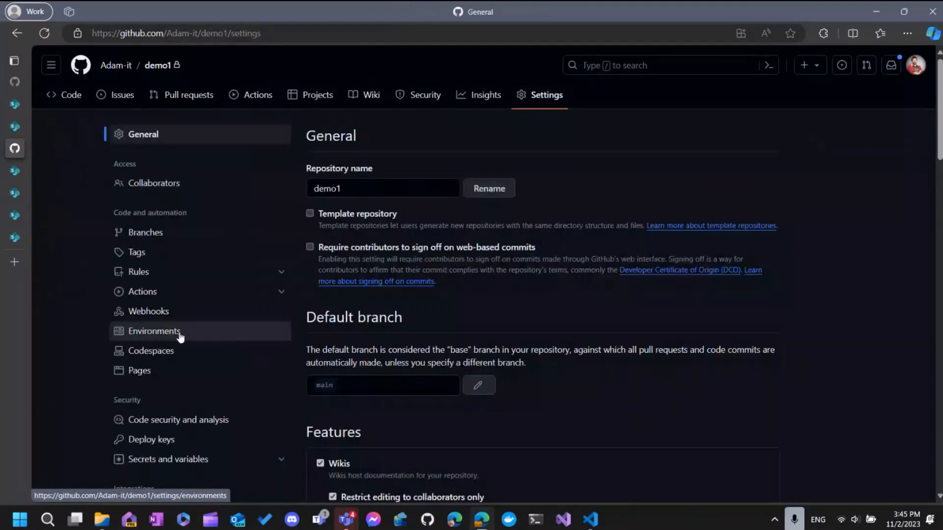
{"action": "scroll", "scroll_direction": "down", "scroll_amount": 3}
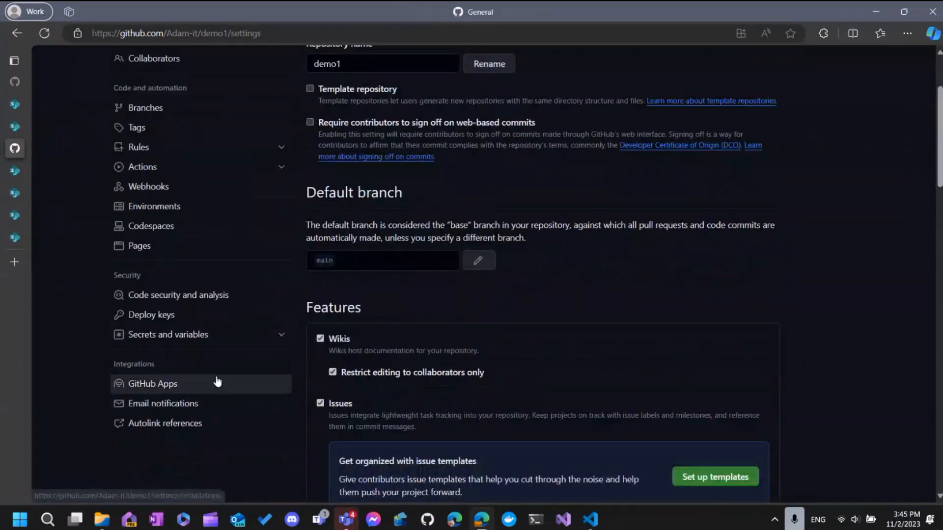
{"action": "left_click", "coordinate": [168, 334]}
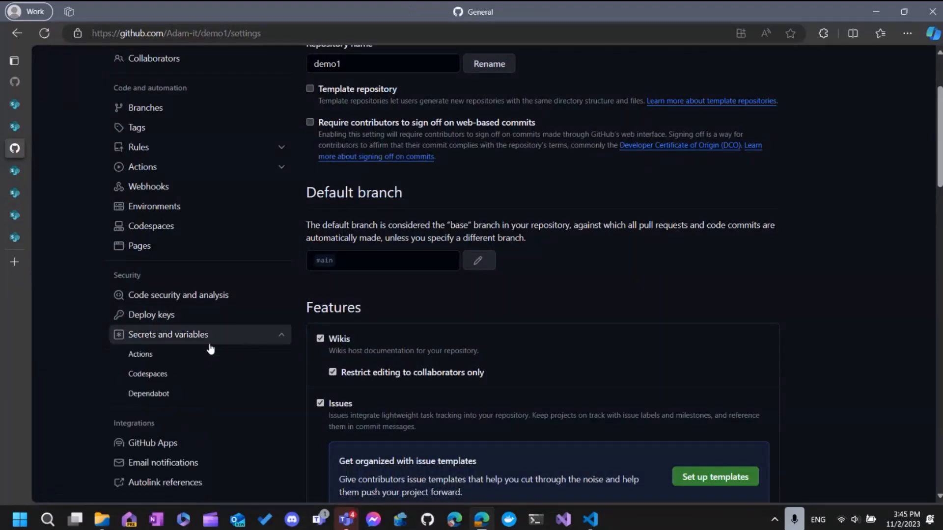
{"action": "left_click", "coordinate": [140, 353]}
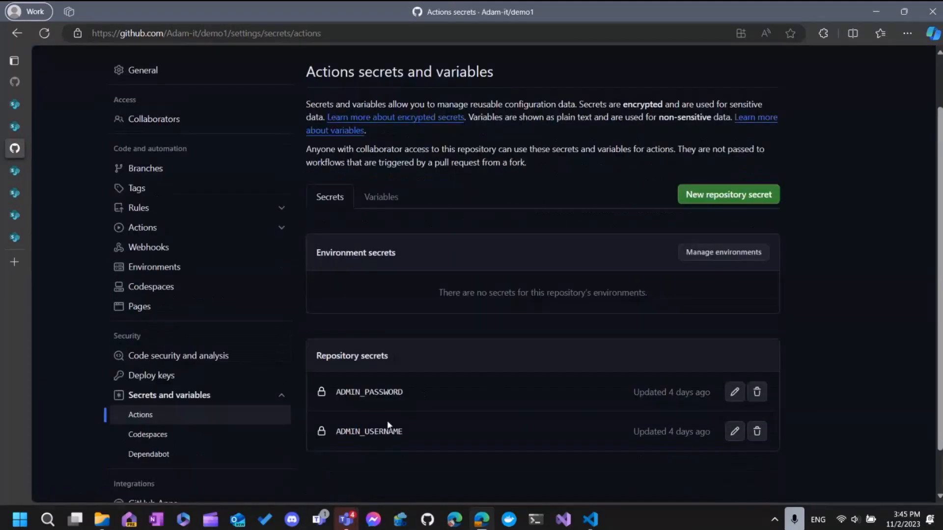
{"action": "scroll", "scroll_direction": "up", "scroll_amount": 3}
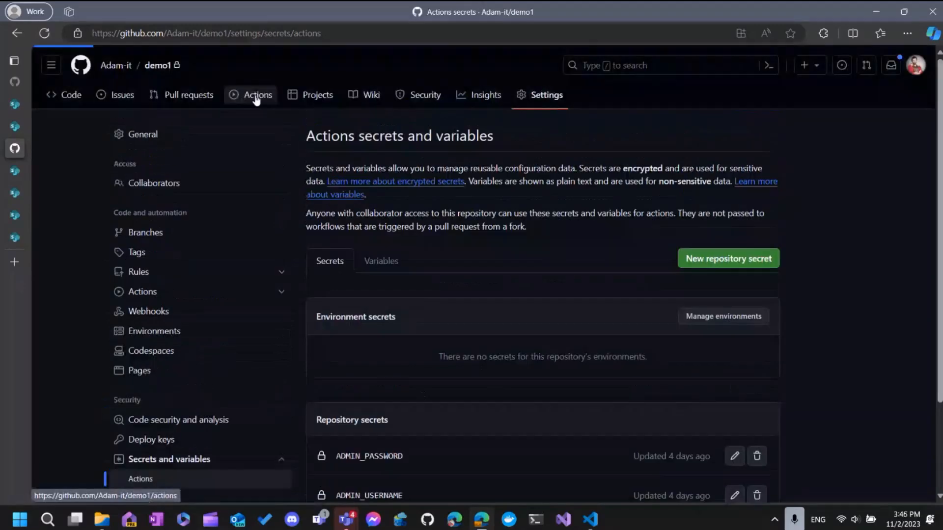
Return to the 'add magic' run's build-and-deploy job, now with deploy steps completed
{"action": "left_click", "coordinate": [257, 95]}
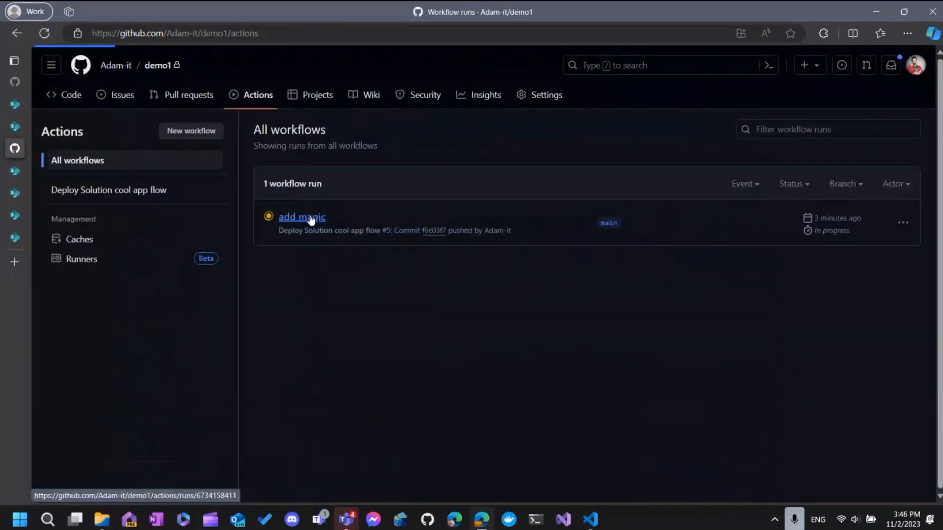
{"action": "left_click", "coordinate": [301, 217]}
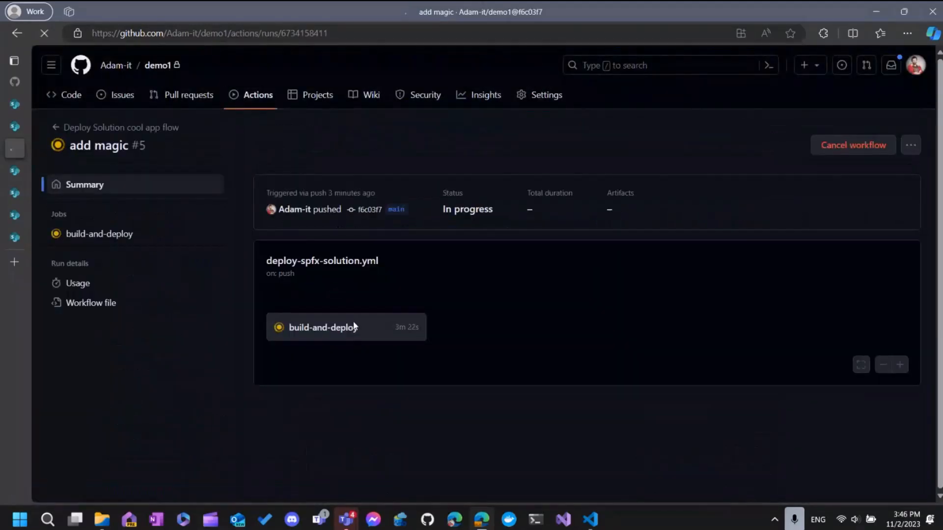
{"action": "left_click", "coordinate": [323, 326]}
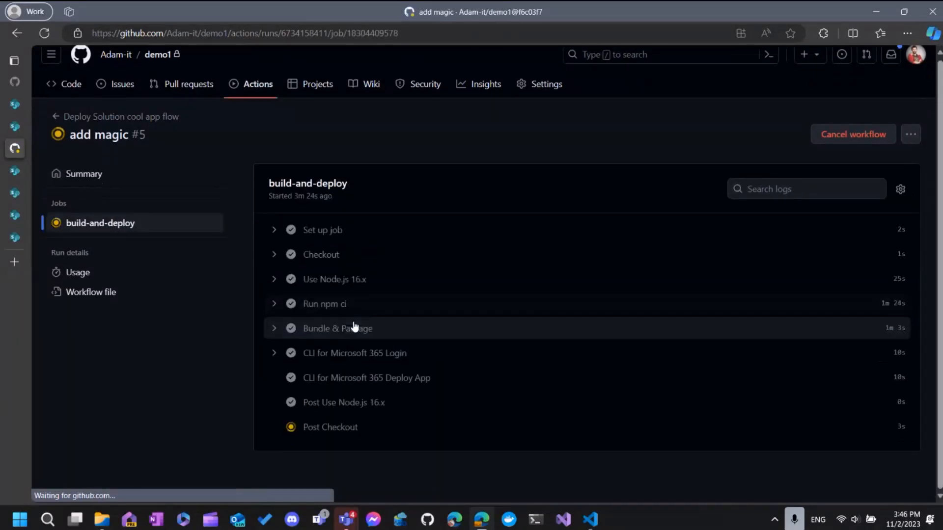